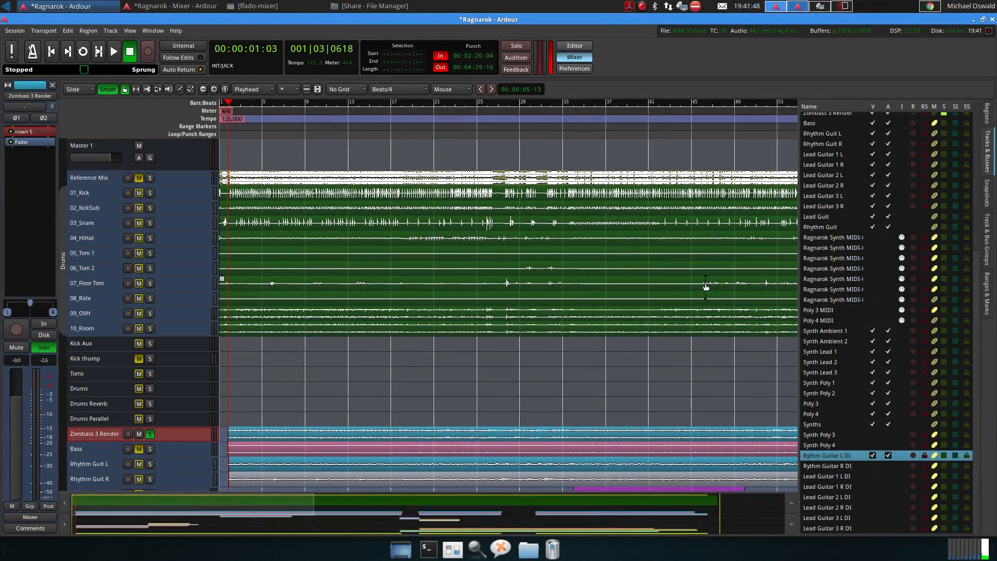
Step: Bring the Zombass 3 Render track into view and show insert 5's port routing to S/PDIF inputs 9 and 10
left_click(516, 46)
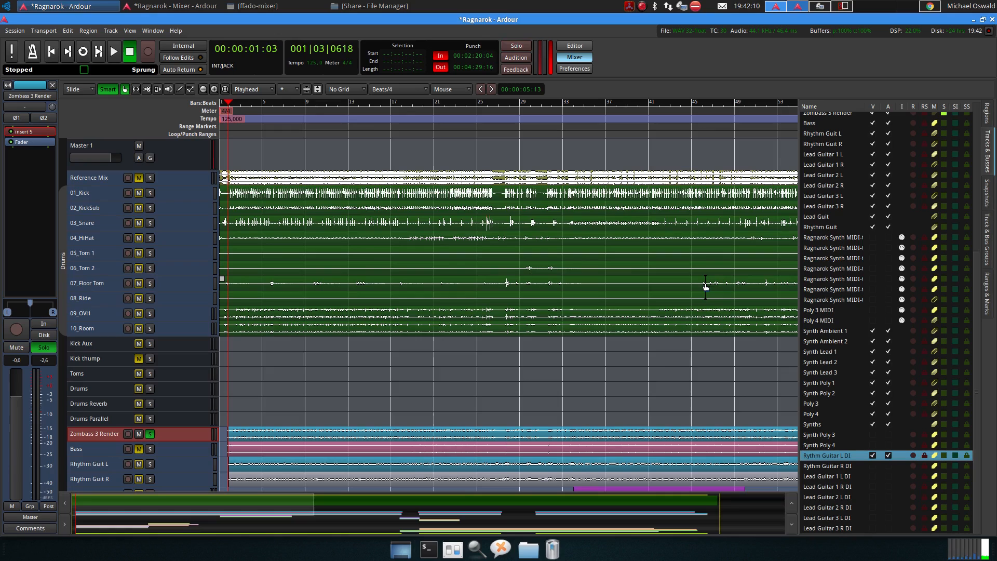
mouse_move(596, 372)
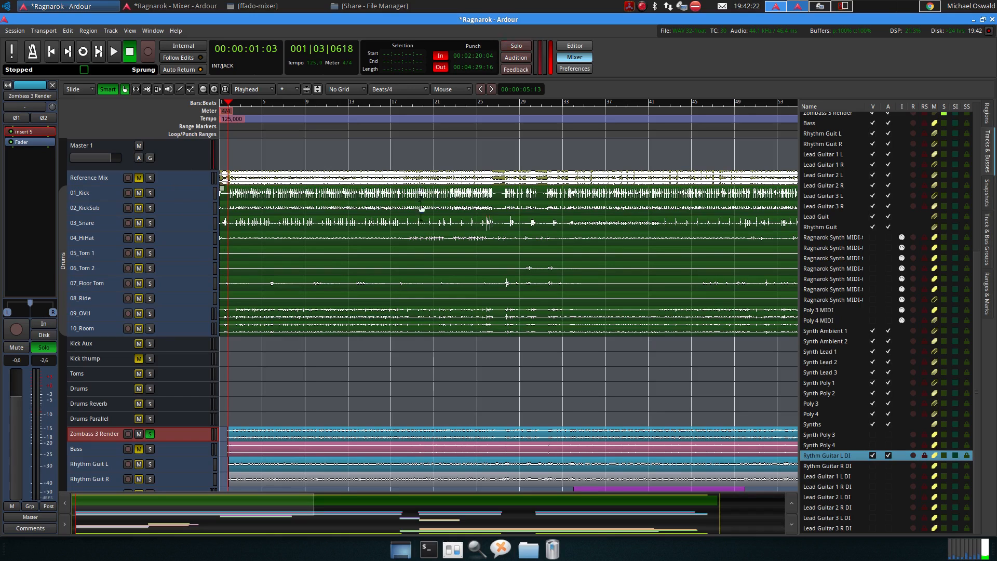
scroll("down", 3)
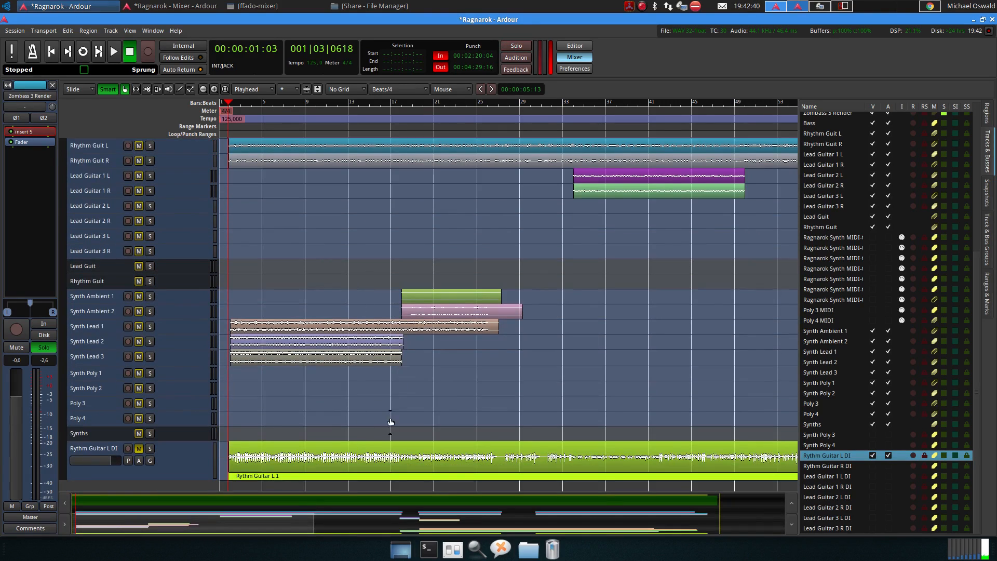
left_click(516, 45)
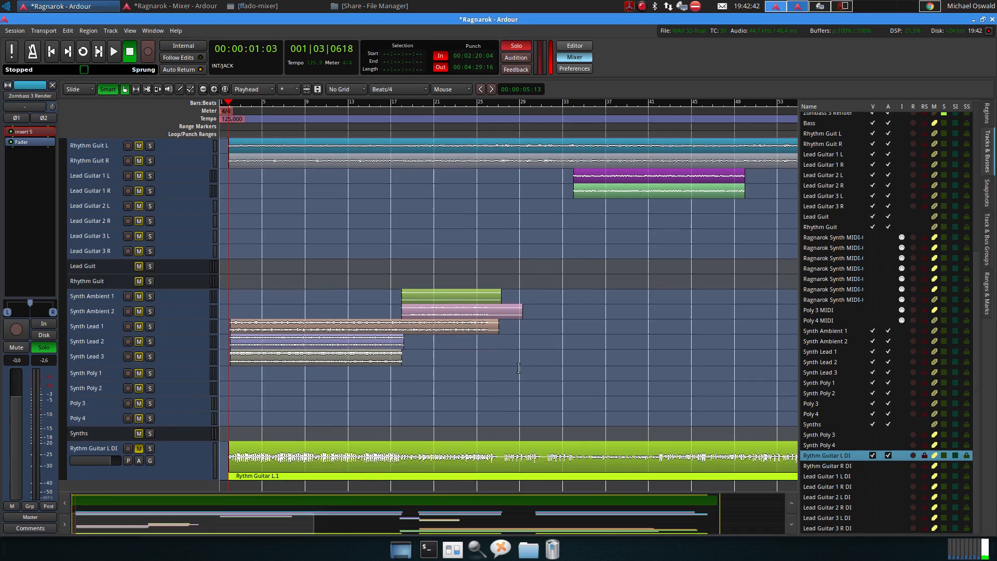
mouse_move(480, 367)
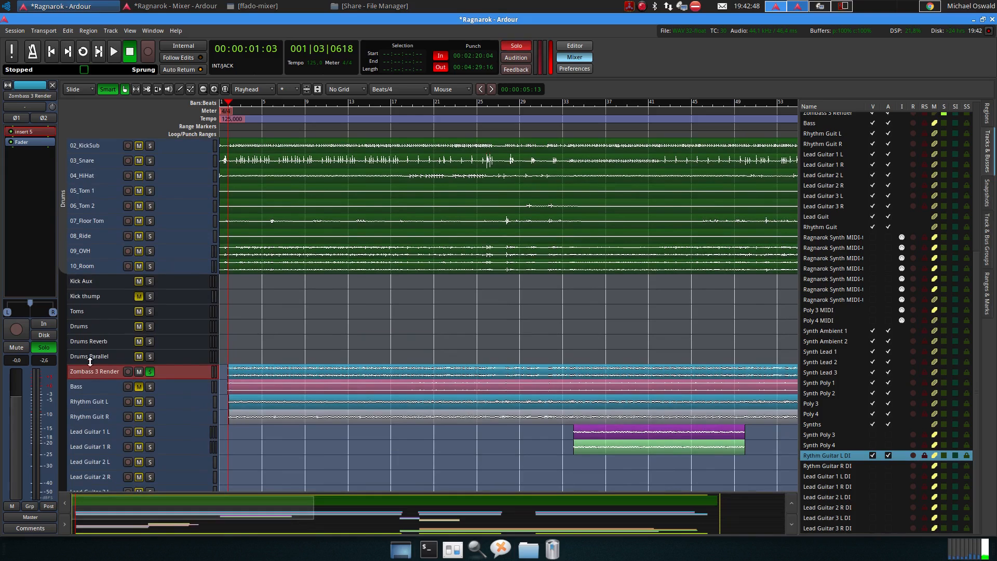
mouse_move(96, 371)
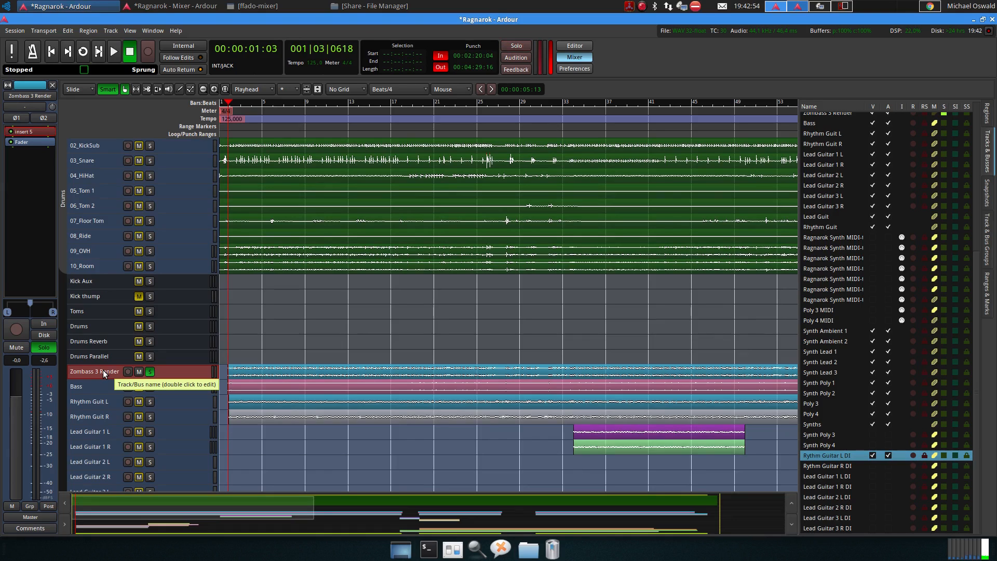
left_click(516, 45)
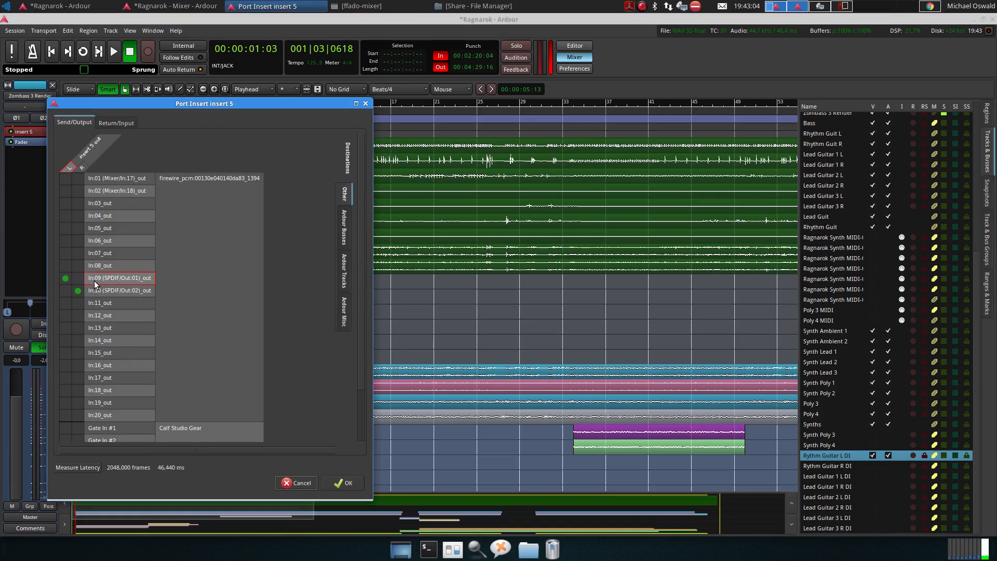
Step: Confirm the insert 5 routing with OK, returning to the Ragnarok session editor
left_click(119, 290)
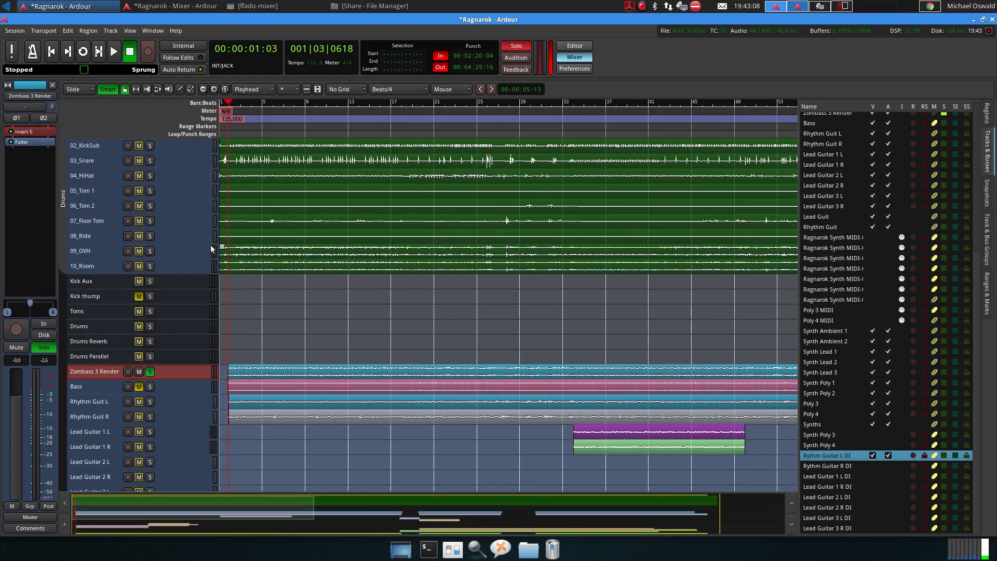
mouse_move(118, 218)
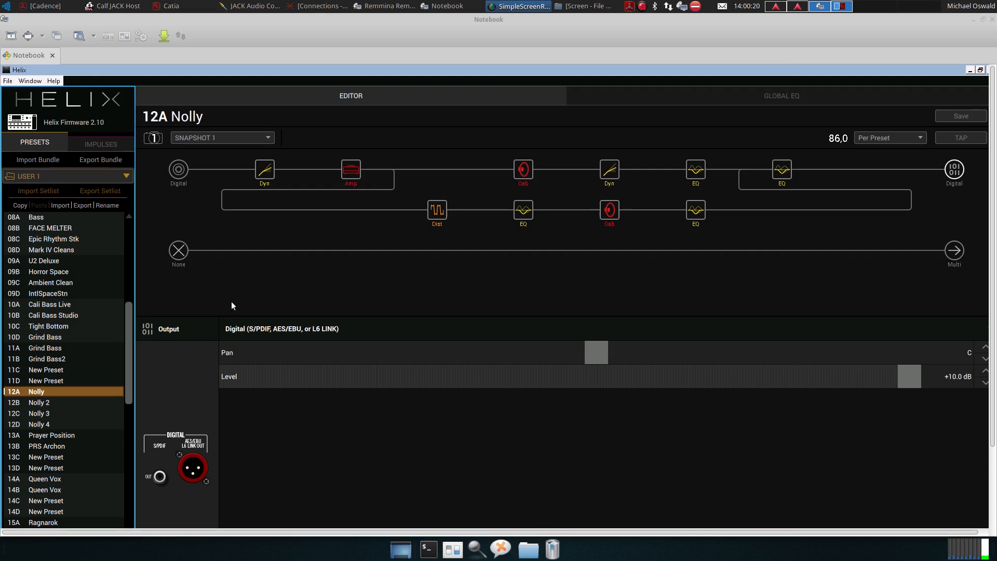
mouse_move(39, 413)
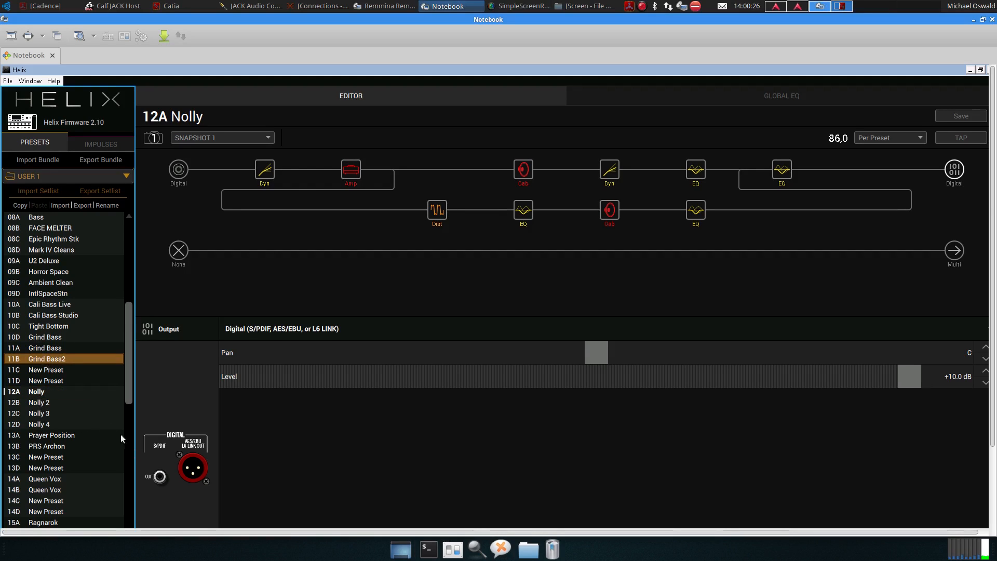
mouse_move(91, 413)
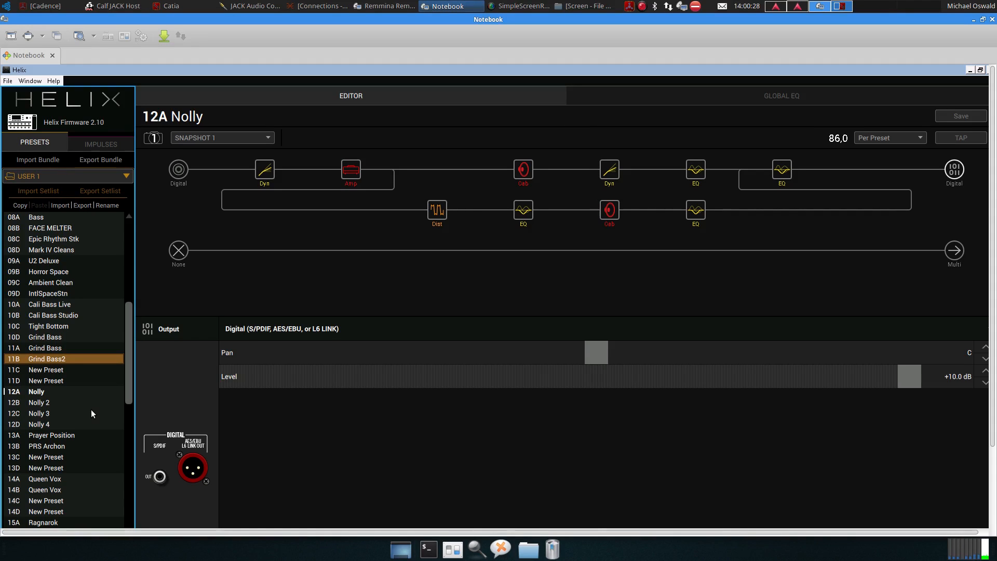
Step: Choose preset 11B Grind Bass2 in the Helix preset list
left_click(36, 392)
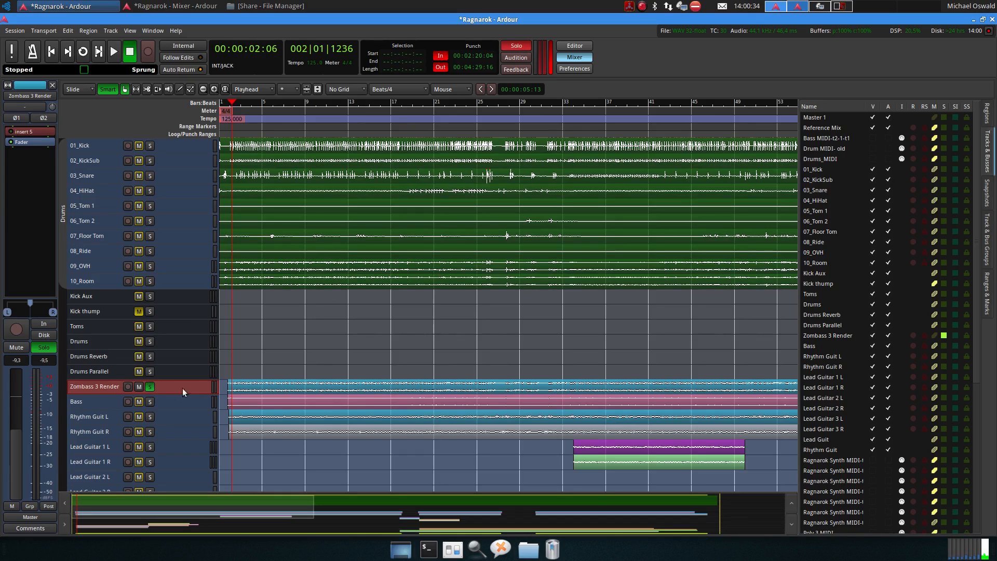
Step: Audition the Ragnarok session from bar 2, stop, and play it again from the playhead
left_click(113, 52)
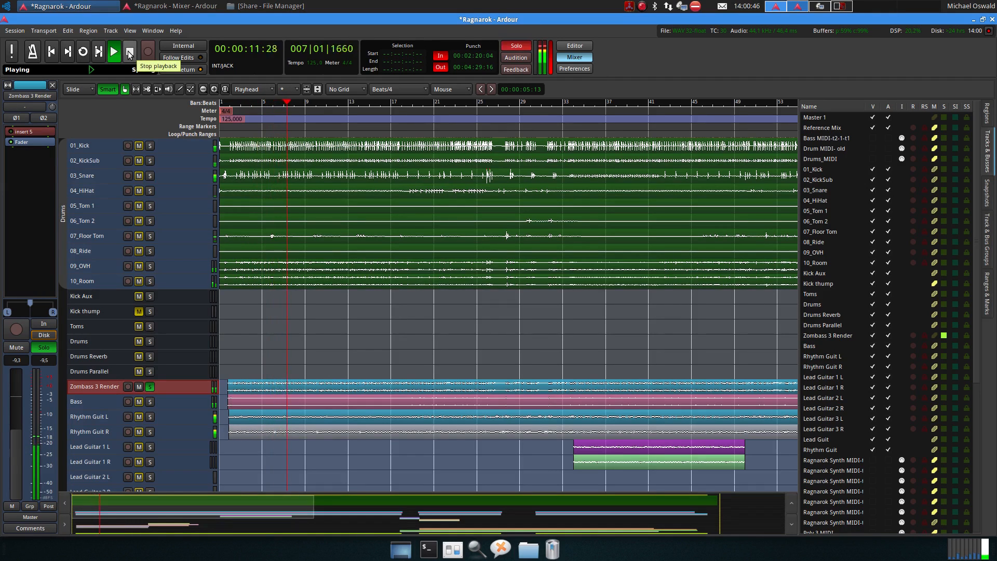
left_click(129, 51)
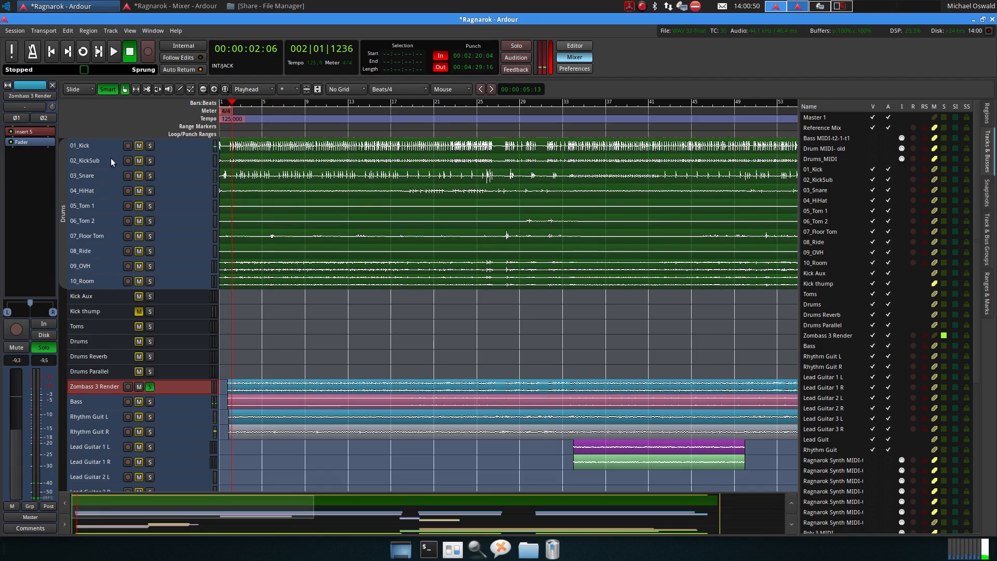
mouse_move(113, 51)
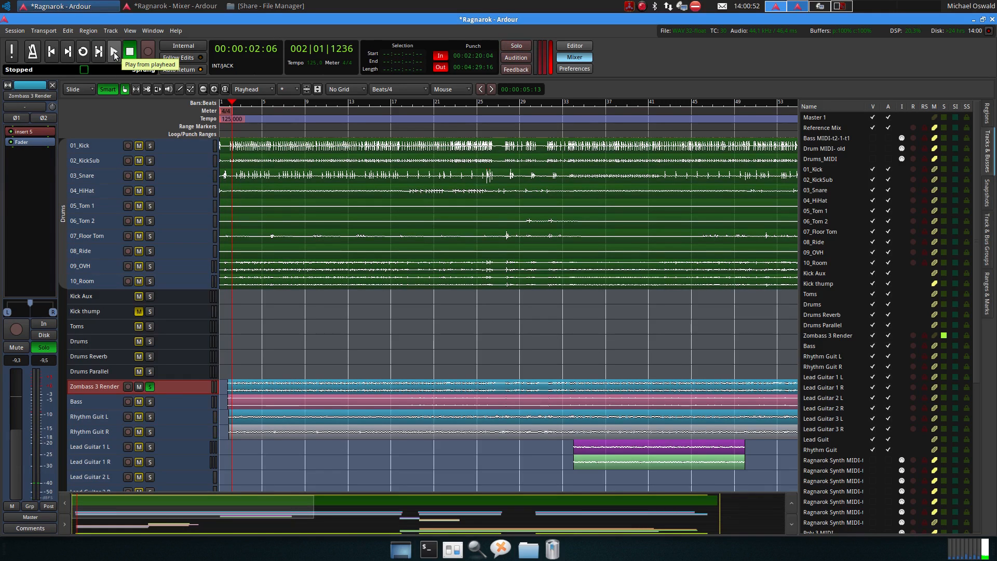
left_click(113, 52)
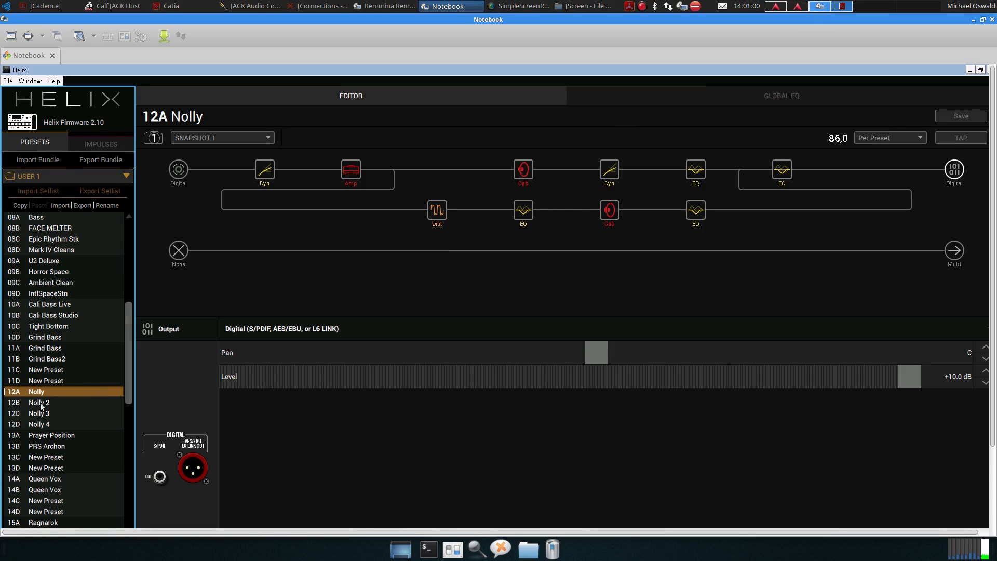
Step: Cycle through Helix presets 12B–12D Nolly, 11B Grind Bass2 and 12A Nolly for comparison
left_click(39, 401)
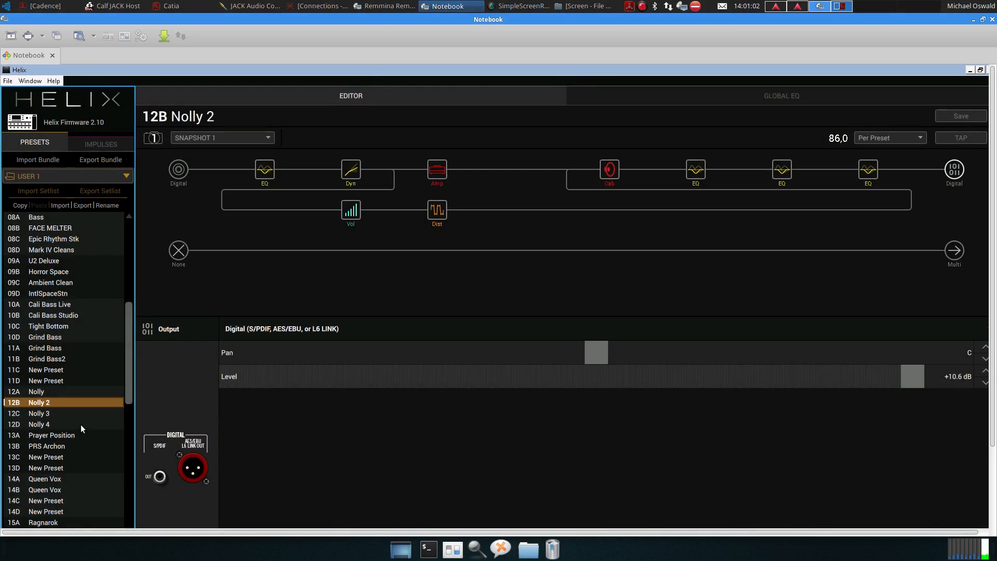
mouse_move(73, 419)
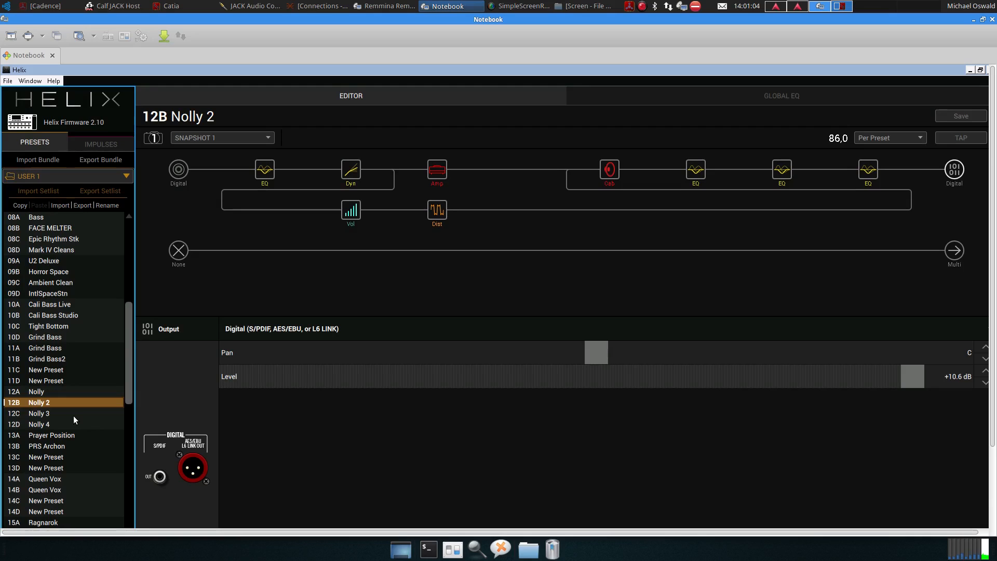
mouse_move(46, 418)
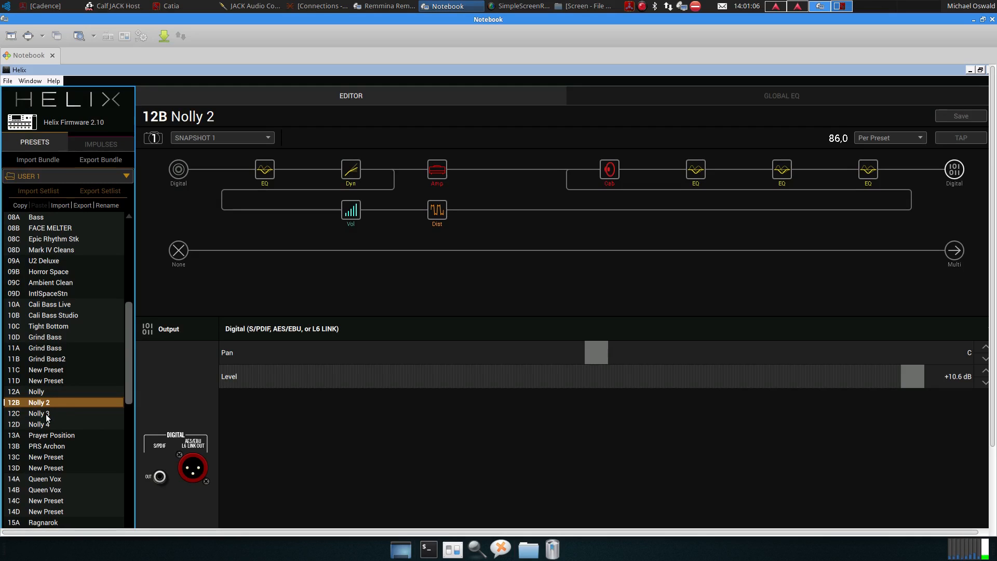
left_click(38, 412)
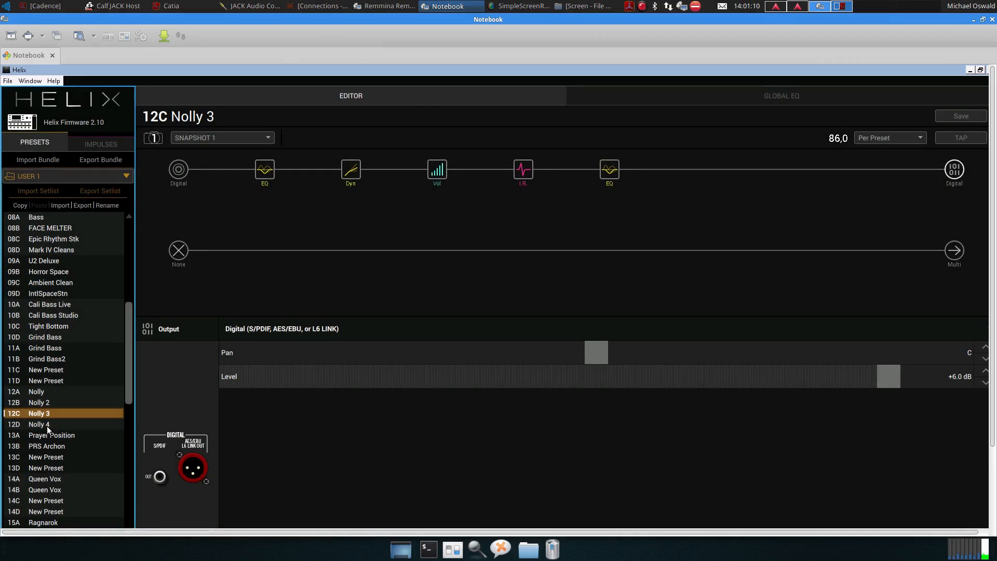
left_click(39, 424)
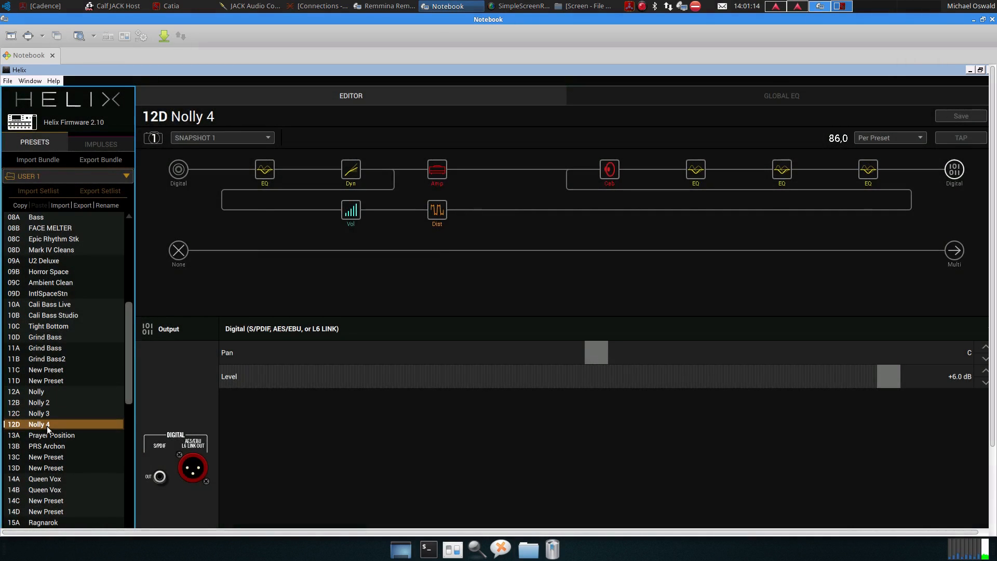
left_click(47, 358)
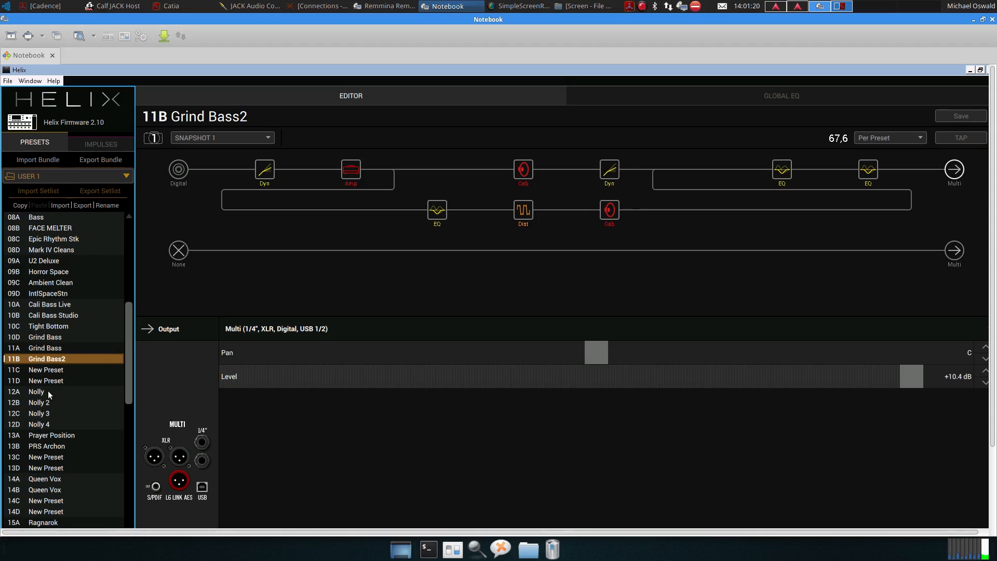
left_click(36, 391)
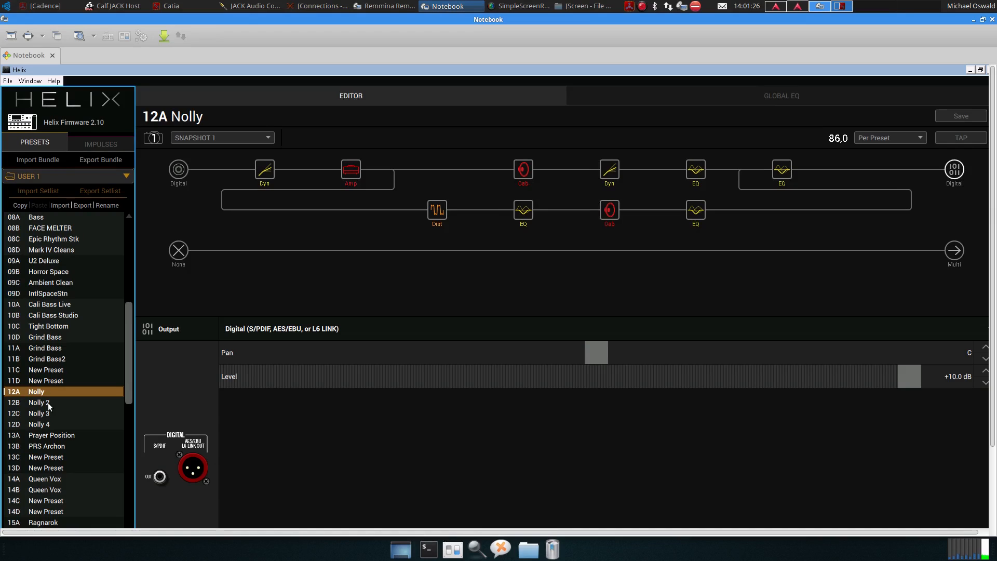
left_click(38, 402)
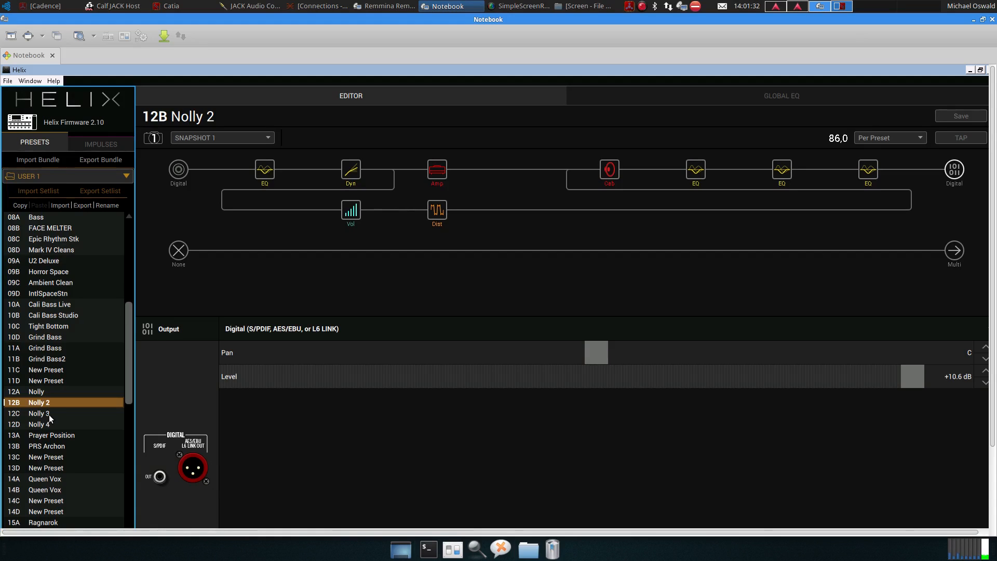
left_click(40, 413)
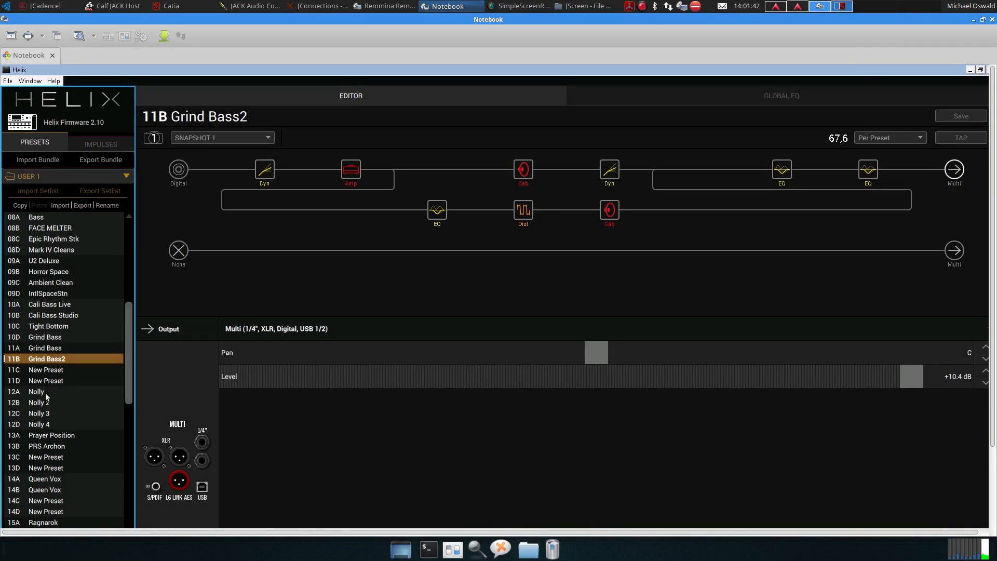
left_click(35, 392)
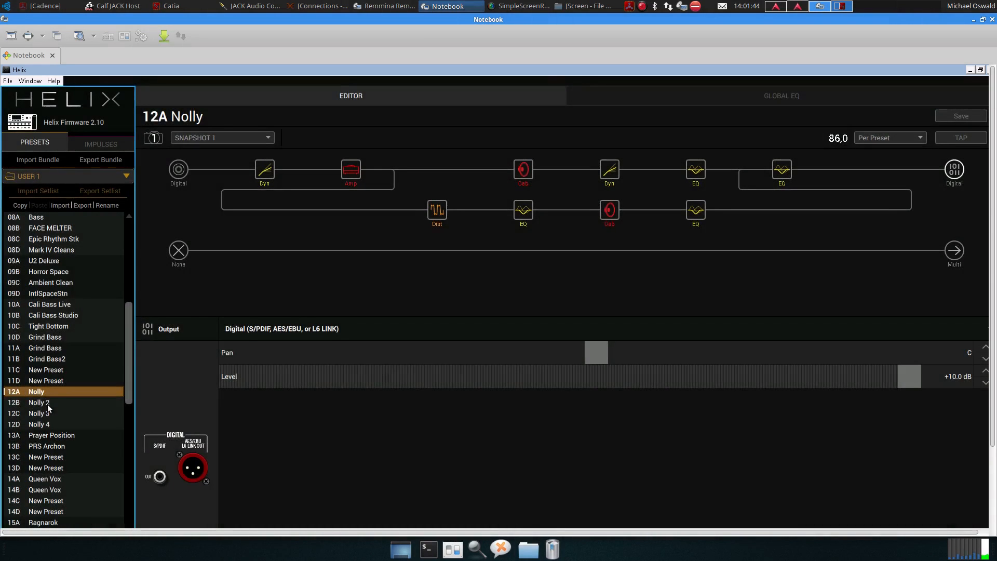
left_click(38, 402)
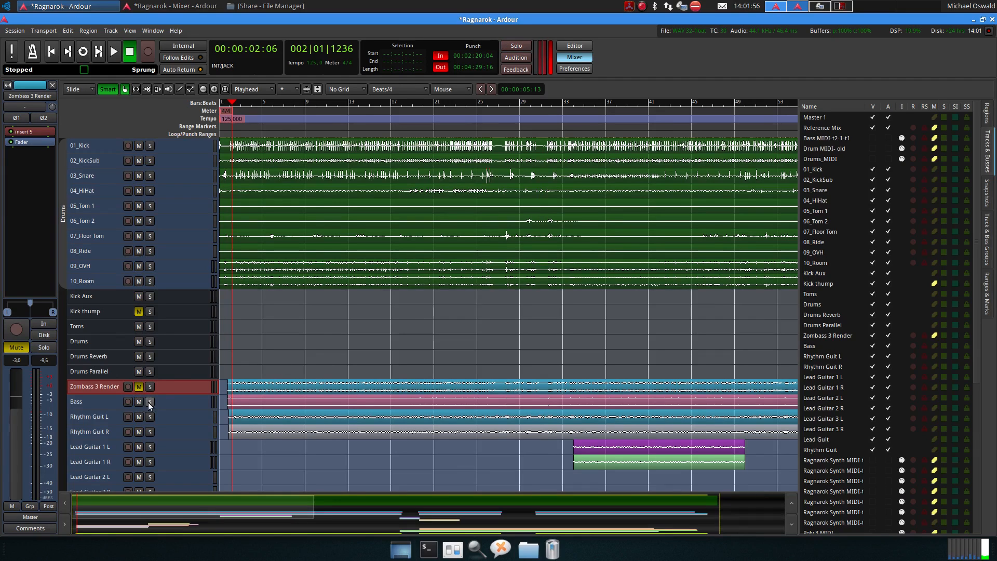
Step: Solo the Bass track, play it with its Calf plugin strip shown, then stop
left_click(150, 400)
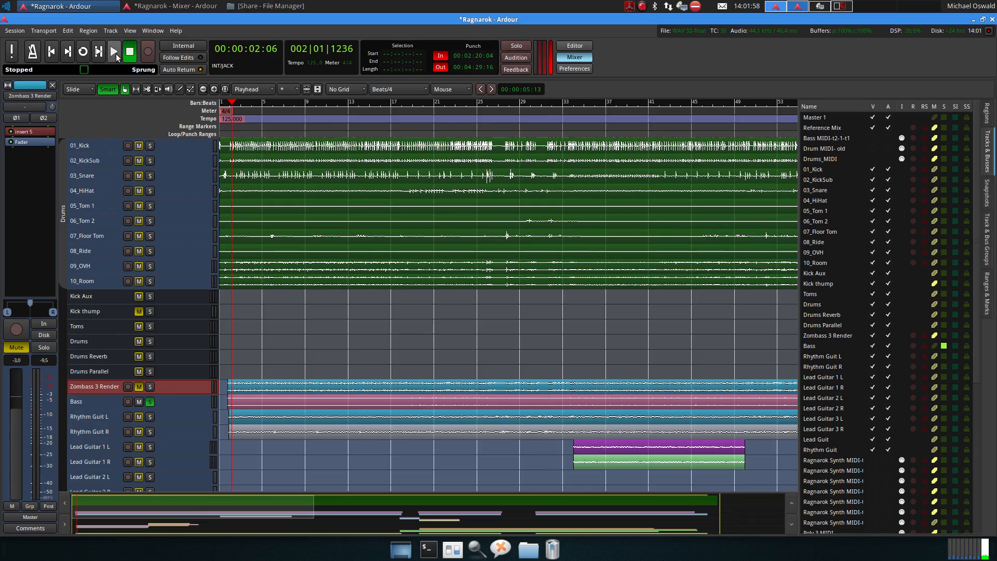
left_click(113, 52)
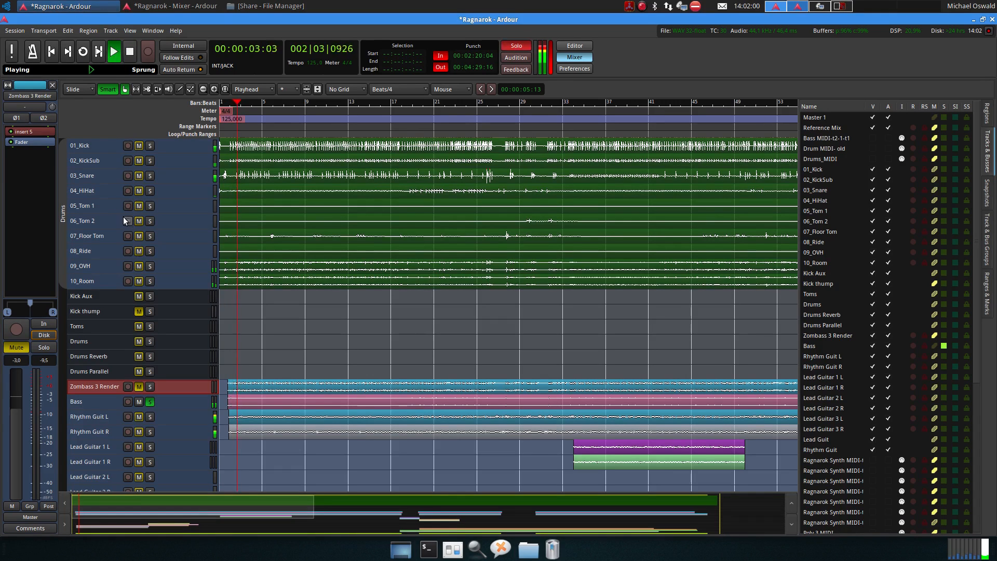
mouse_move(130, 52)
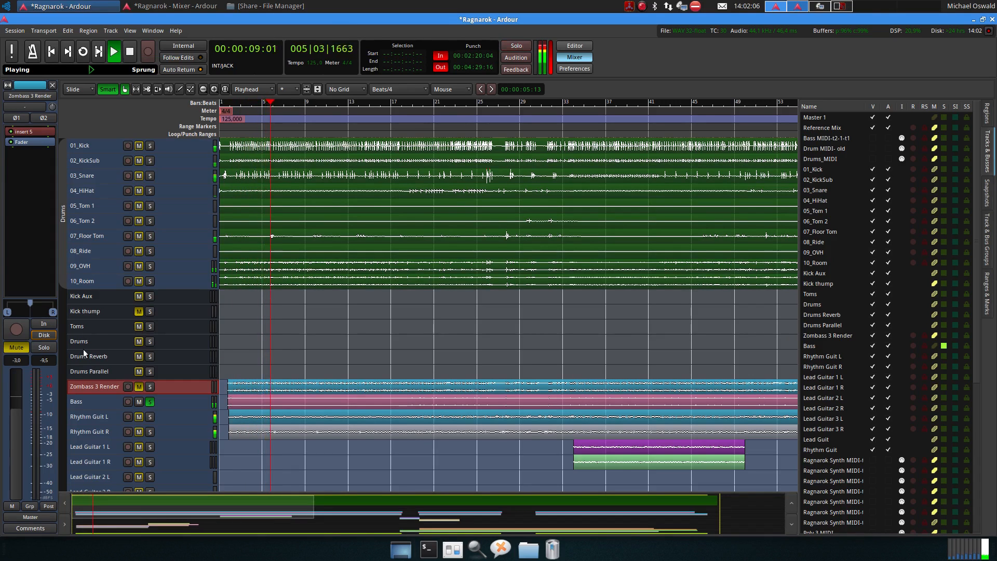
left_click(83, 401)
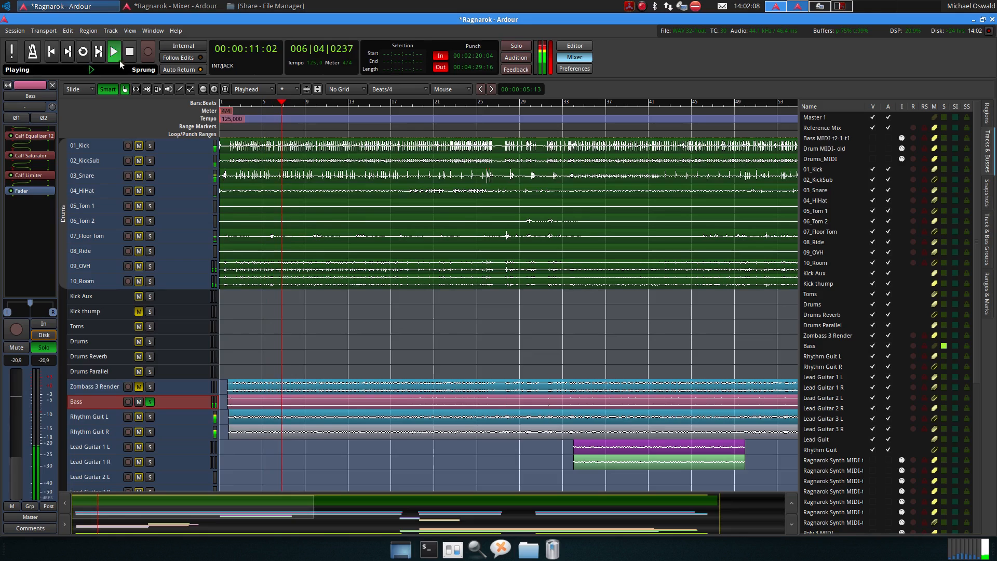
left_click(129, 52)
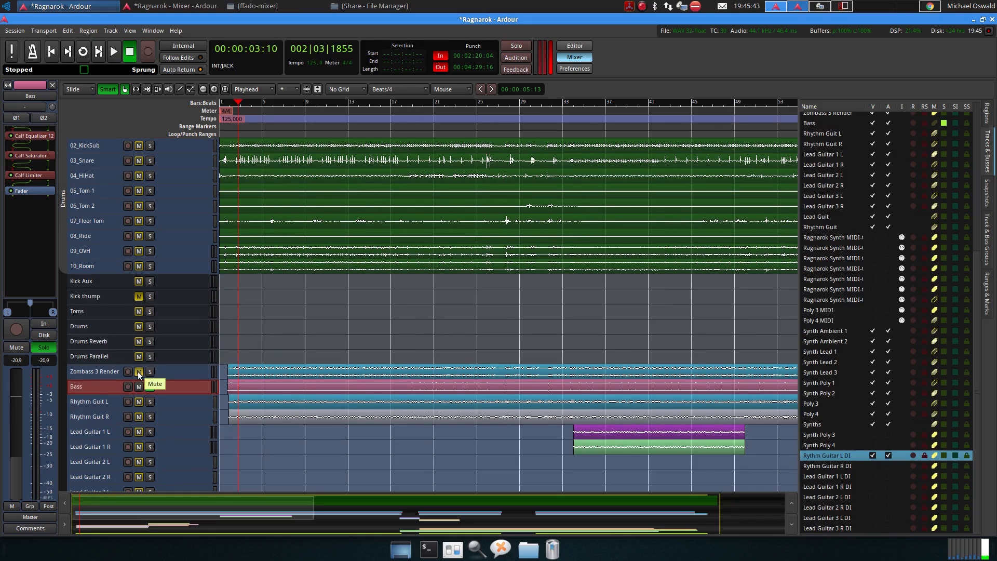
Step: Solo the Rythm Guitar L DI track instead of Bass and audition it from the playhead
scroll("down", 3)
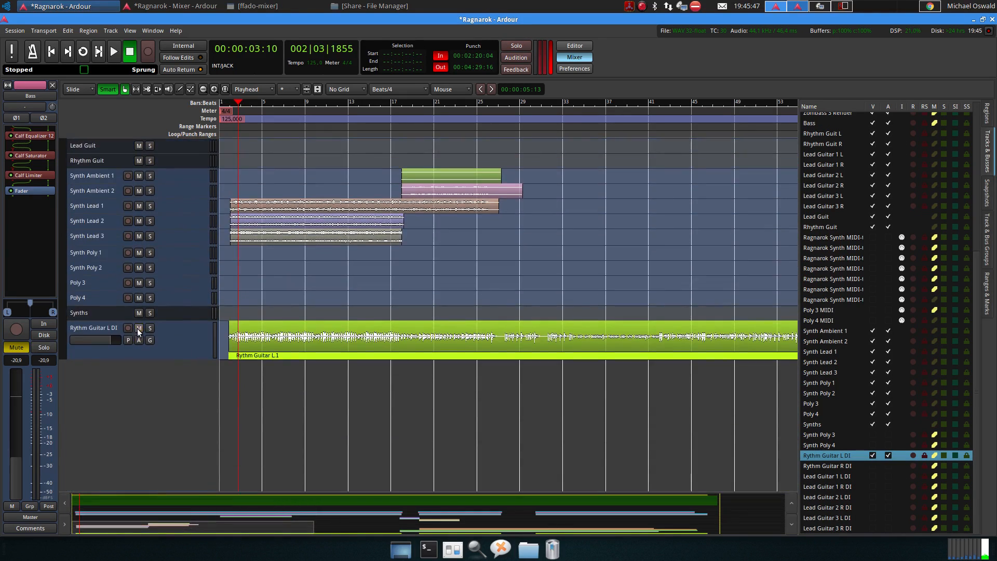
left_click(150, 327)
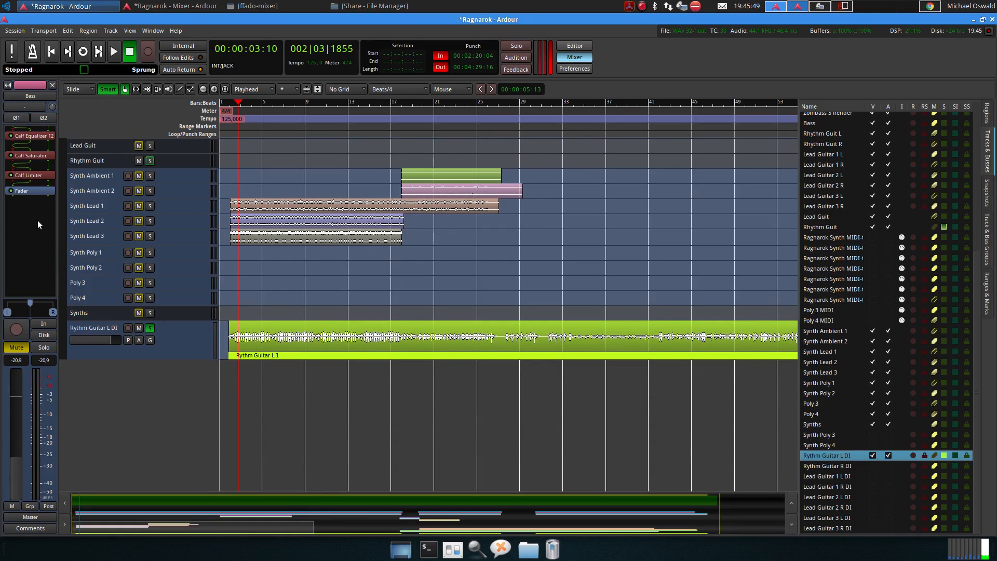
left_click(149, 327)
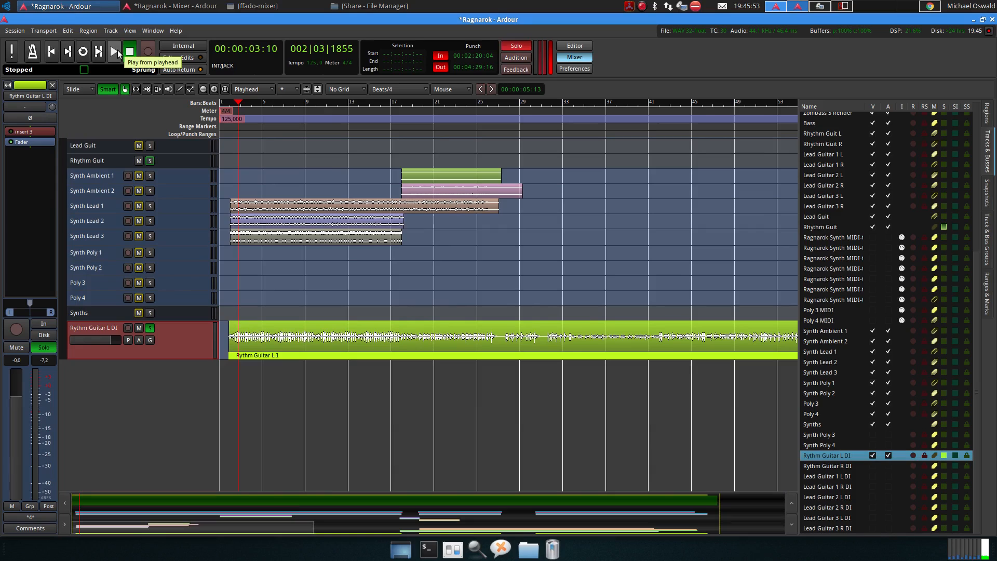
left_click(113, 51)
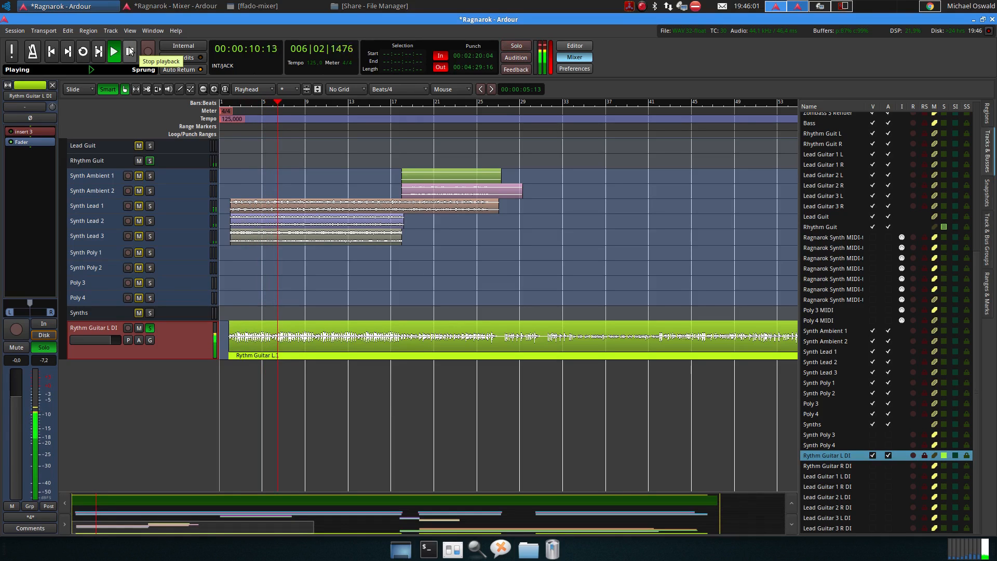
left_click(129, 51)
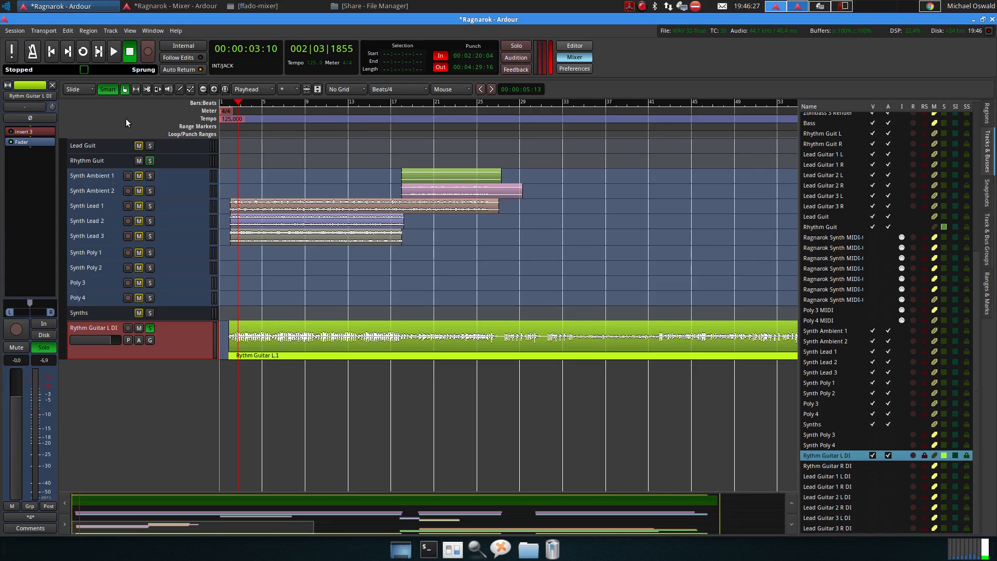
Step: Check the mixer strip insert and return to the Helix editor showing 12A Nolly
left_click(516, 46)
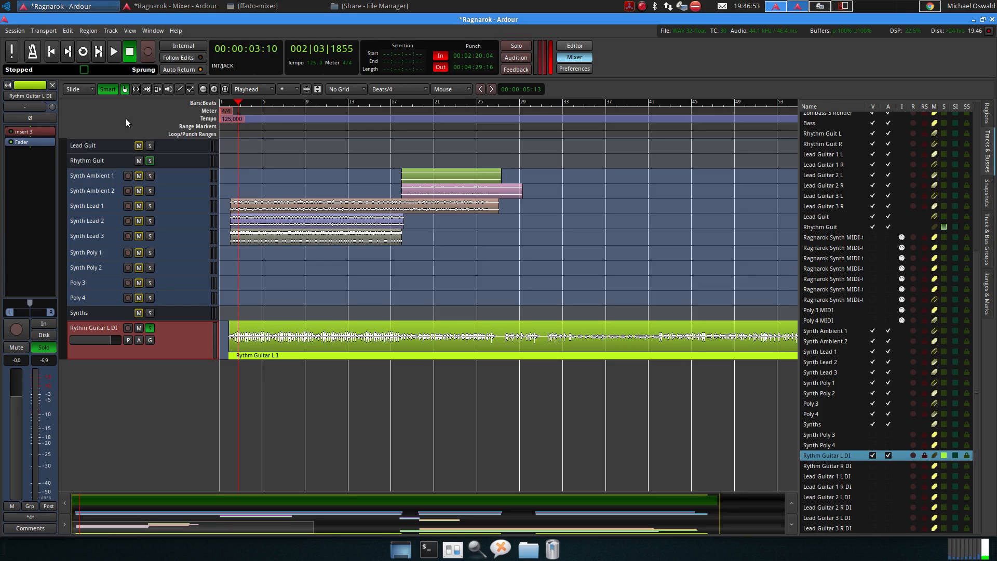
left_click(516, 45)
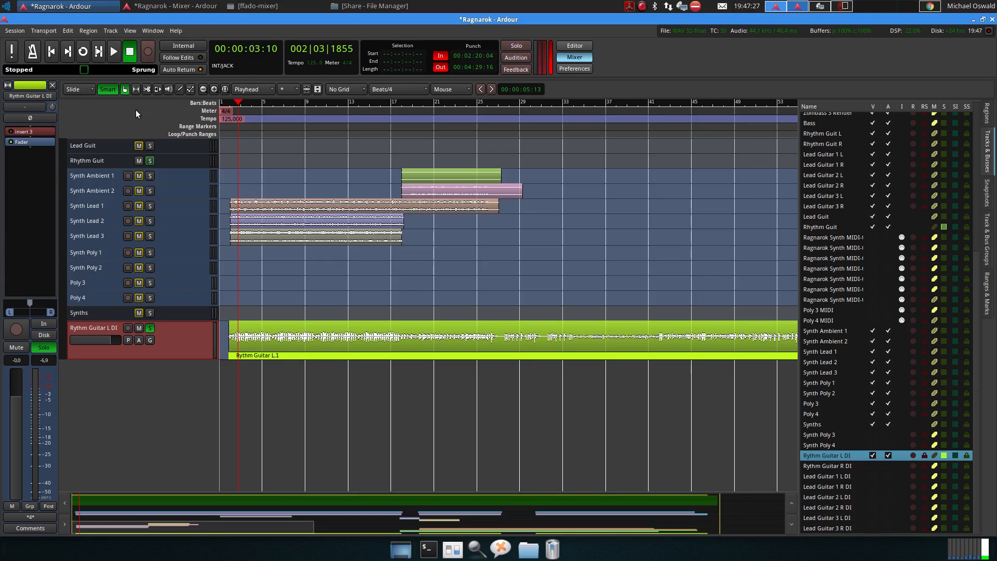
left_click(345, 6)
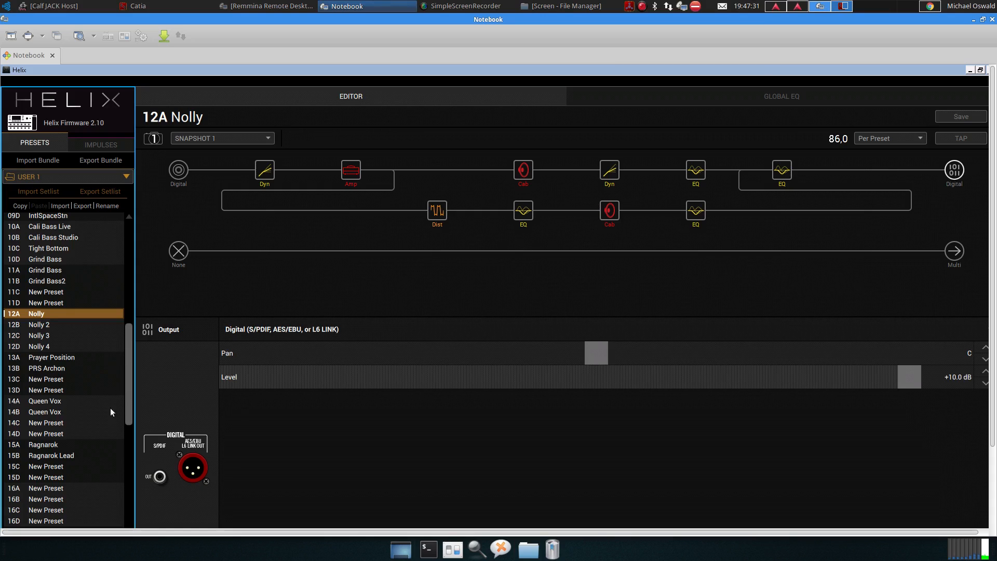
Step: Load preset 15A Ragnarok and review its Minotaur distortion (gain 0.0) and Archetype Lead amp settings
left_click(42, 444)
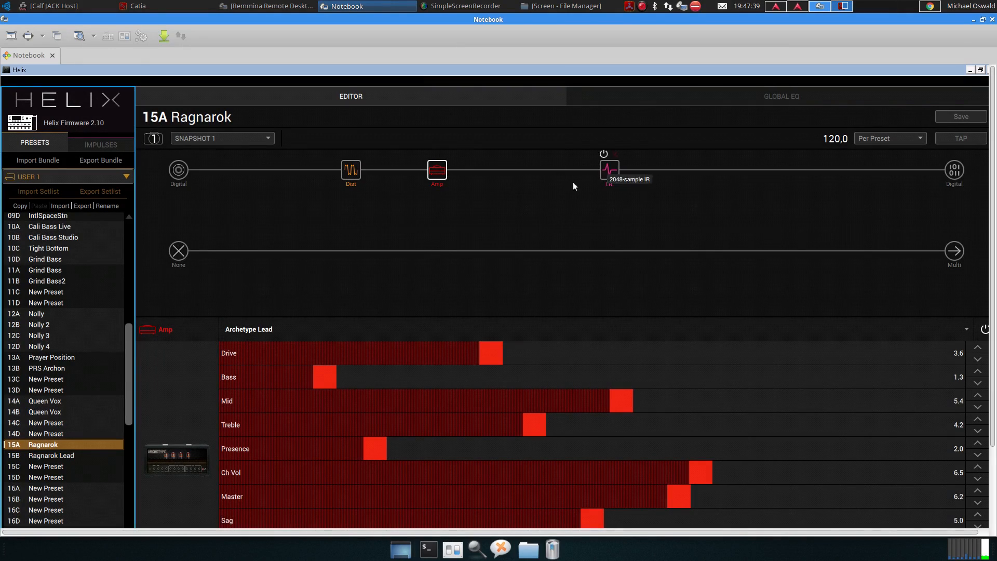
left_click(350, 169)
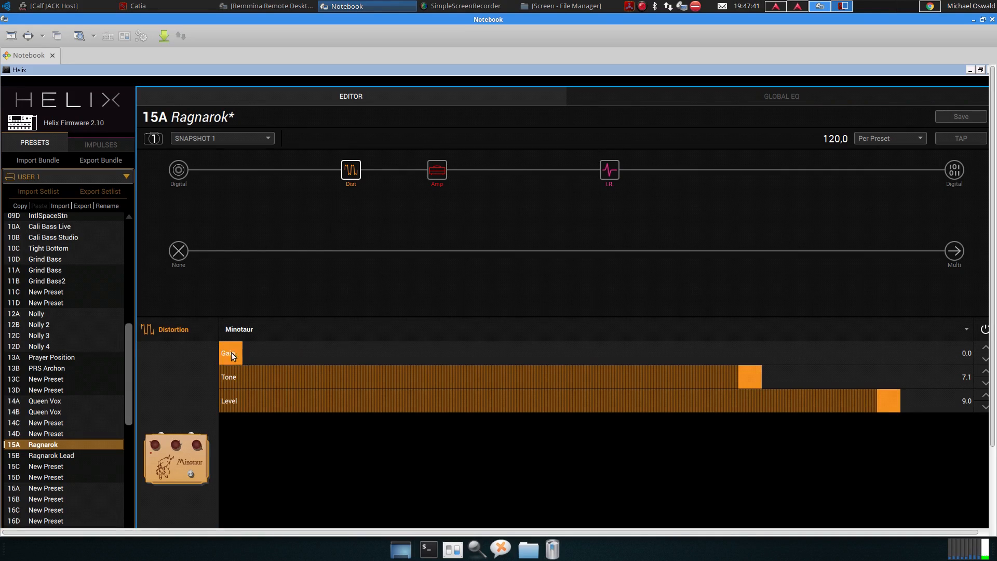
mouse_move(744, 387)
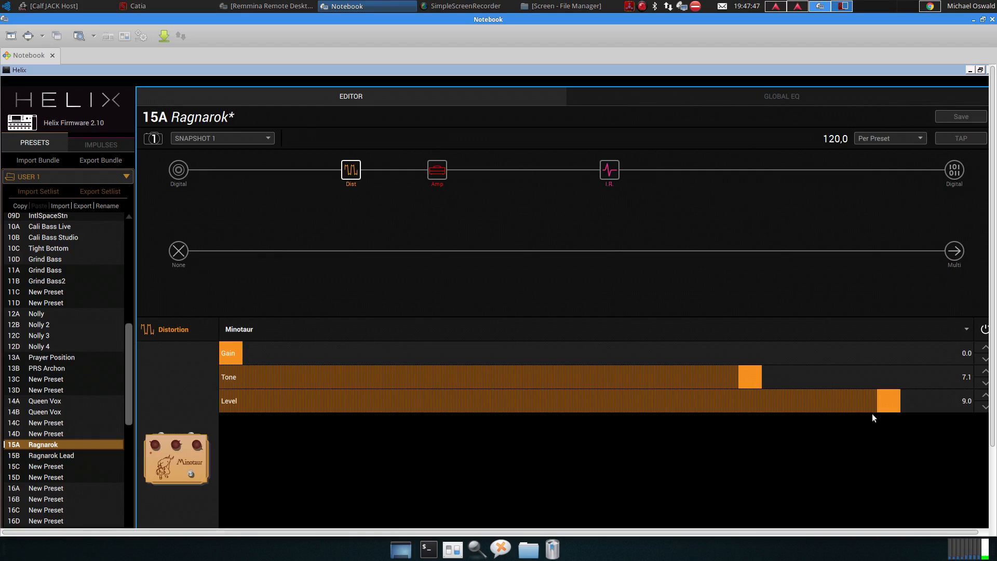
left_click(437, 169)
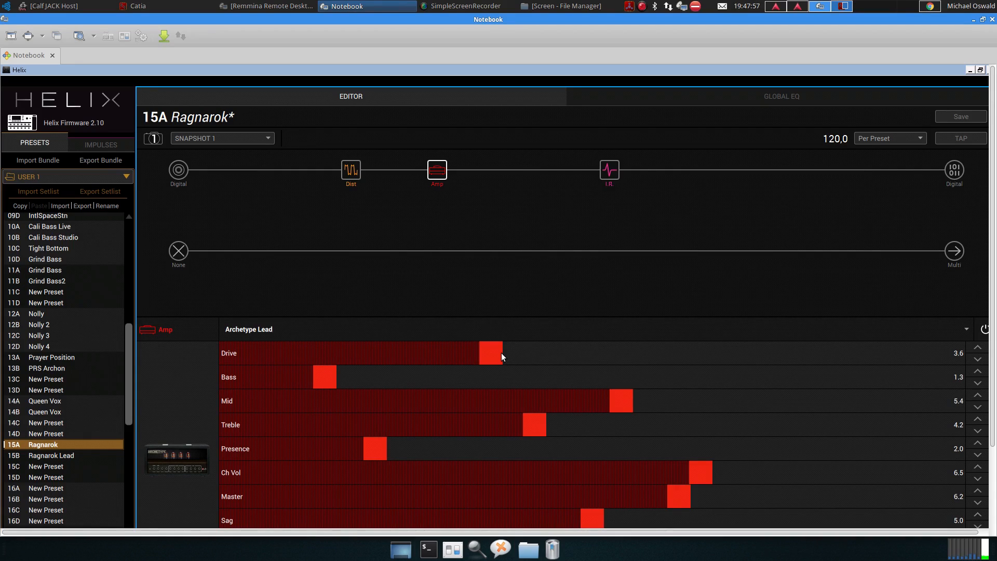
mouse_move(881, 350)
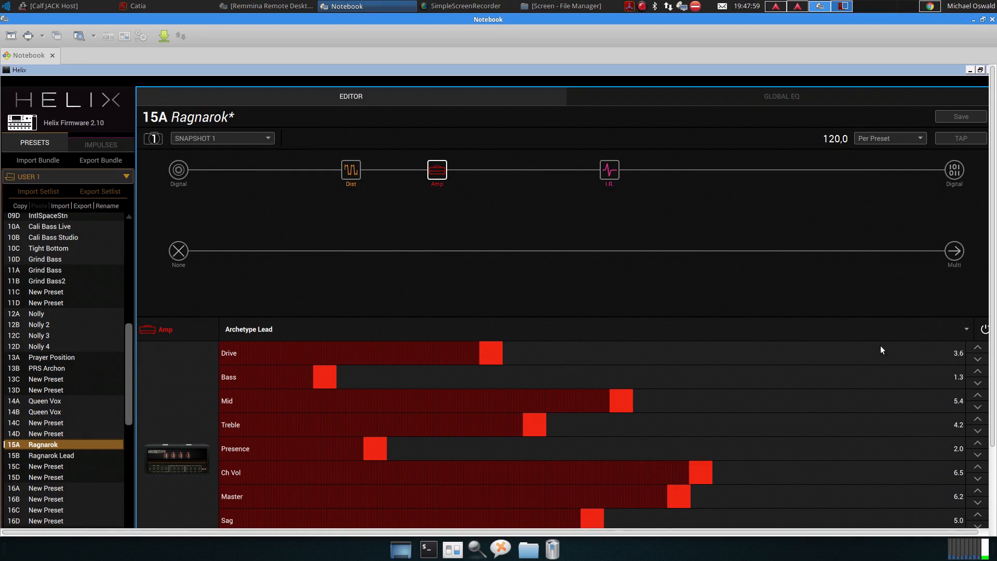
mouse_move(307, 388)
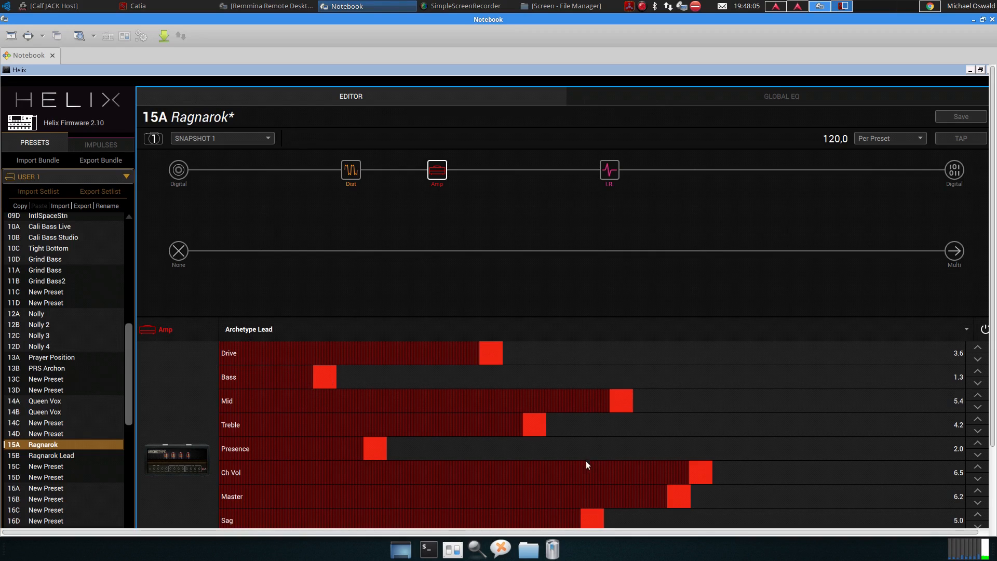
scroll("down", 3)
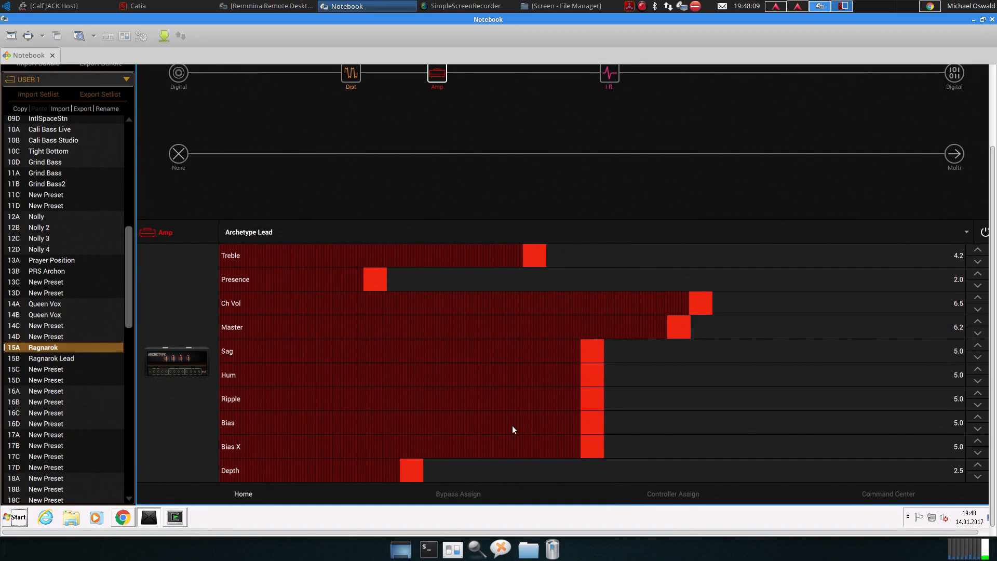
mouse_move(347, 512)
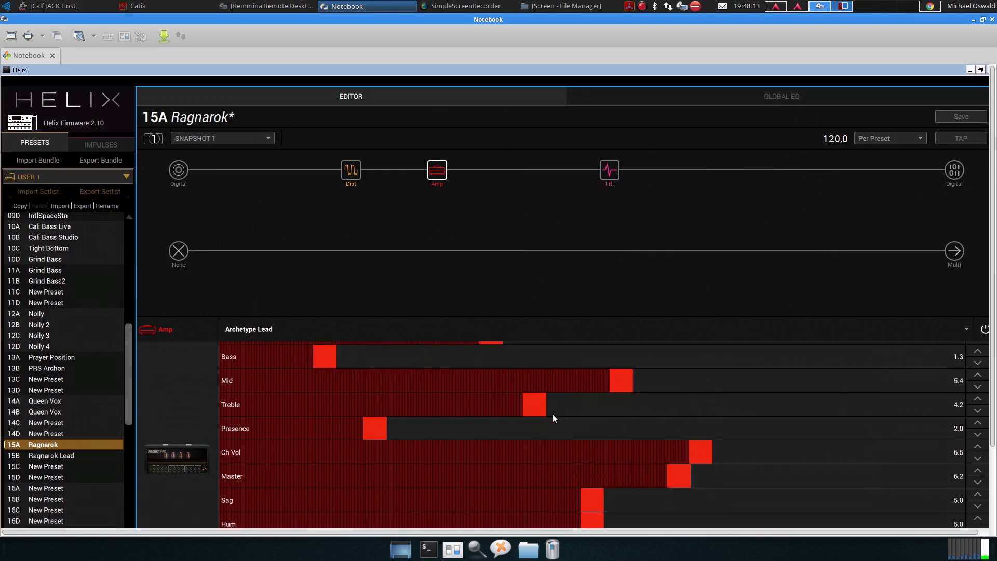
Step: Show the Ragnarok IR block: NGL Pro 4x12 V30, 99 Hz low cut, 8.5 kHz high cut, -18 dB
left_click(609, 169)
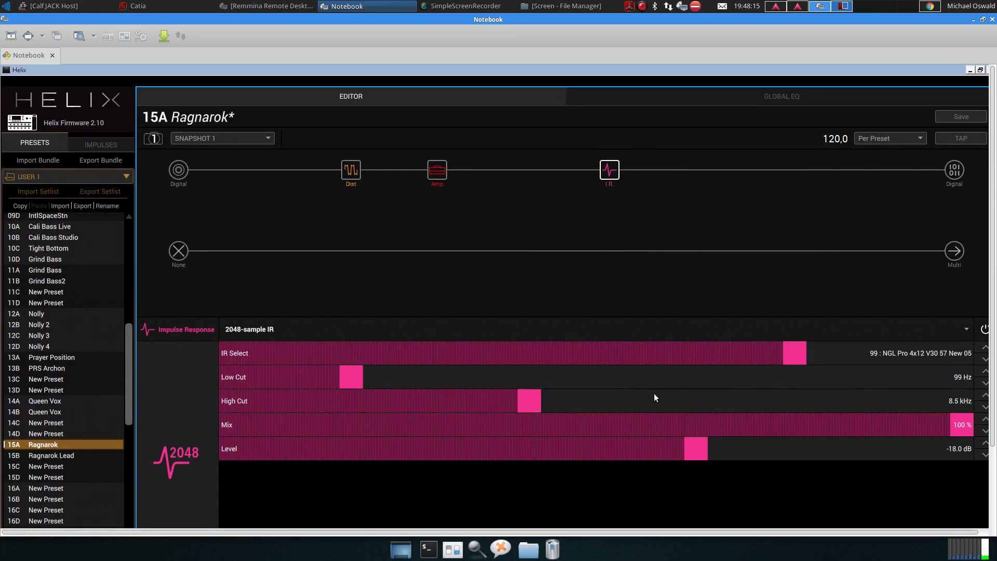
mouse_move(859, 427)
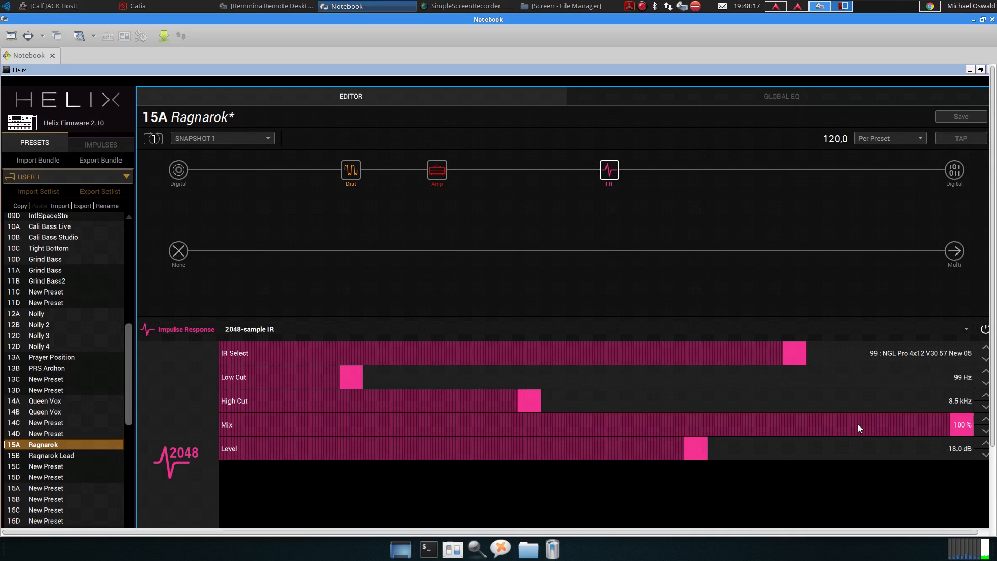
mouse_move(893, 376)
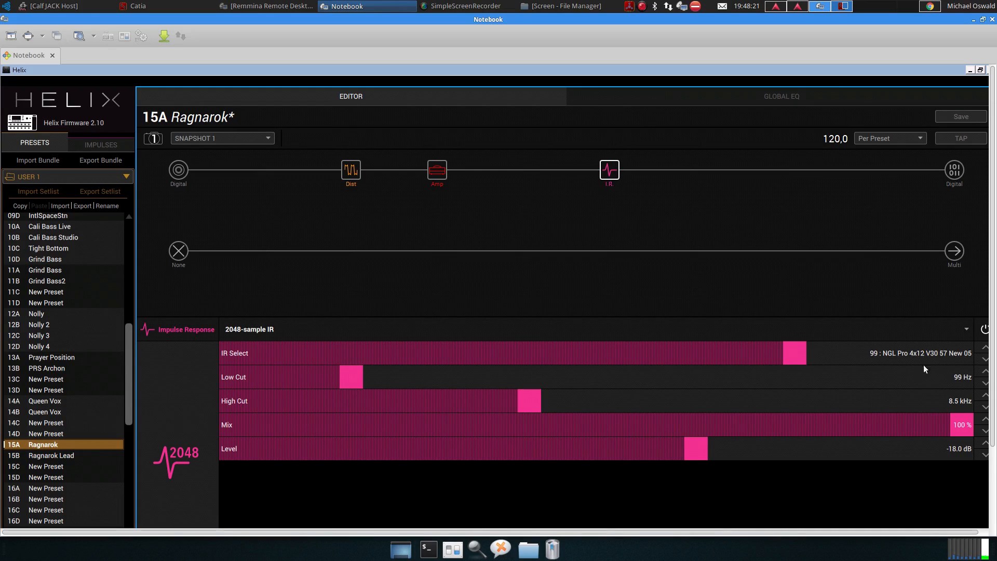
mouse_move(915, 361)
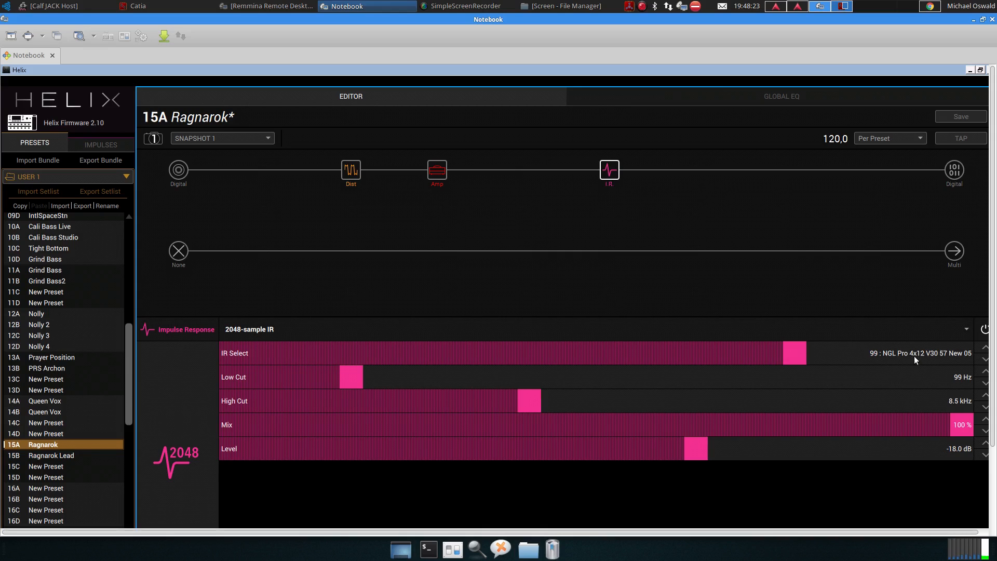
mouse_move(933, 362)
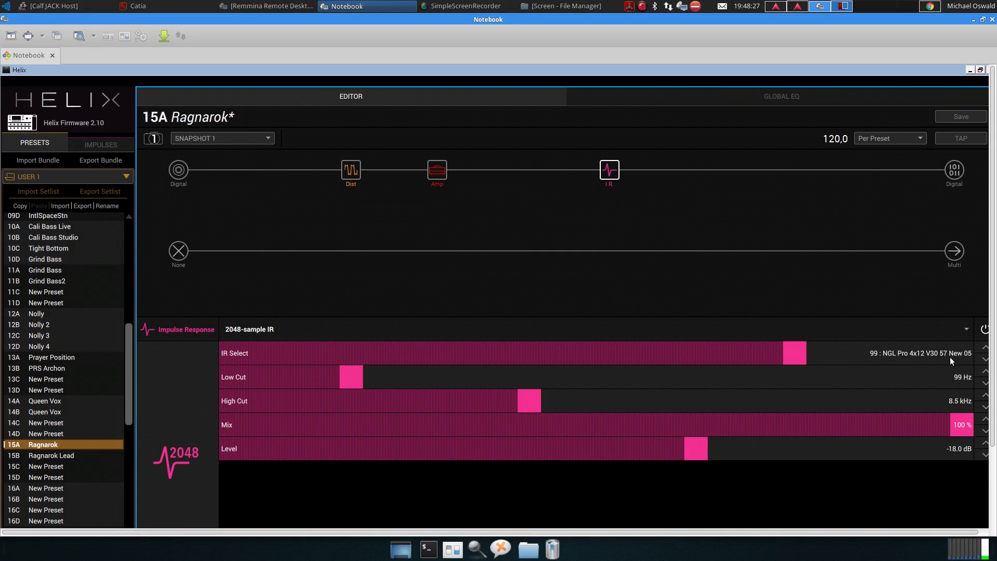
mouse_move(738, 389)
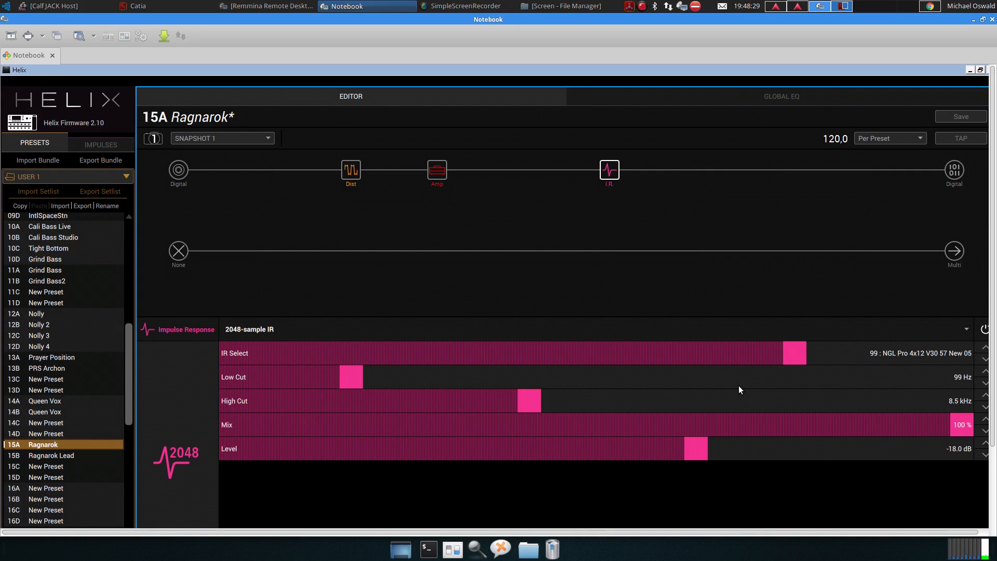
mouse_move(752, 88)
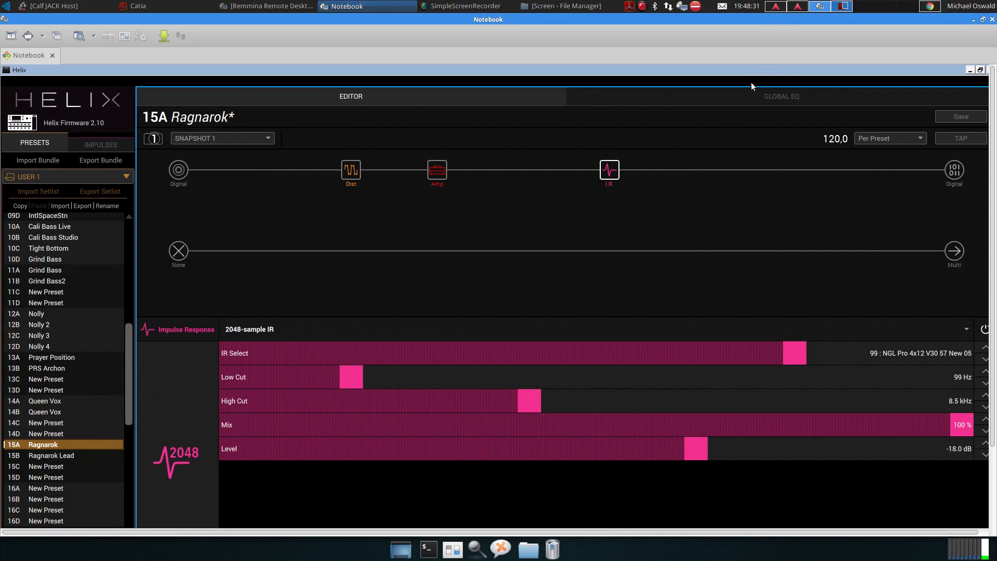
Step: Back in Ardour, audition the soloed Rythm Guitar L DI track until around bar 17, then stop
left_click(61, 6)
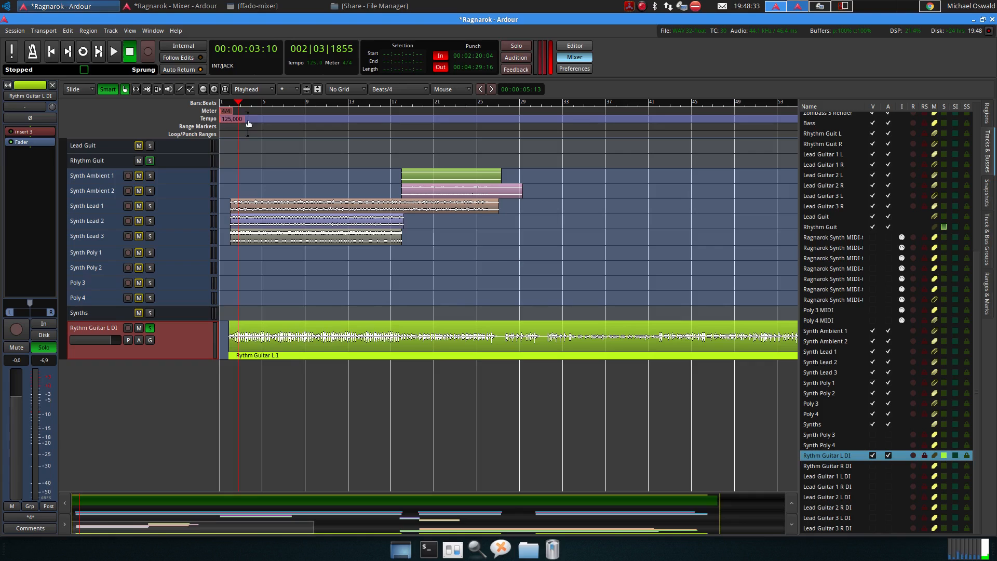
left_click(113, 52)
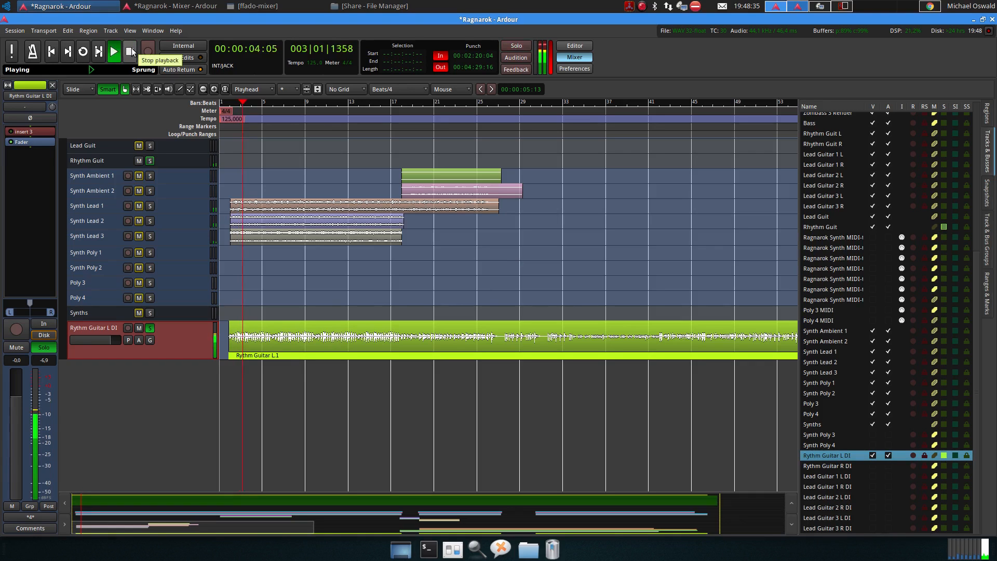
left_click(129, 52)
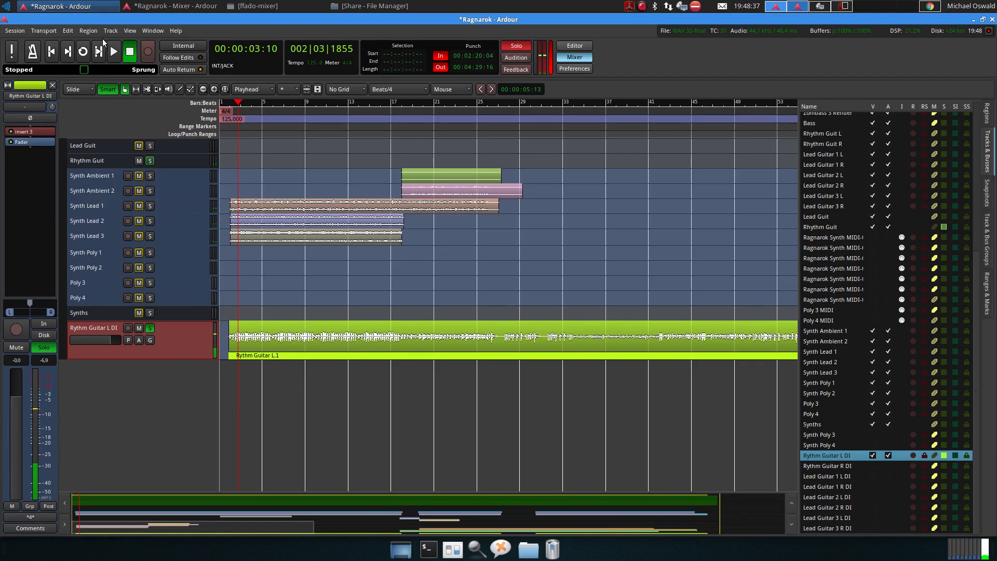
left_click(113, 52)
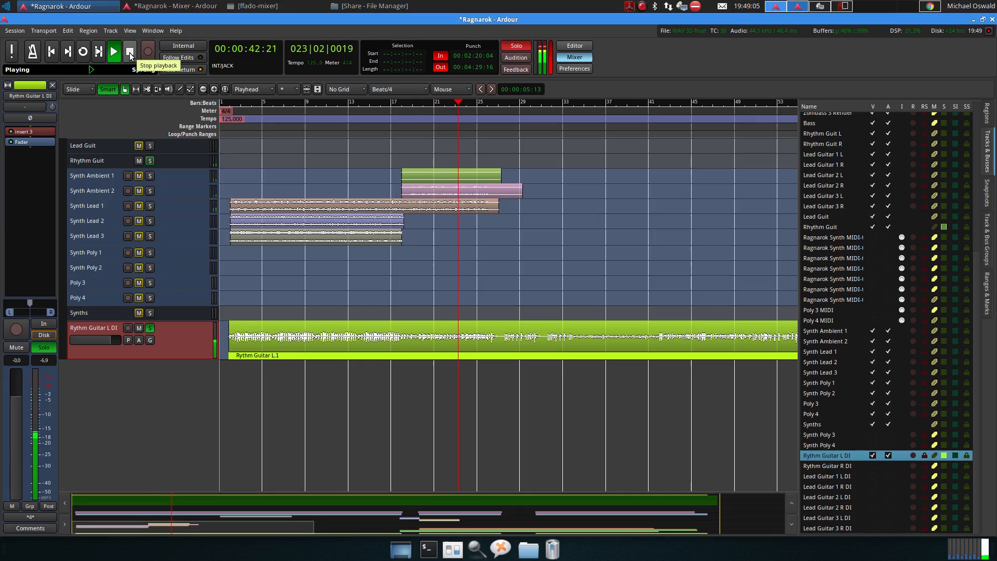
left_click(131, 52)
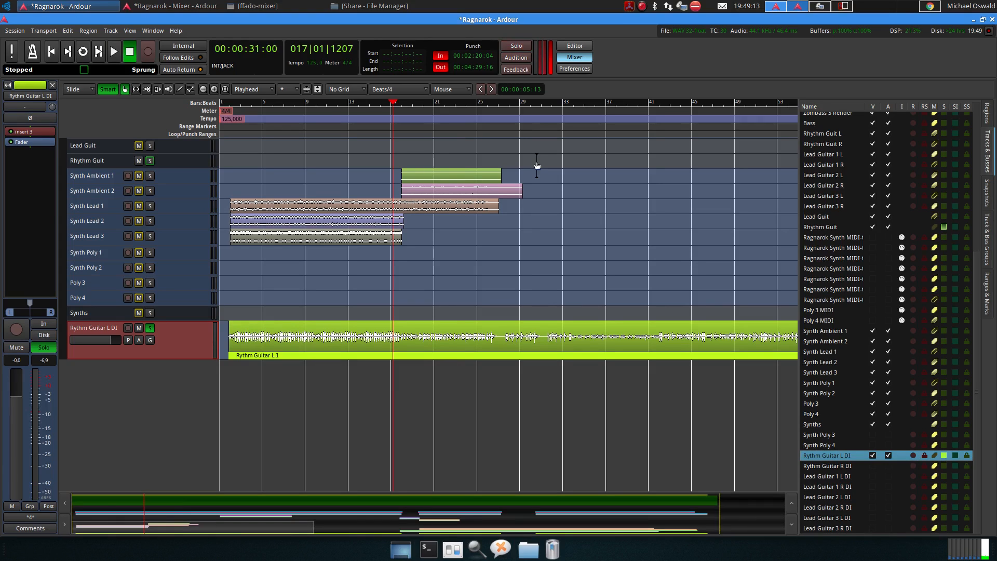
mouse_move(506, 309)
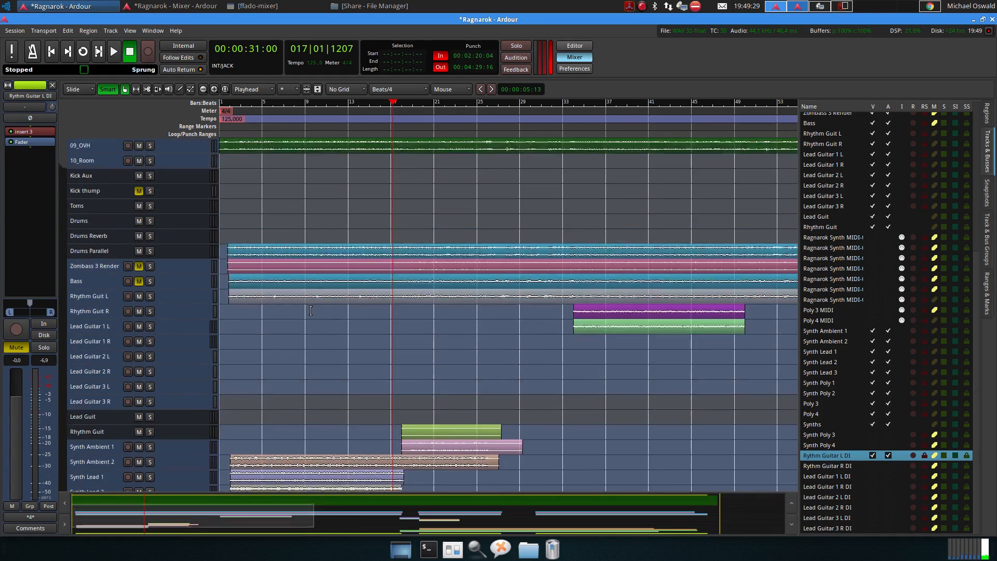
Step: Select Rhythm Guit R and bring up the Rhythm Guit bus's Calf Equalizer settings
scroll("down", 3)
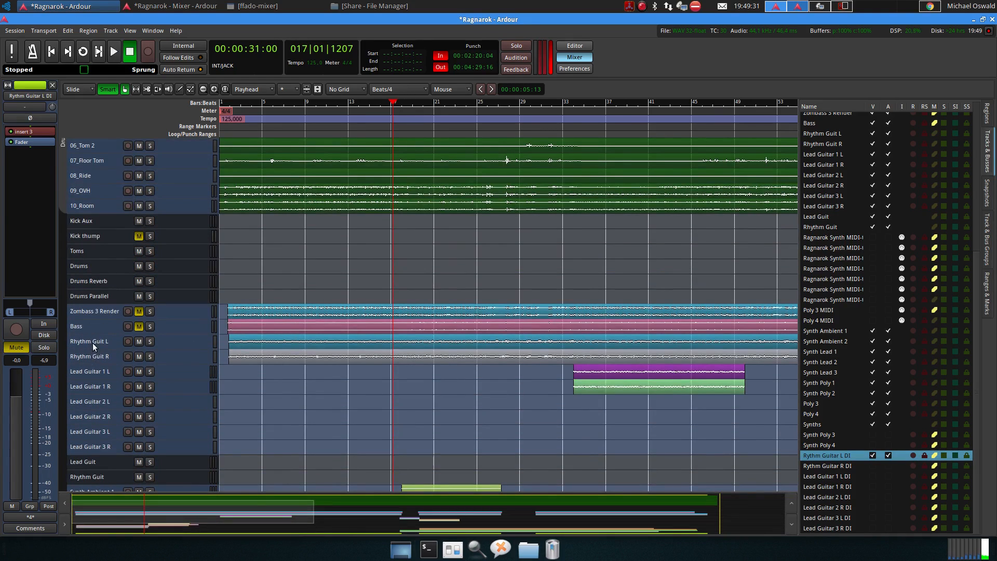
mouse_move(102, 423)
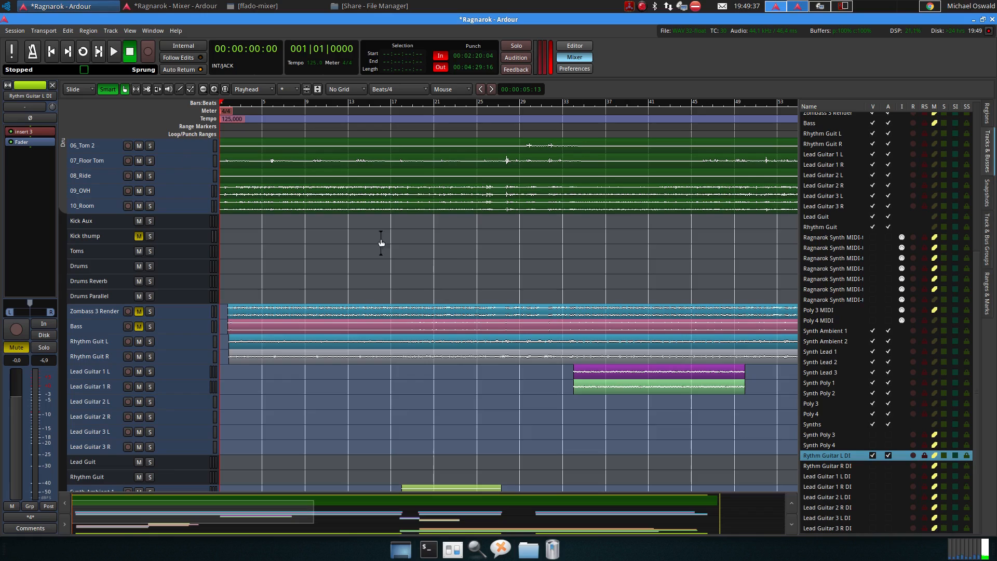
mouse_move(466, 245)
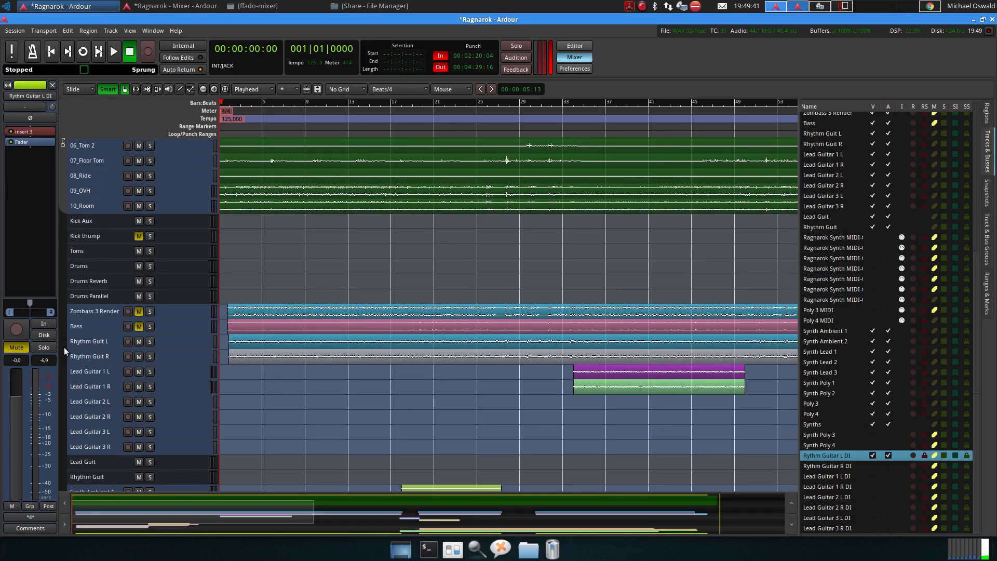
left_click(89, 356)
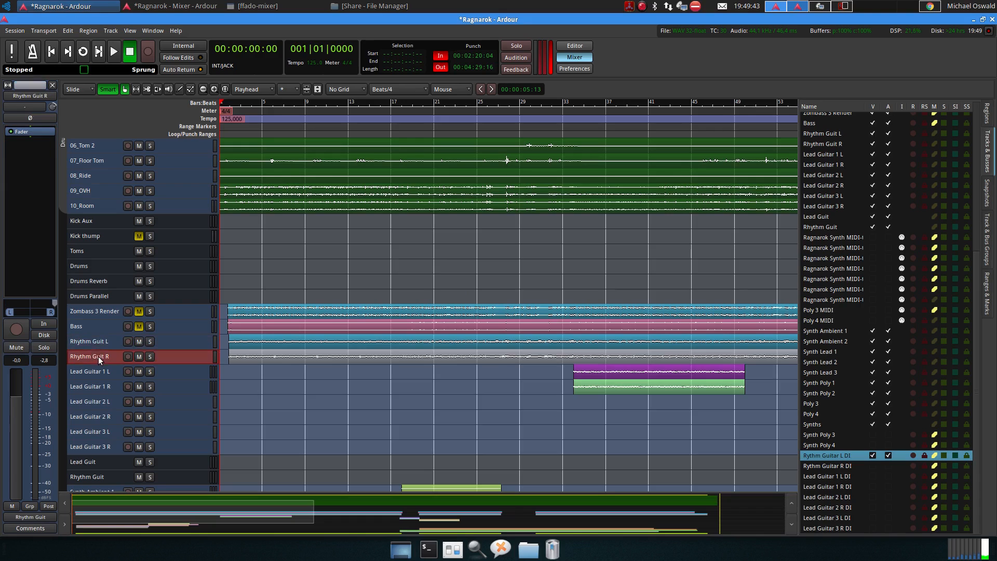
mouse_move(98, 466)
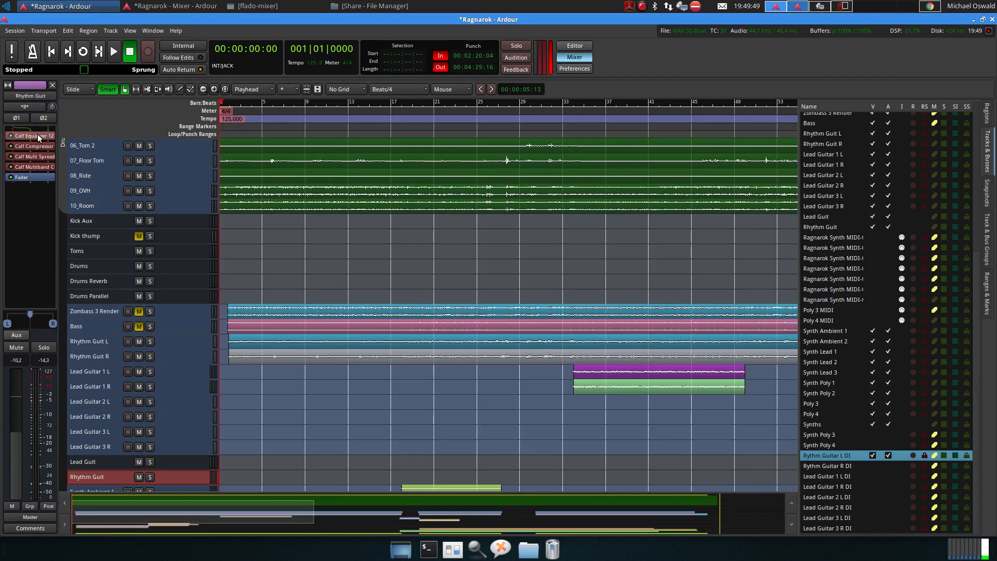
double_click(30, 135)
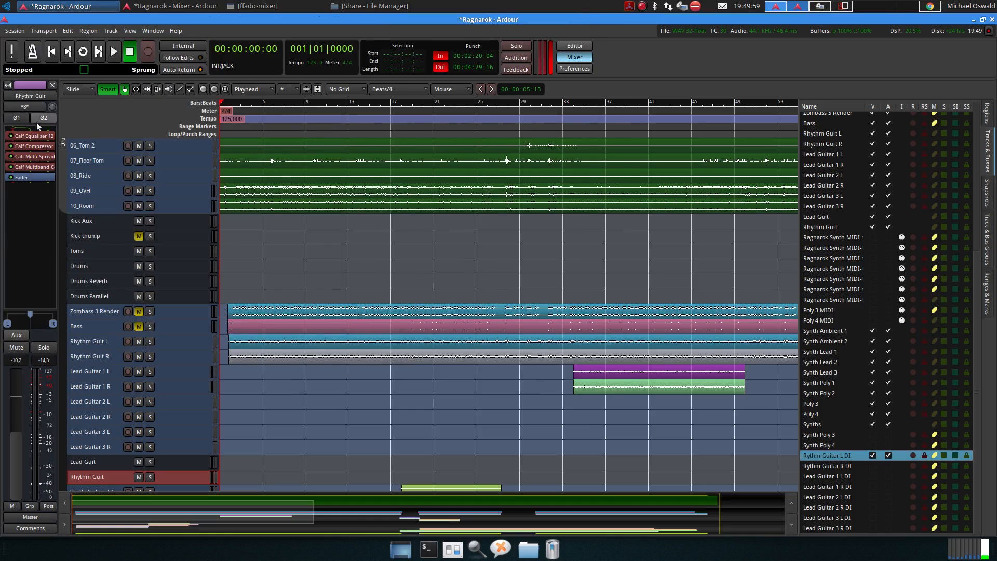
mouse_move(32, 147)
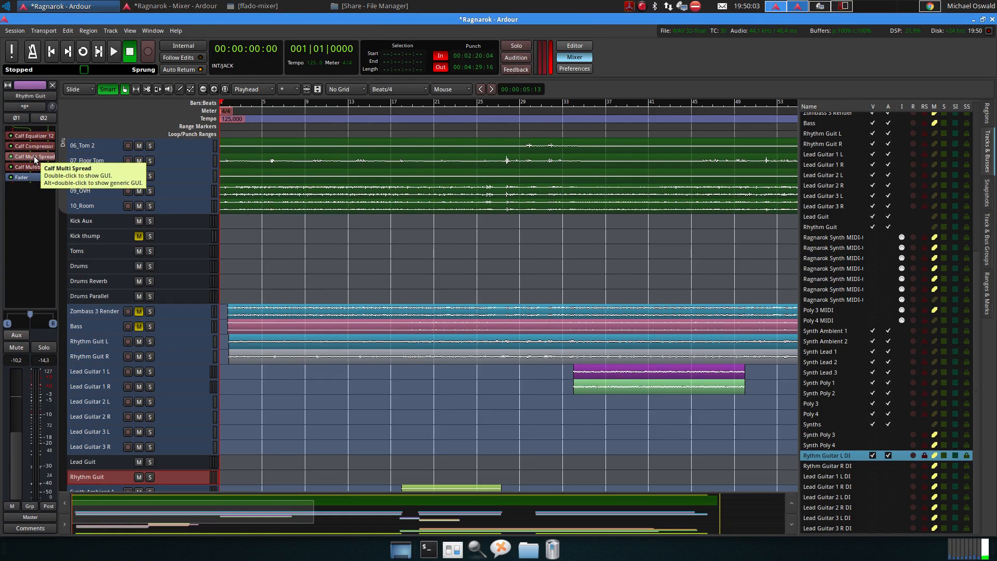
double_click(30, 156)
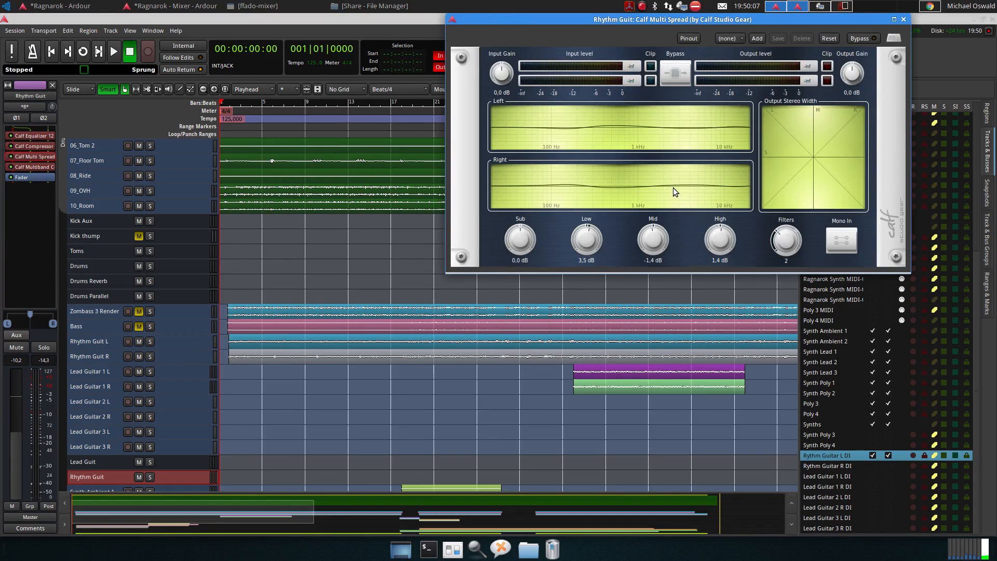
mouse_move(710, 189)
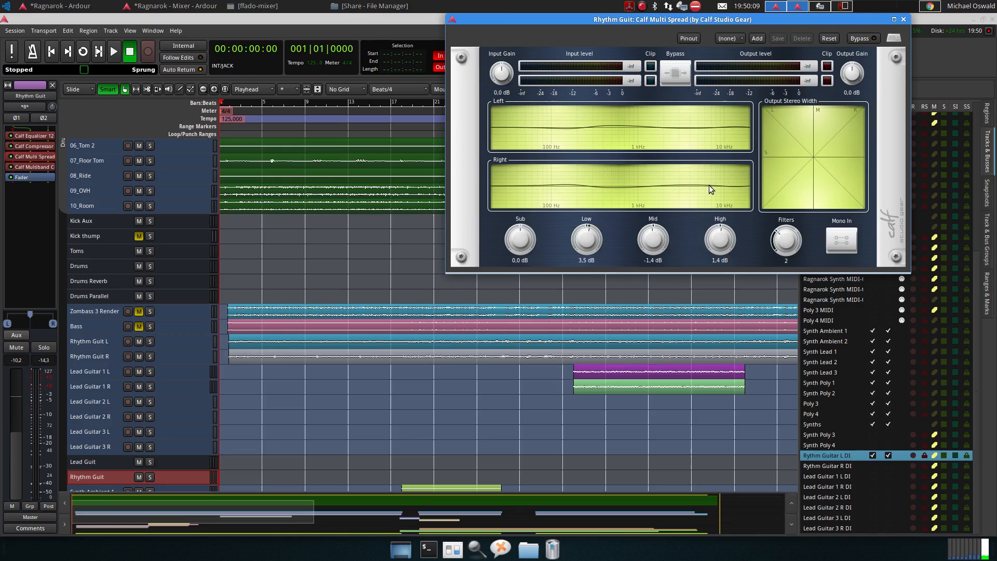
mouse_move(668, 135)
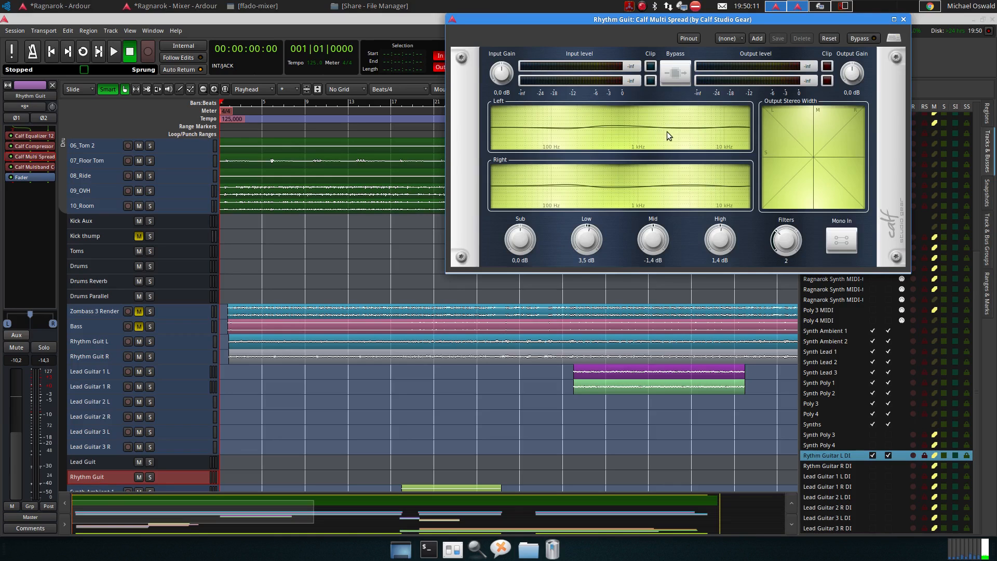
mouse_move(706, 135)
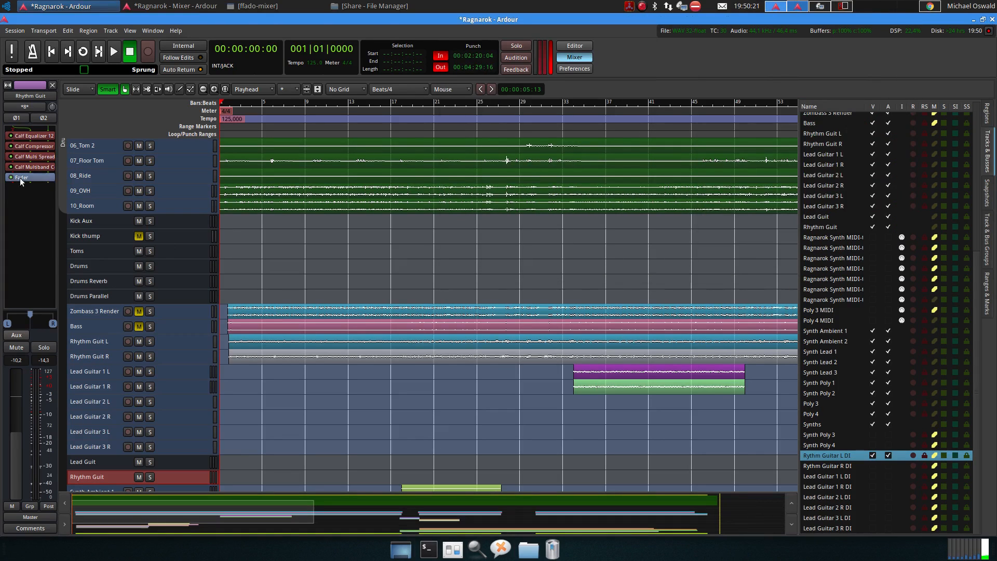
double_click(33, 166)
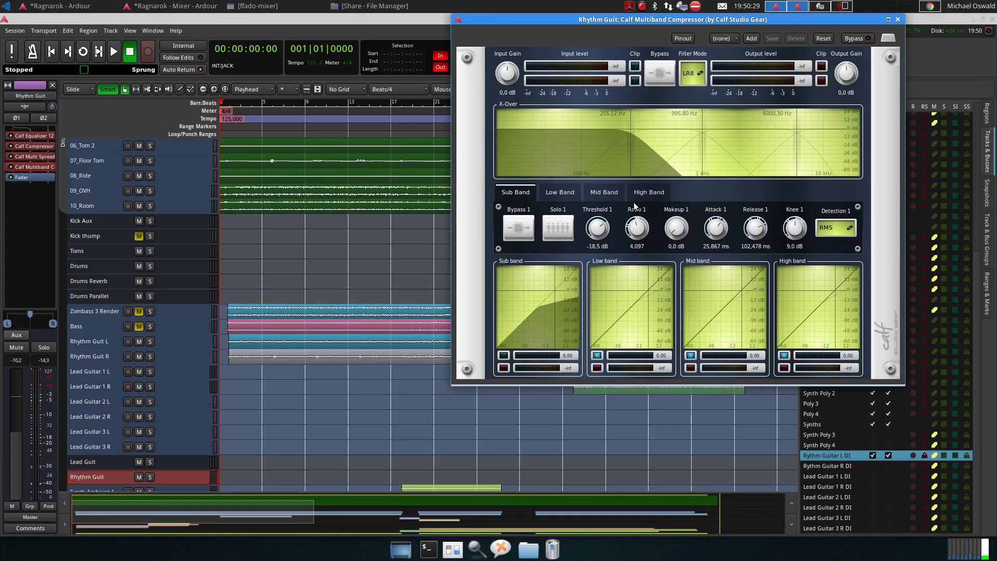
mouse_move(602, 118)
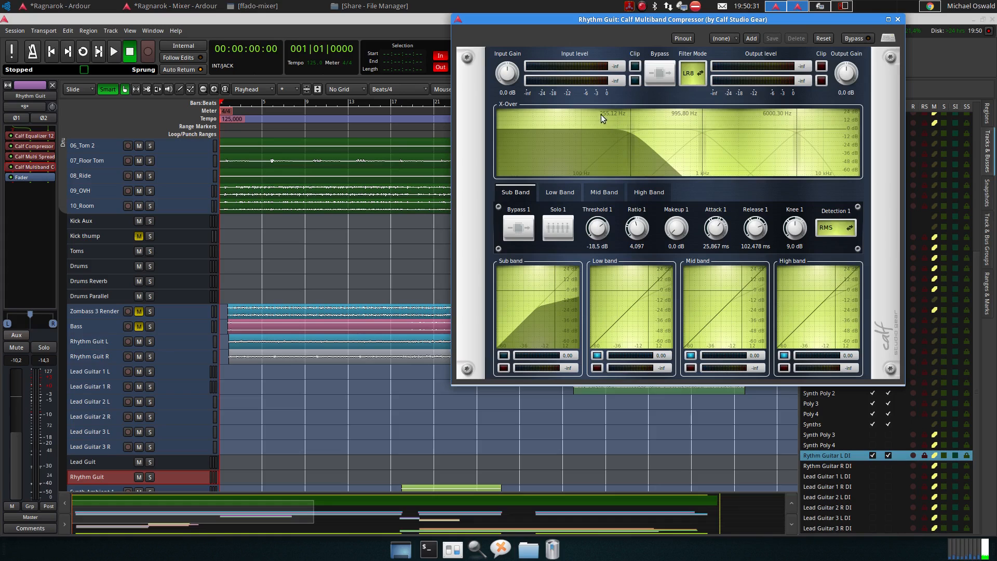
mouse_move(558, 291)
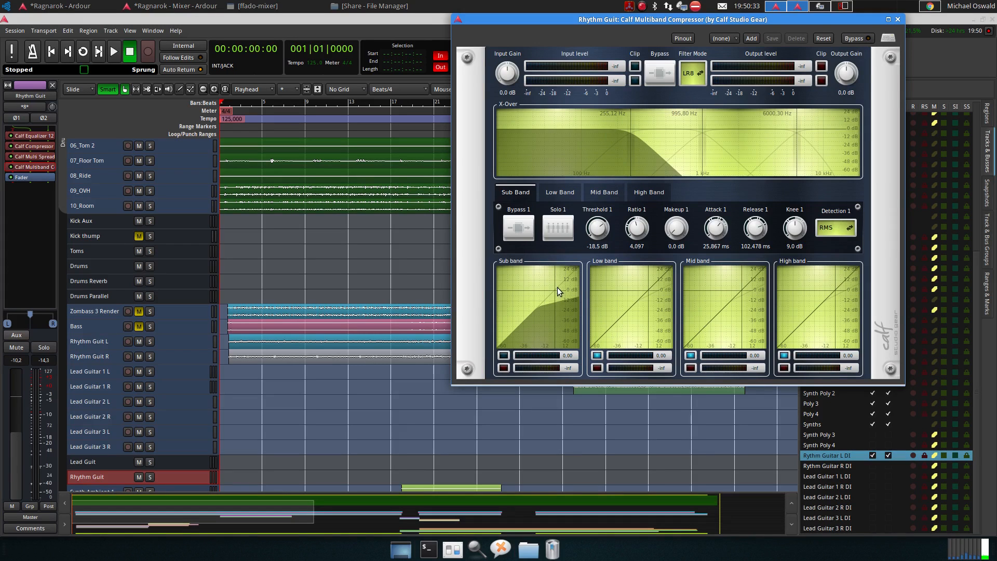
mouse_move(679, 278)
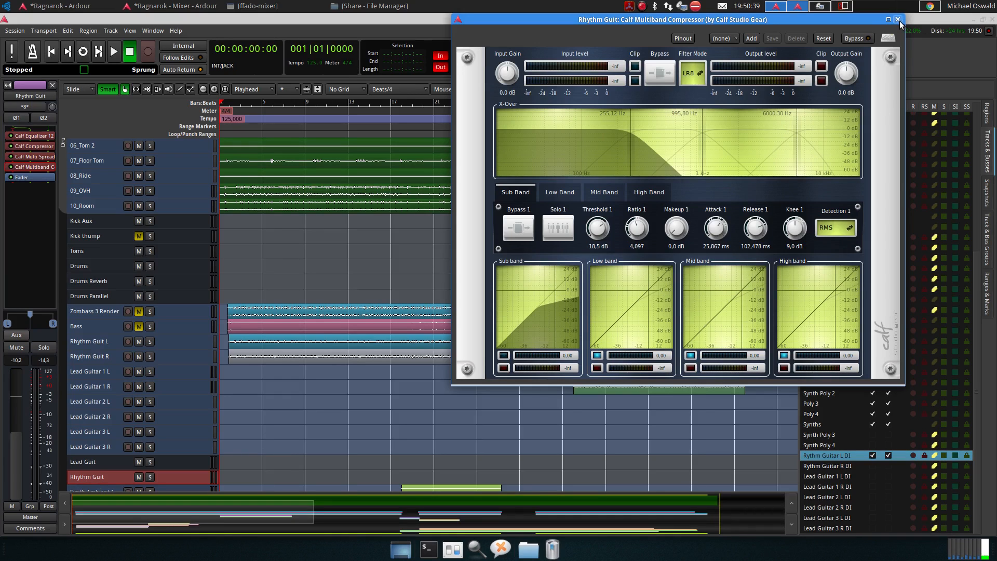
left_click(898, 18)
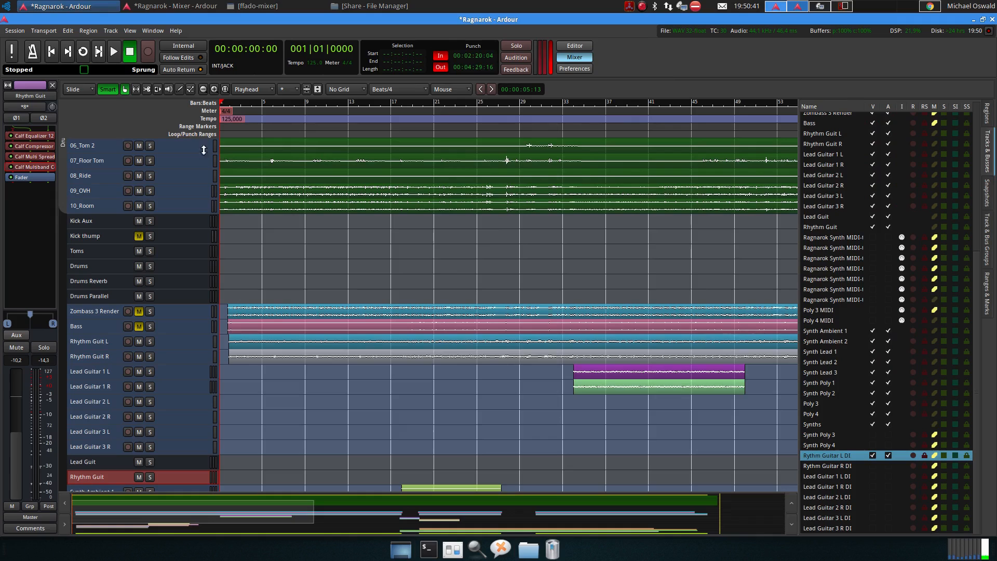
mouse_move(81, 317)
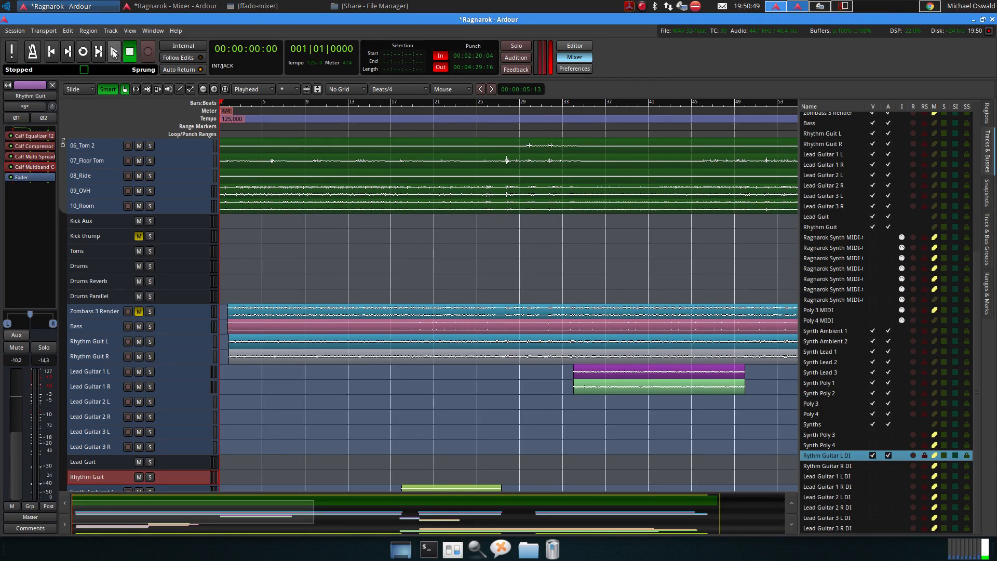
Step: Play the Ragnarok session from the top through to around bar 25
left_click(112, 52)
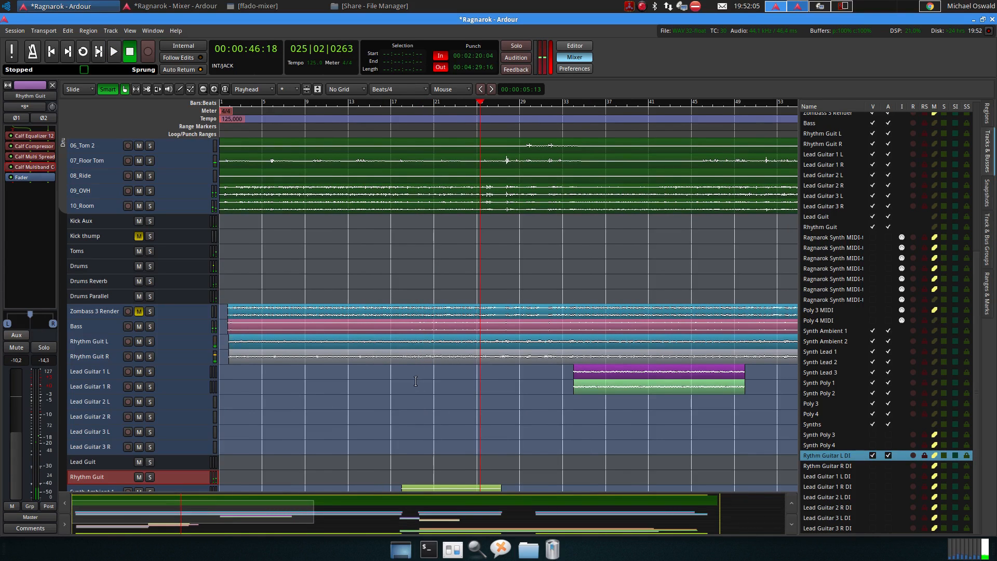
Step: Inspect the Bass track's Calf 12-band equalizer curve and band points, then close it
left_click(96, 325)
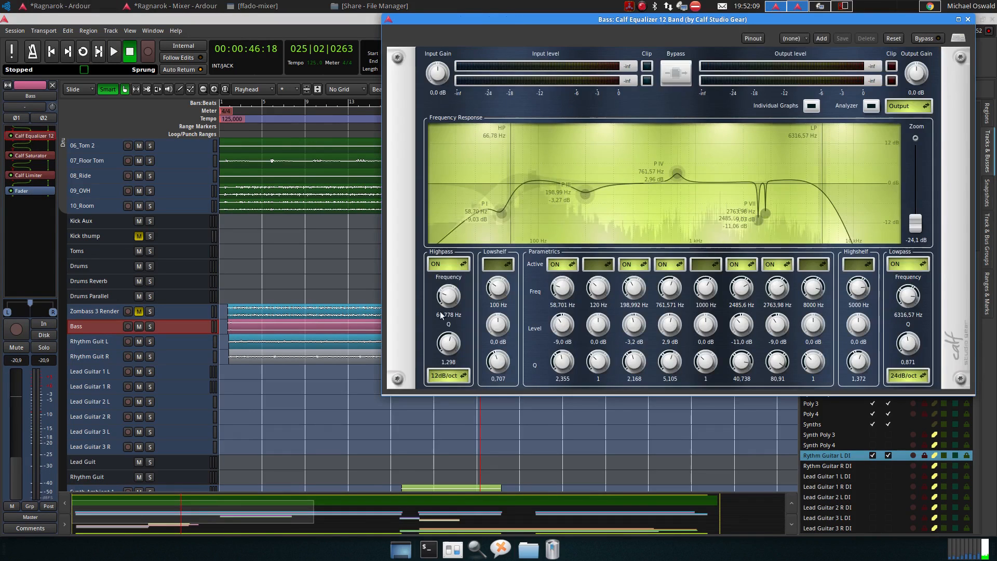
mouse_move(879, 210)
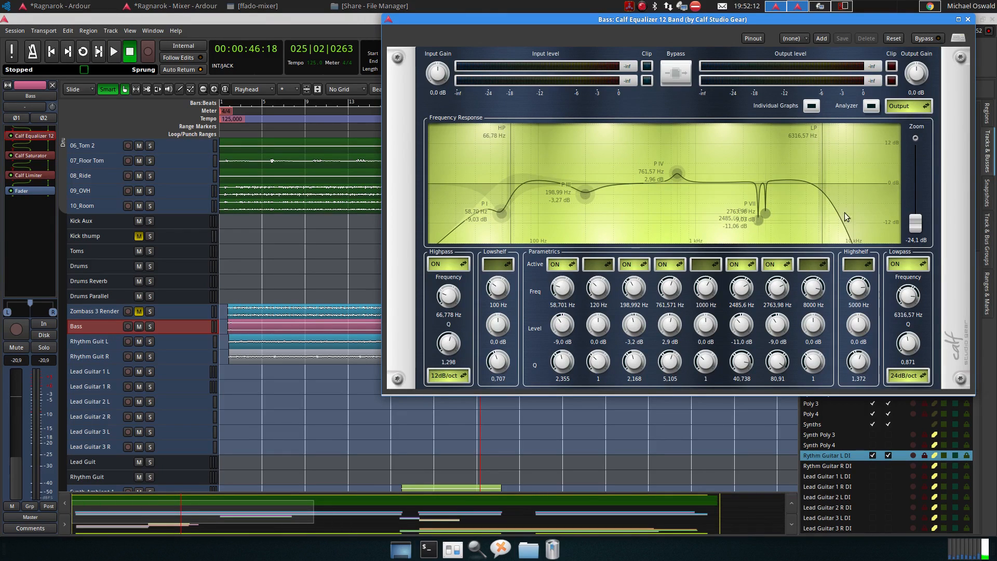
mouse_move(616, 214)
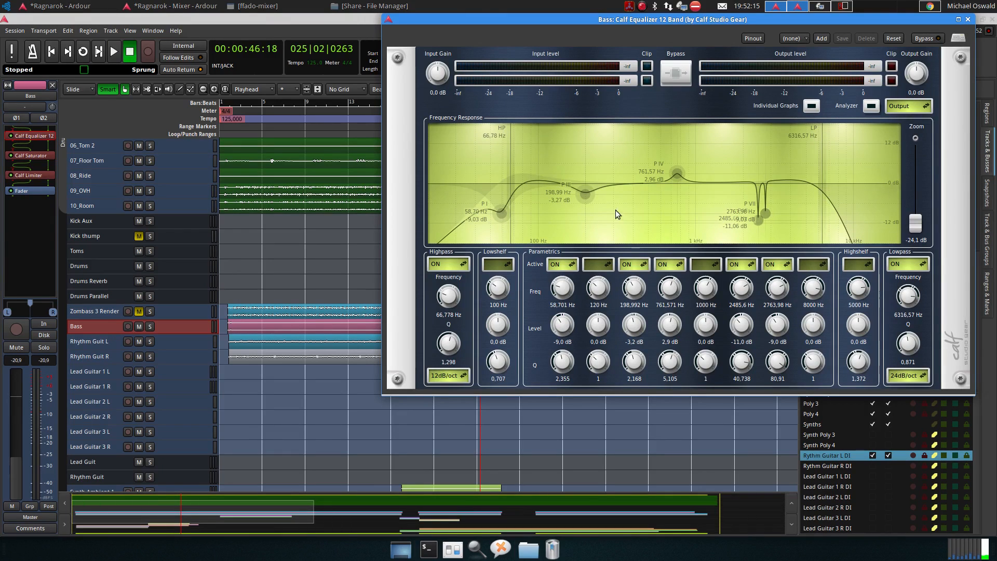
mouse_move(675, 175)
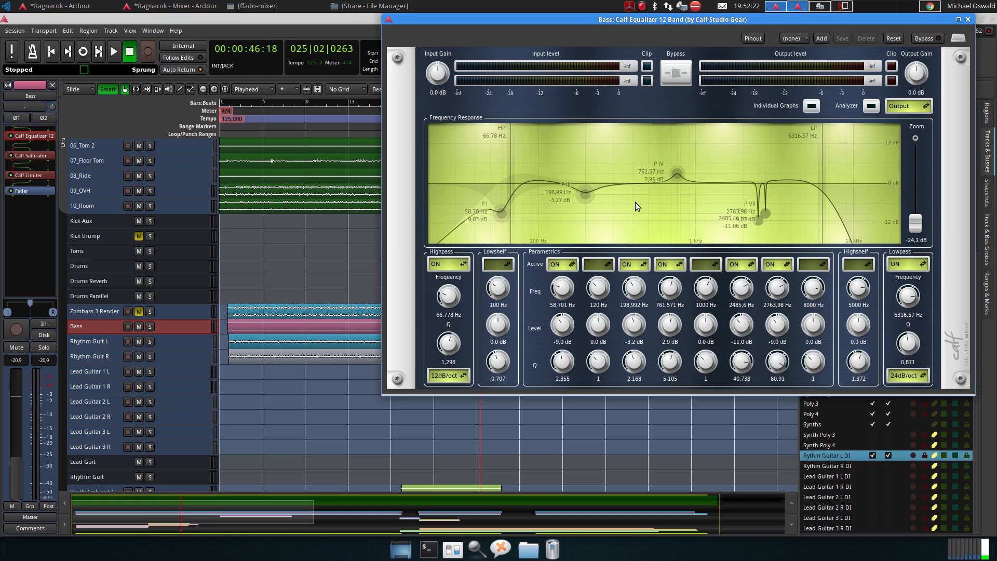
mouse_move(640, 202)
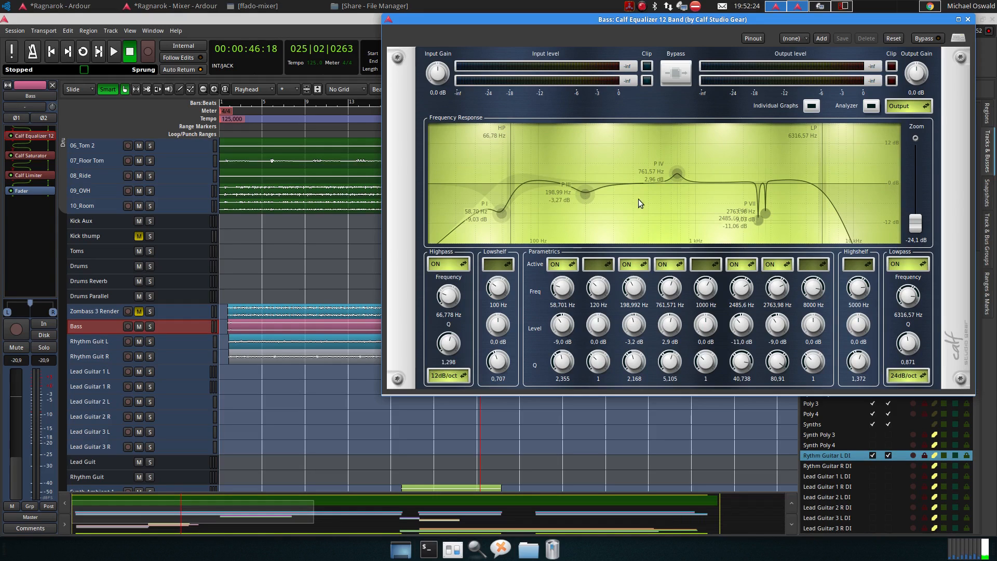
mouse_move(641, 204)
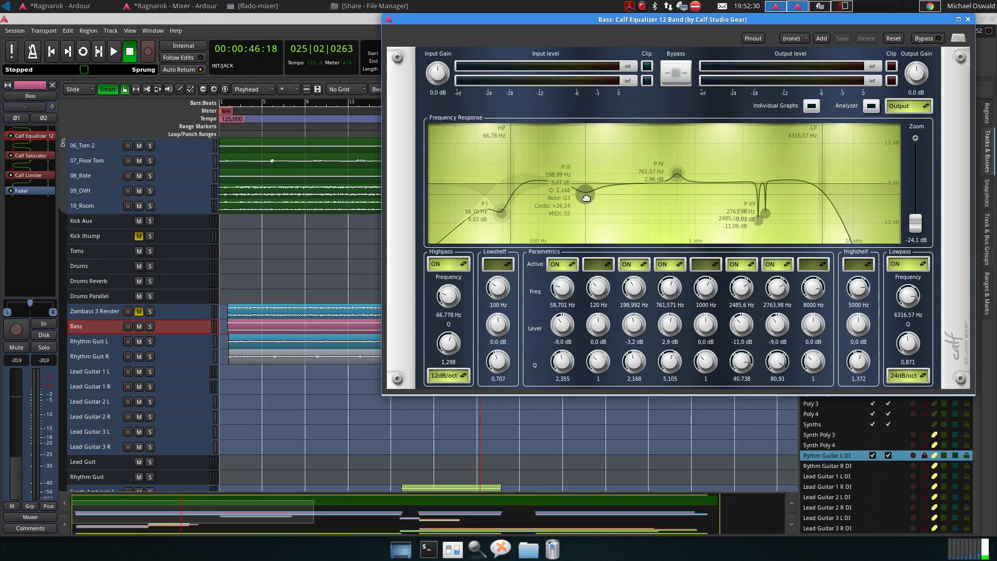
left_click_drag(583, 194, 501, 211)
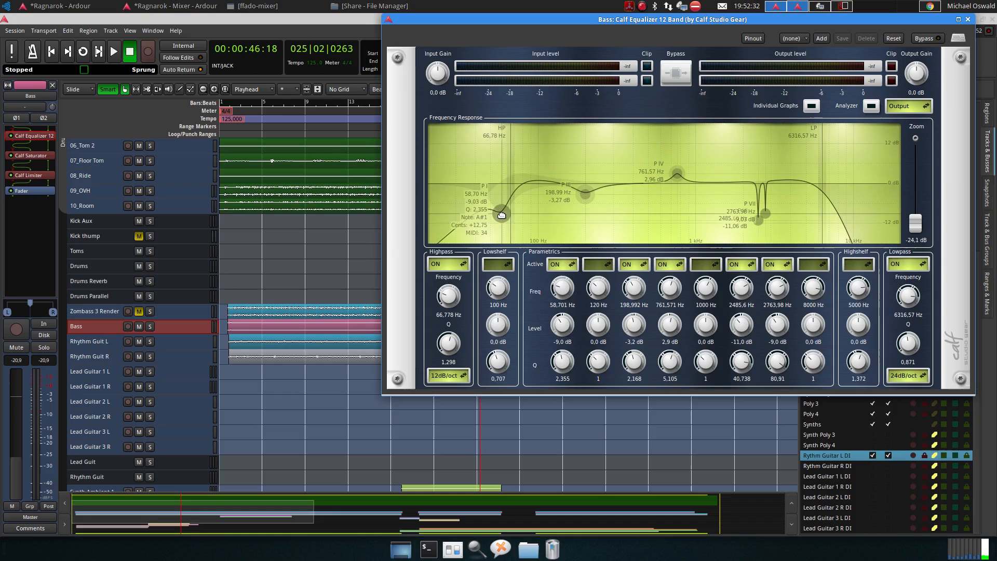
mouse_move(523, 191)
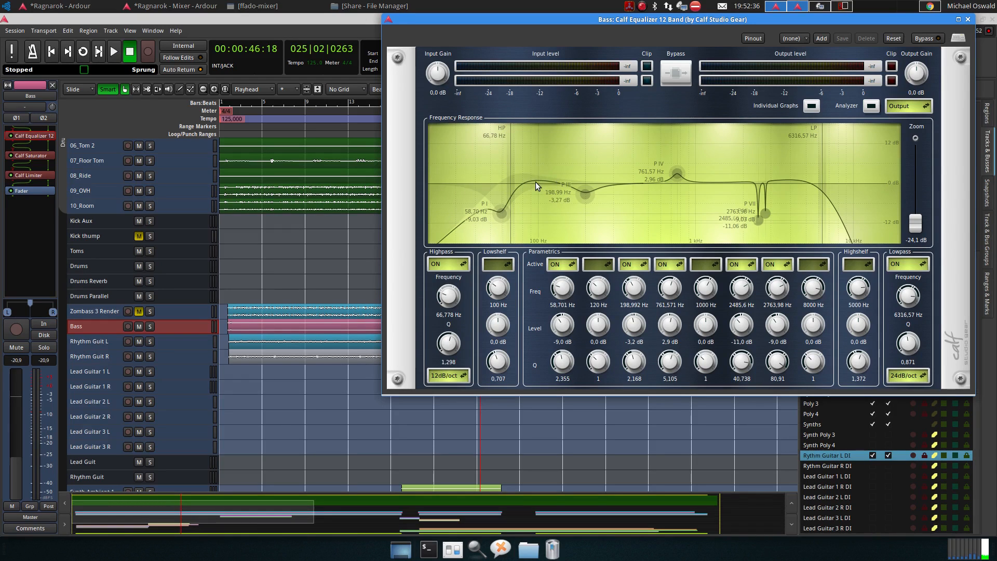
mouse_move(698, 186)
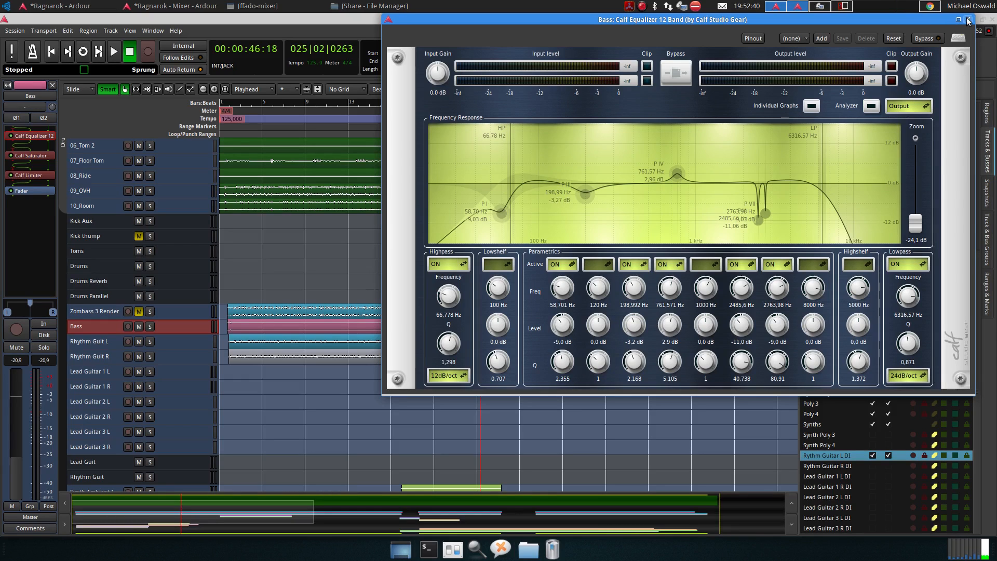
mouse_move(703, 196)
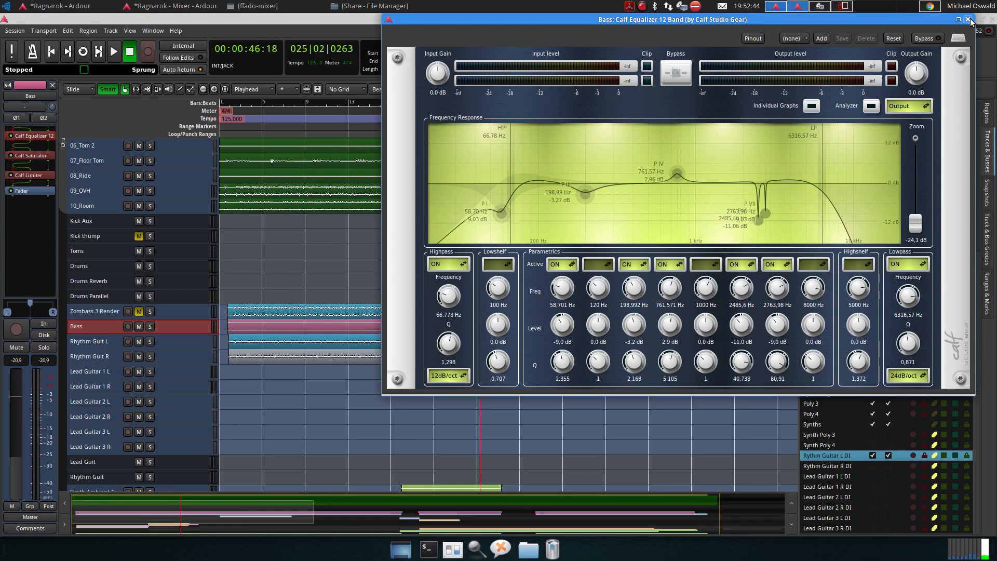
left_click(970, 19)
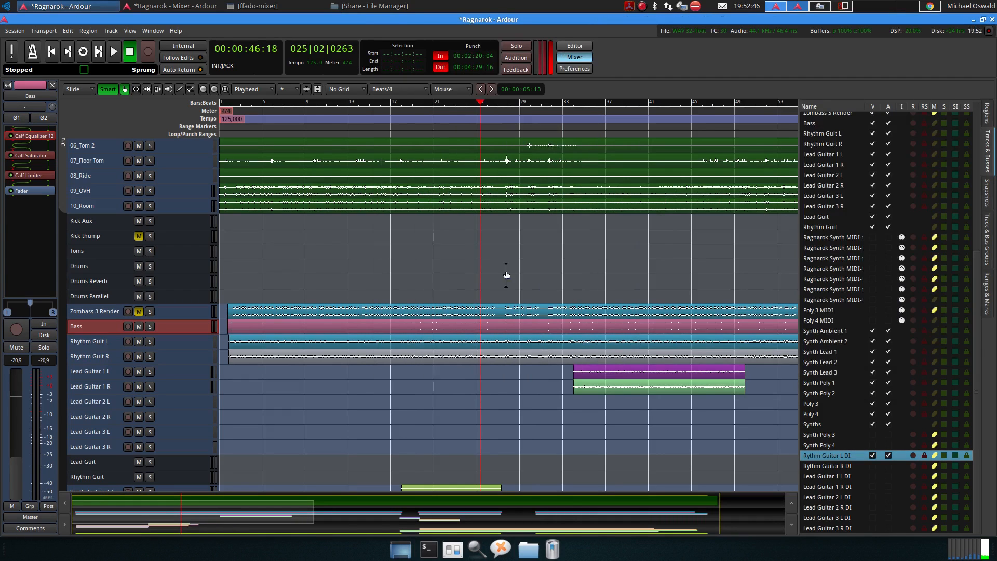
Step: View the Bass track's Calf Saturator settings and close them again
left_click(30, 154)
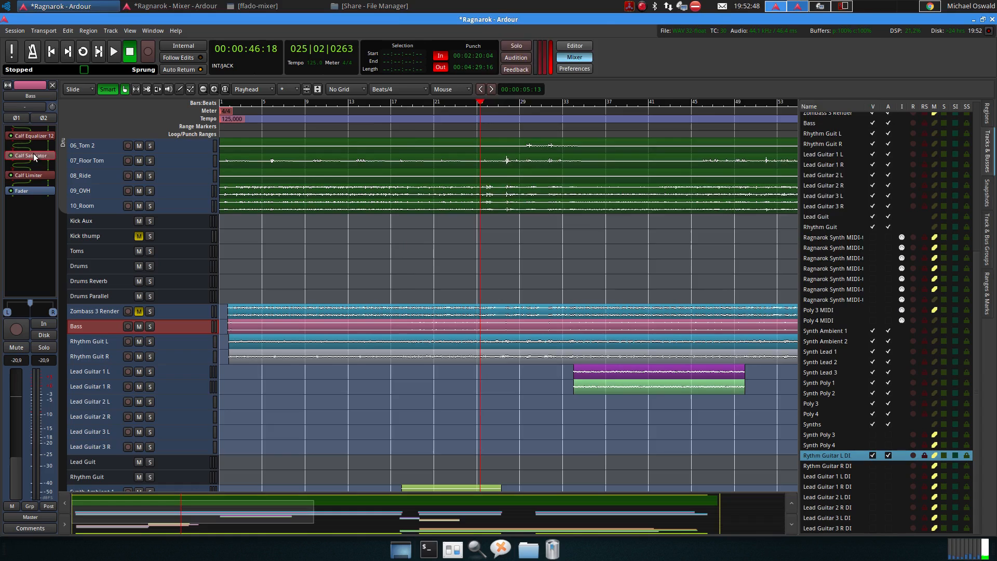
double_click(30, 155)
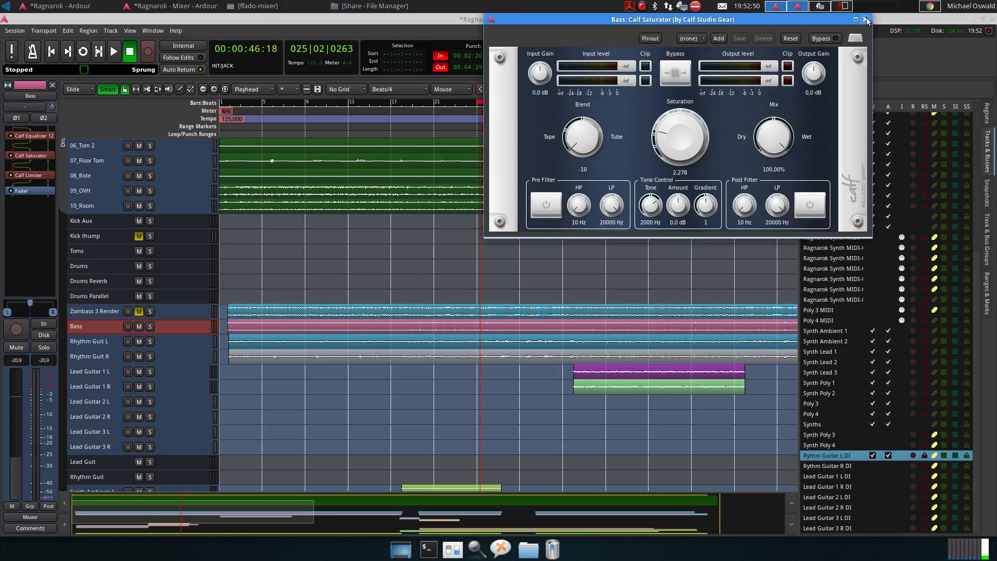
left_click(30, 175)
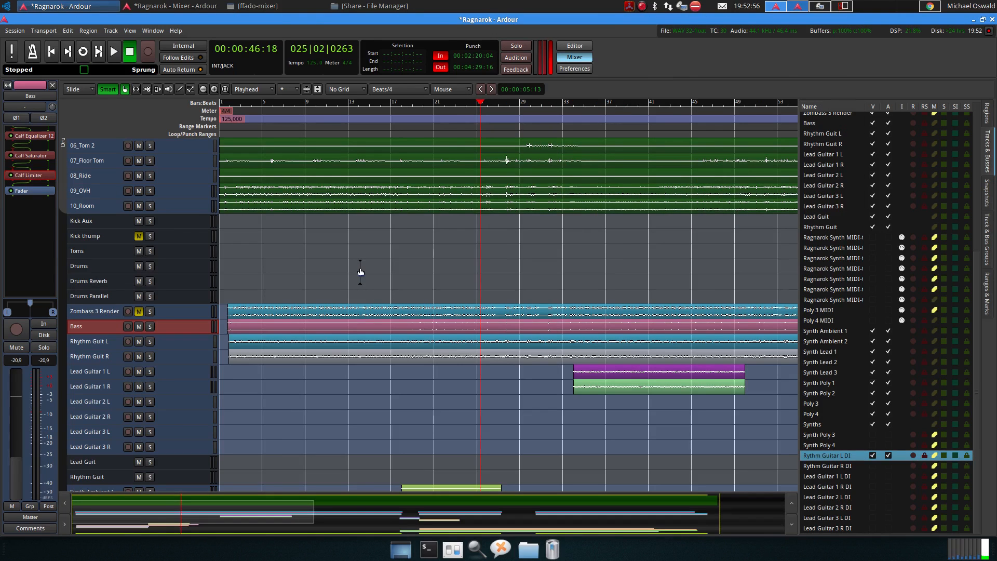
mouse_move(559, 303)
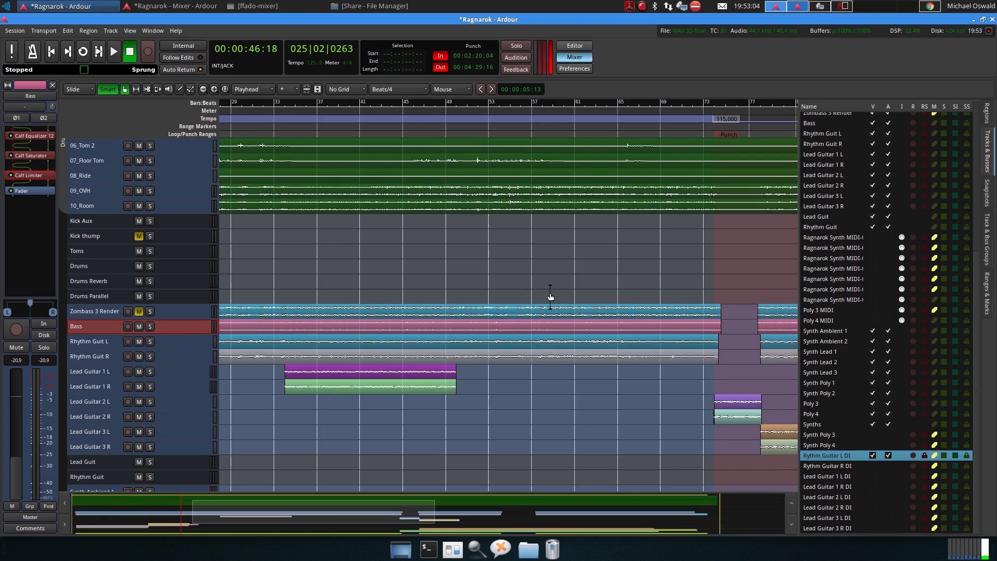
mouse_move(550, 296)
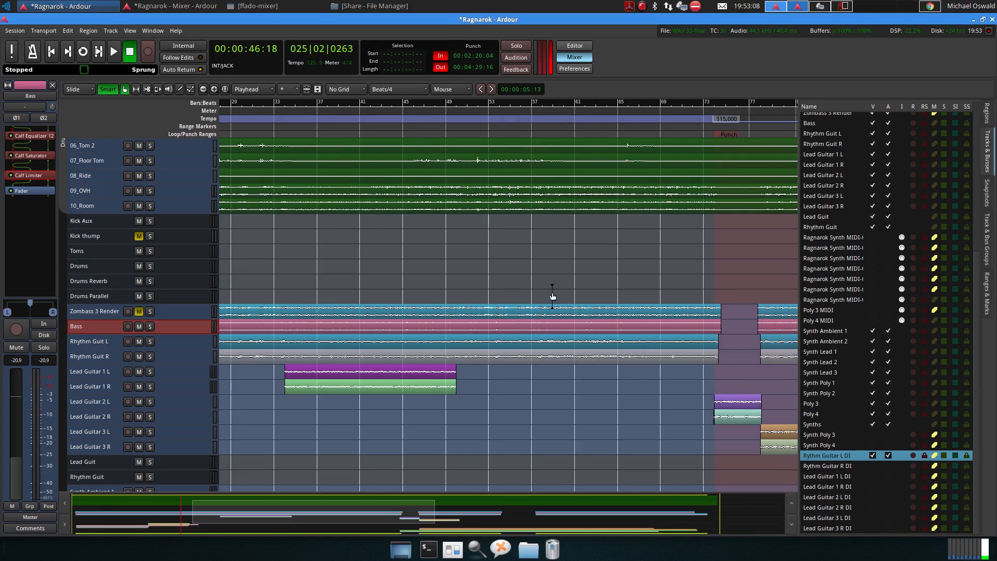
Step: Move to the song's later section, park the playhead near bar 72 and play from there
scroll("right", 3)
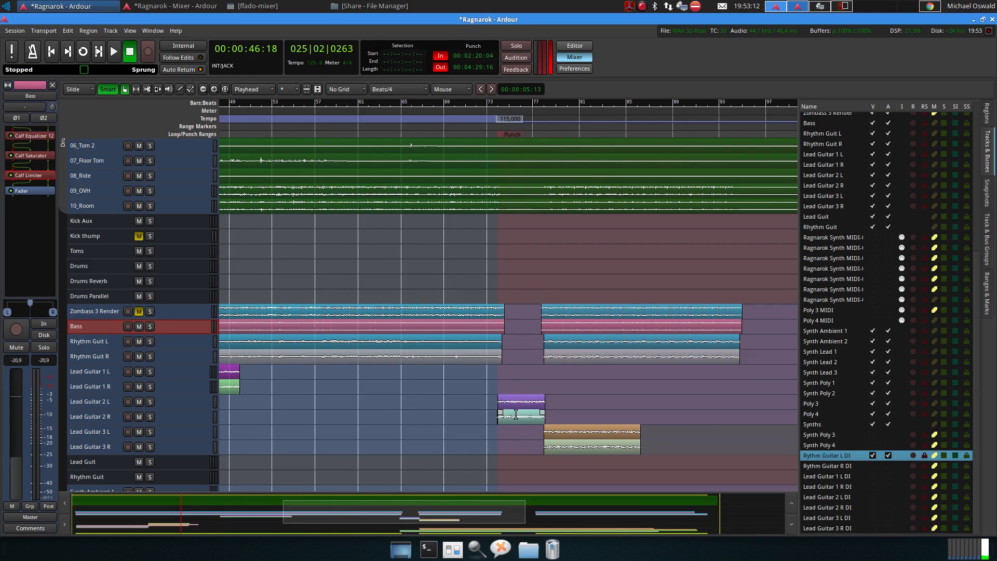
mouse_move(509, 486)
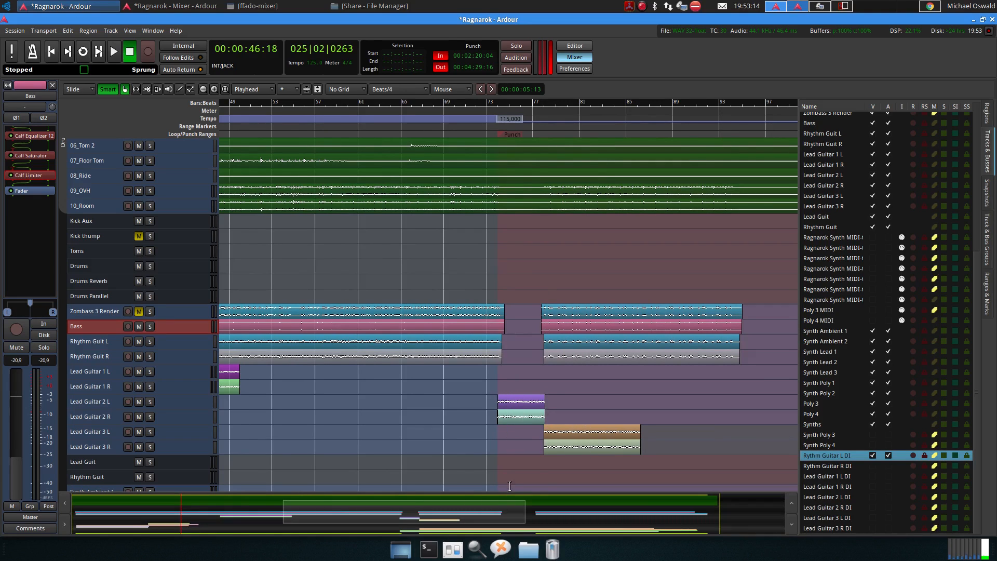
left_click(513, 410)
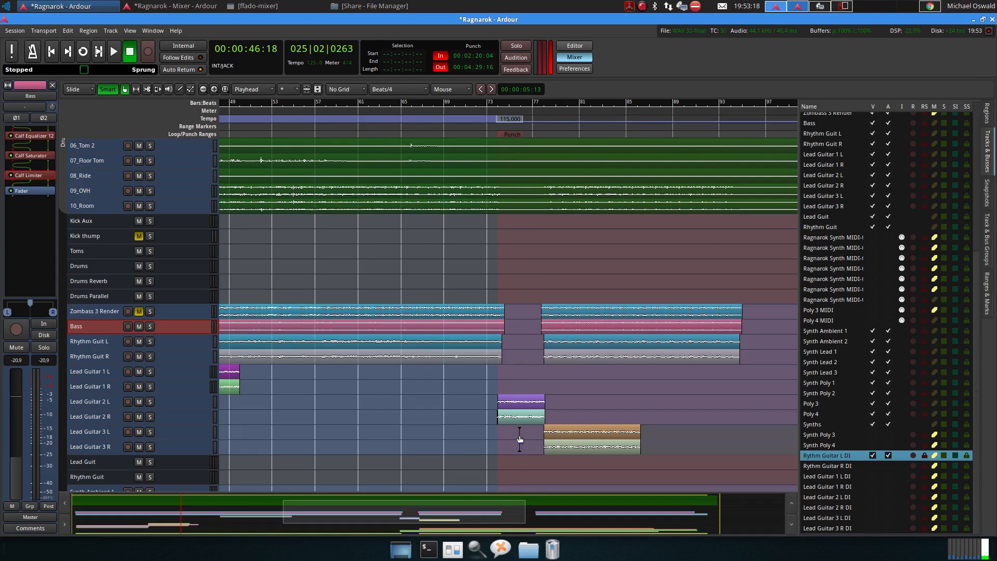
left_click(519, 401)
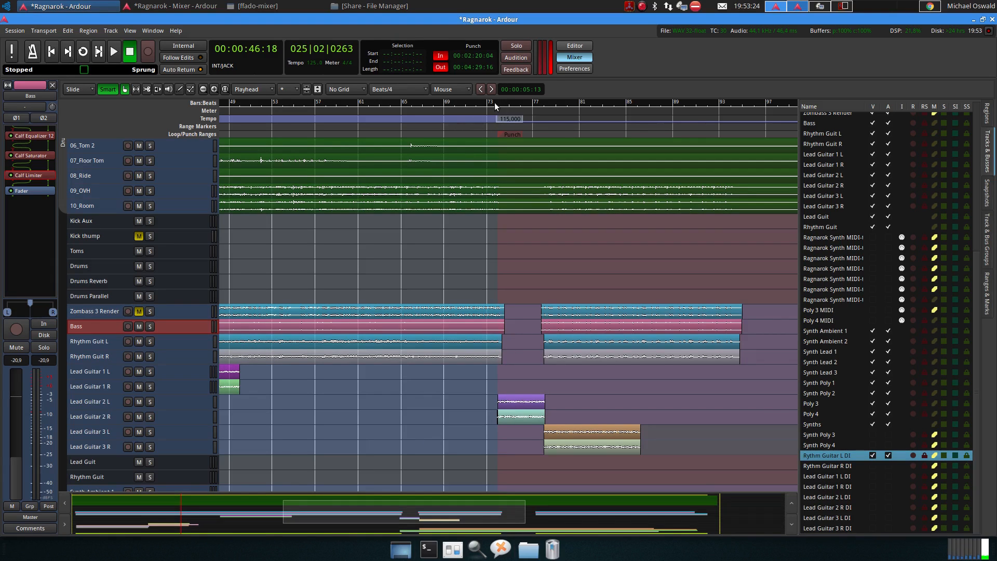
left_click(486, 103)
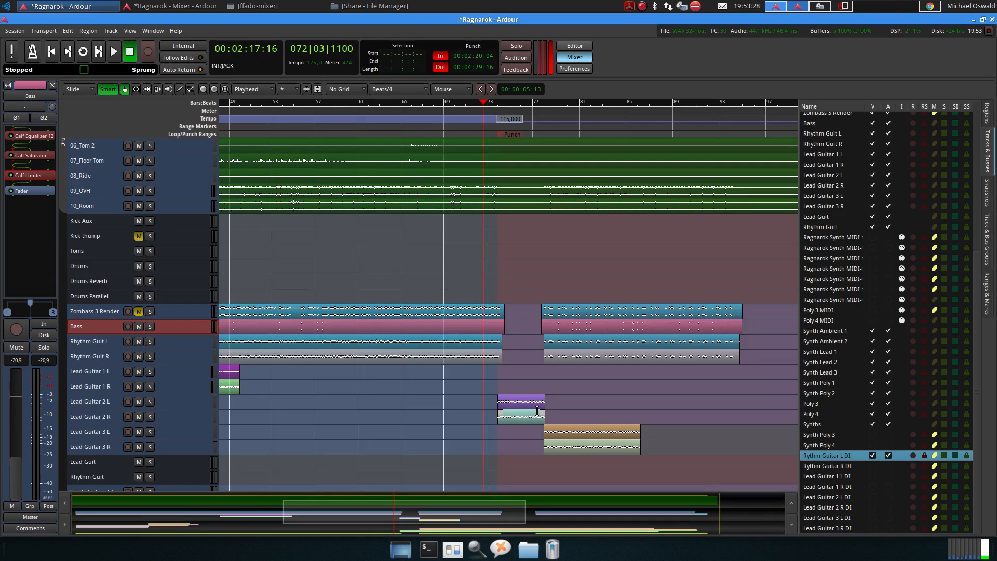
mouse_move(633, 392)
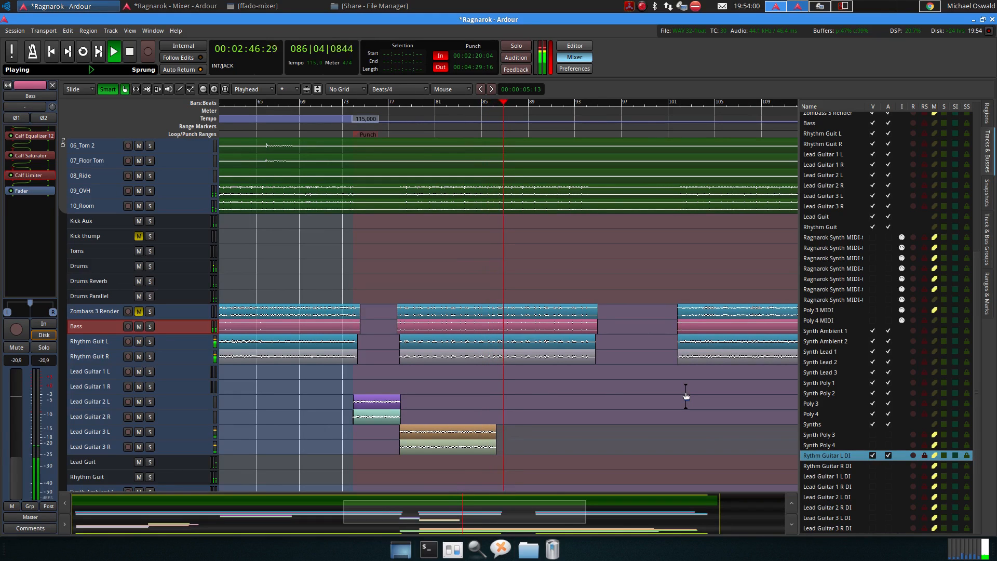
left_click(129, 52)
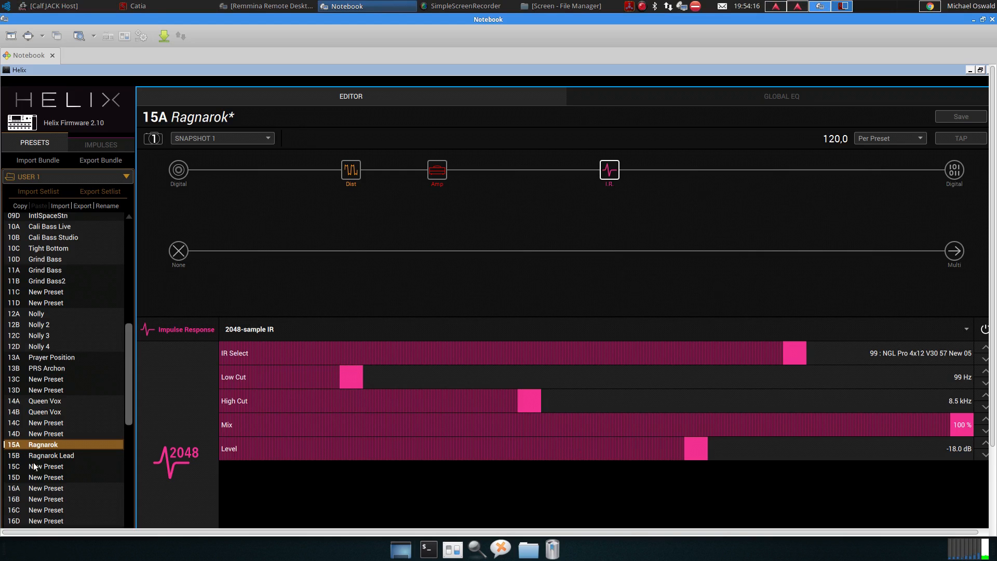
mouse_move(417, 171)
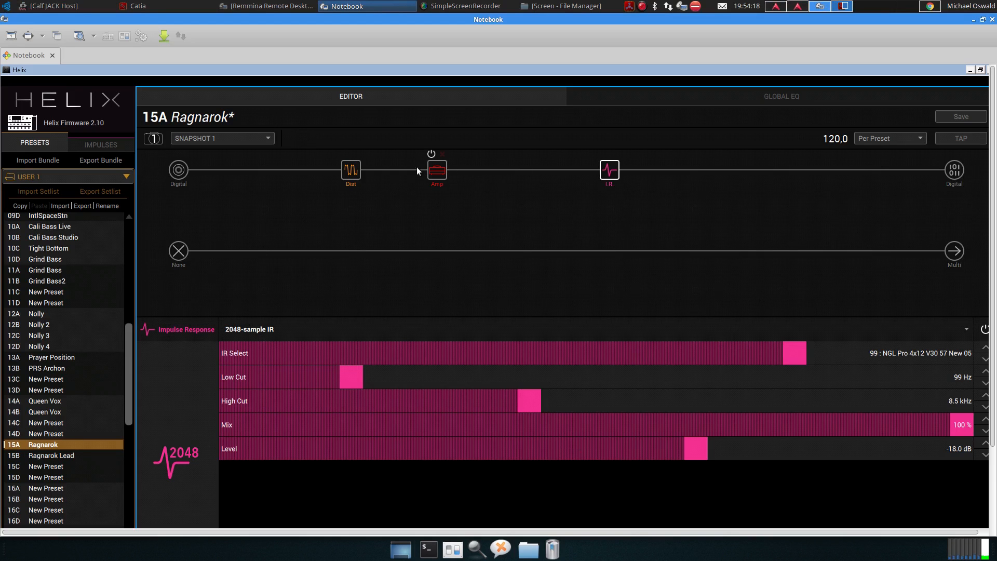
Step: Show the Ragnarok preset's Archetype Lead amp and set its Drive to 7.7
left_click(437, 169)
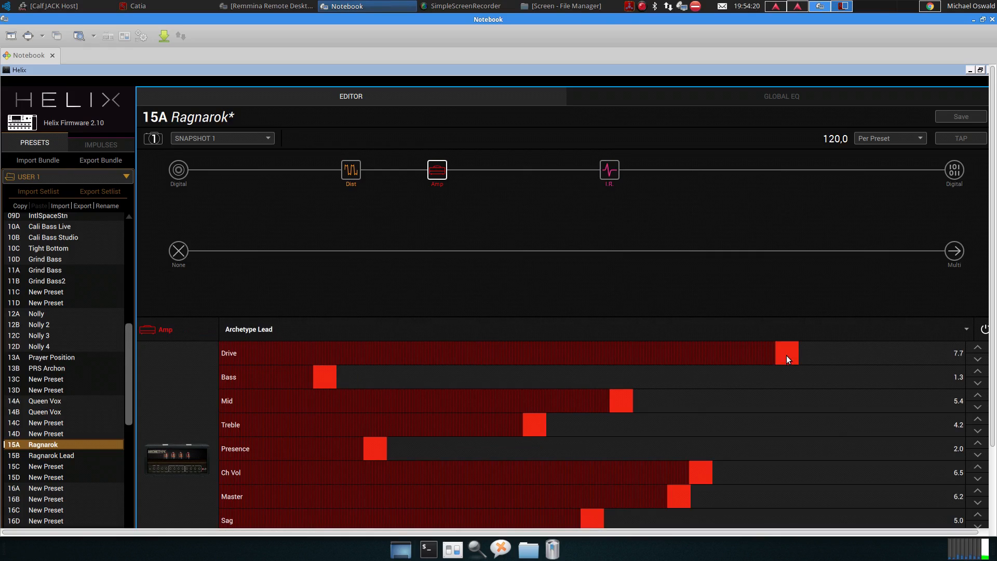
left_click_drag(785, 353, 814, 353)
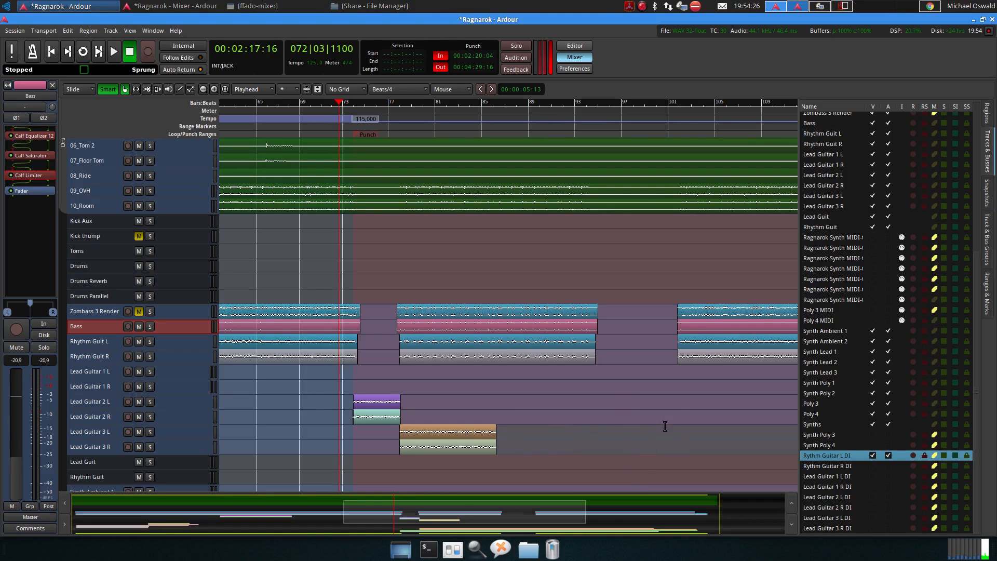
Step: Scroll the editor toward the Rythm Guitar L DI track and its three regions
scroll("right", 3)
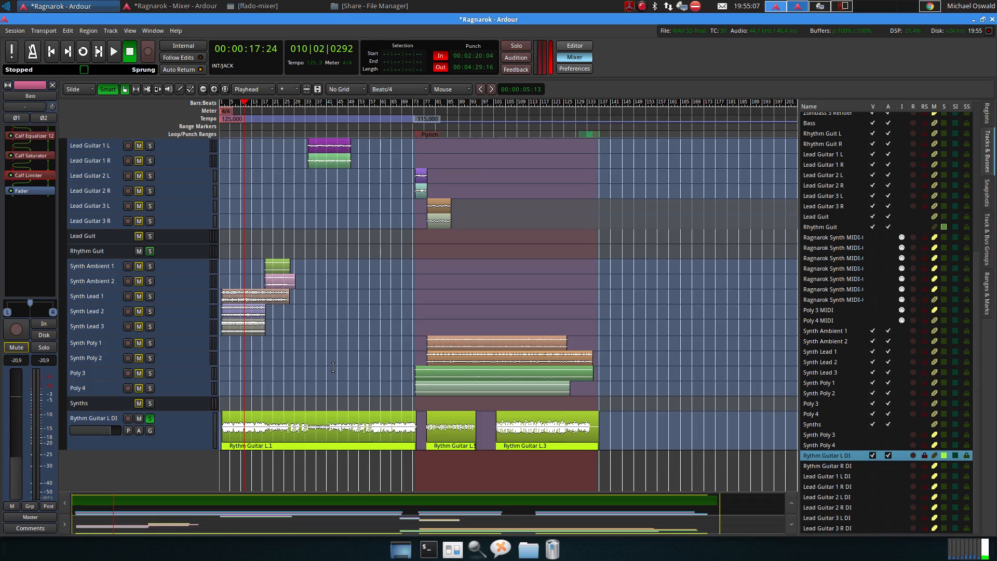
mouse_move(817, 60)
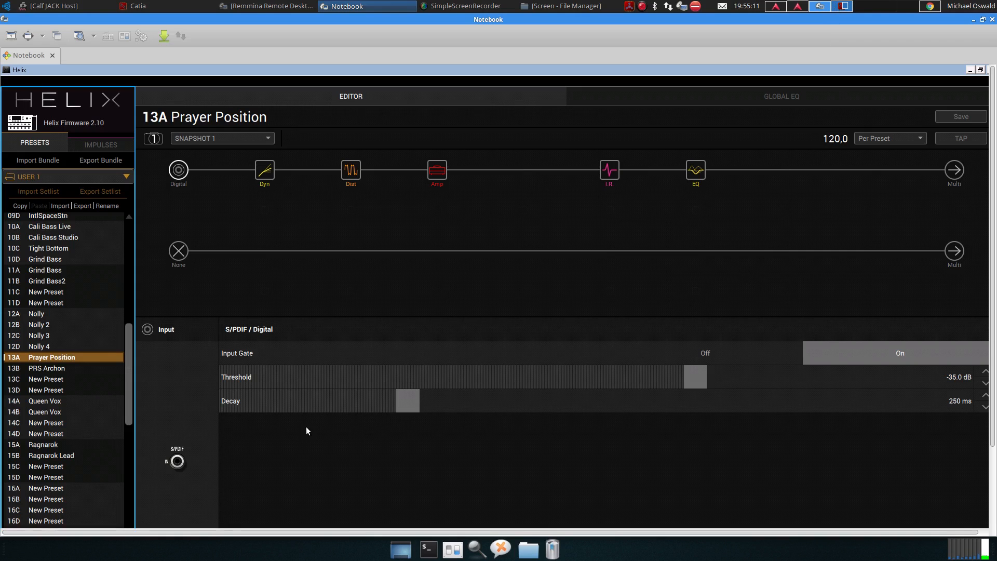
Step: Review the Prayer Position compressor, Teemah!, 2204 amp, IR and Low/High Cut EQ blocks, then return to Ardour
left_click(263, 170)
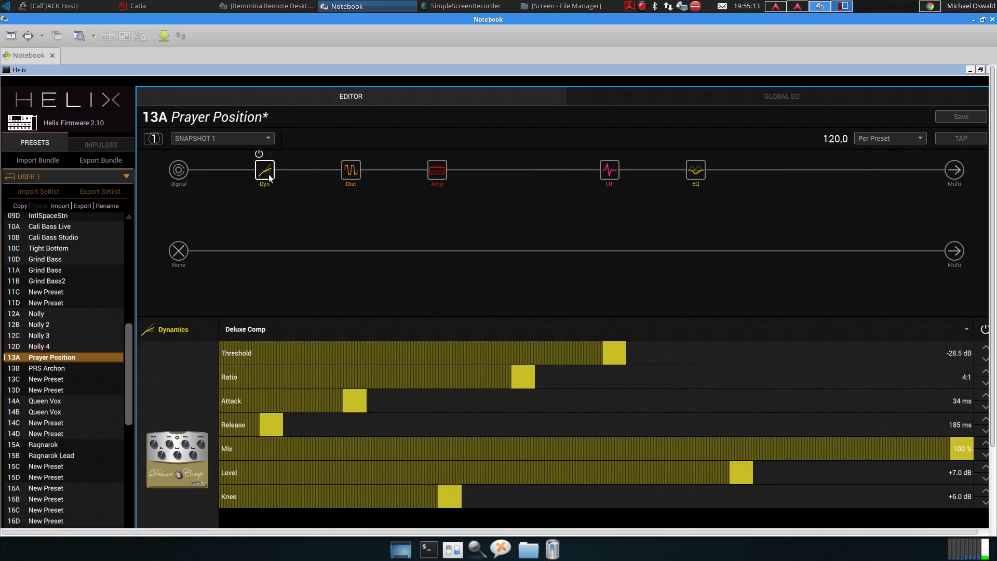
left_click(349, 171)
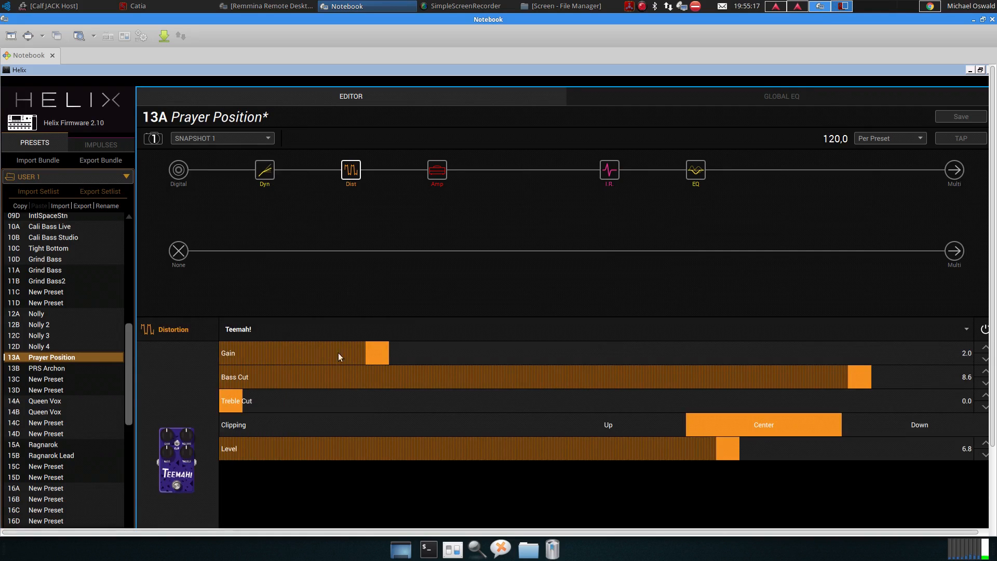
mouse_move(428, 188)
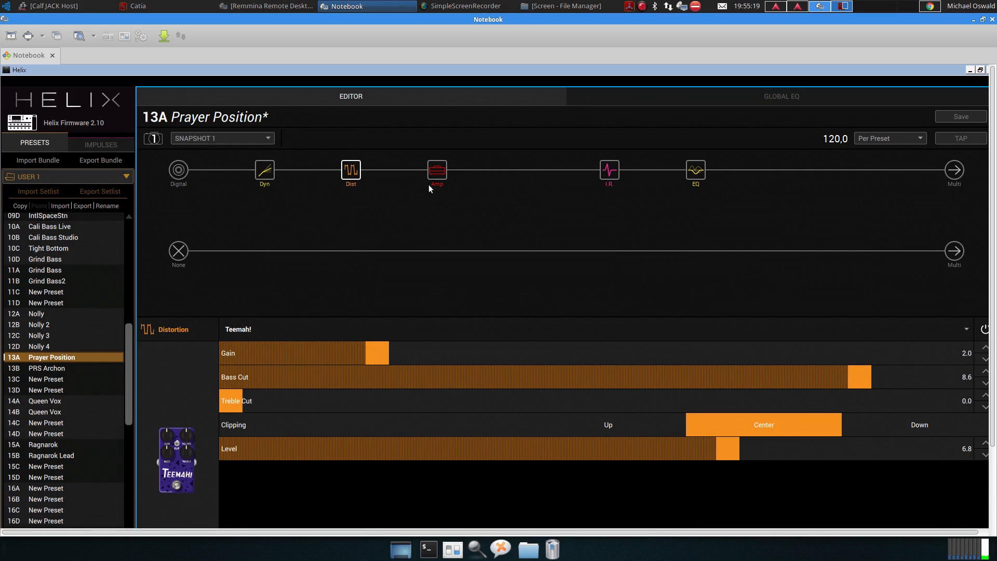
left_click(437, 170)
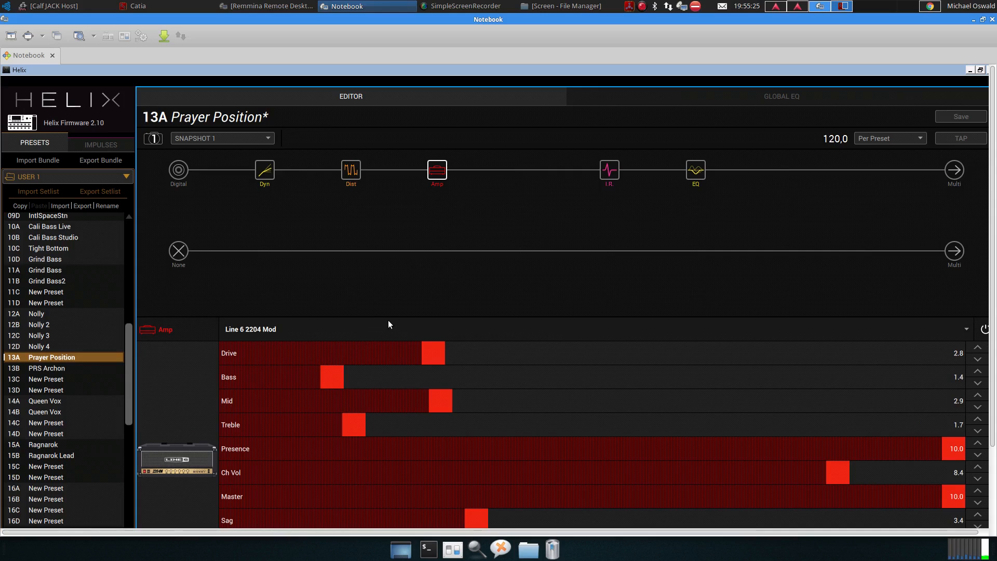
mouse_move(402, 324)
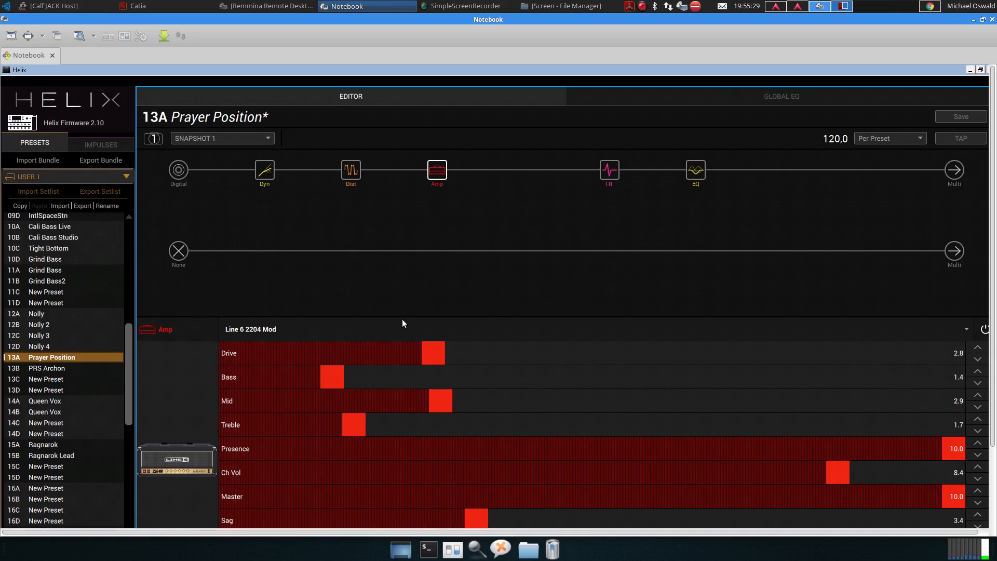
mouse_move(291, 417)
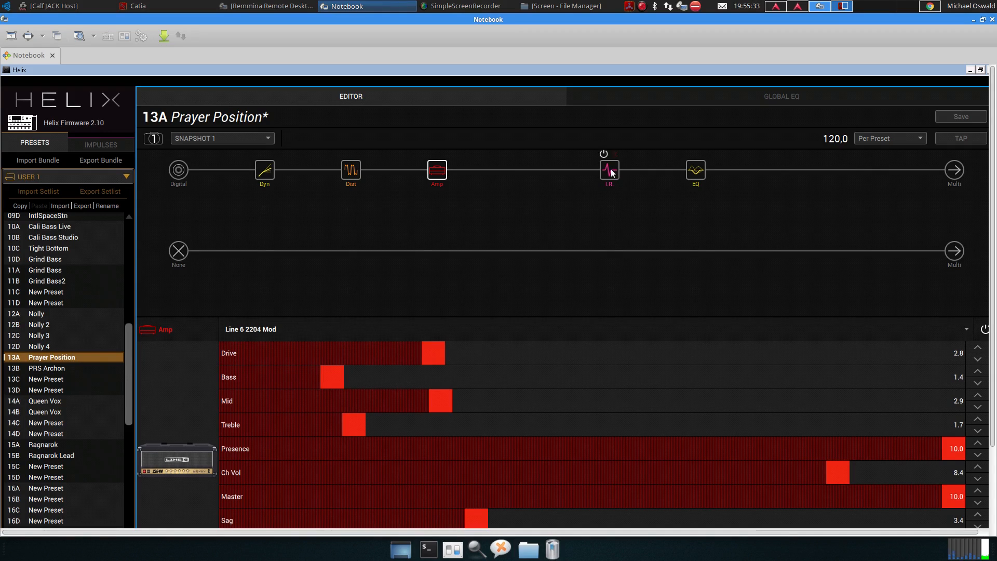
left_click(607, 170)
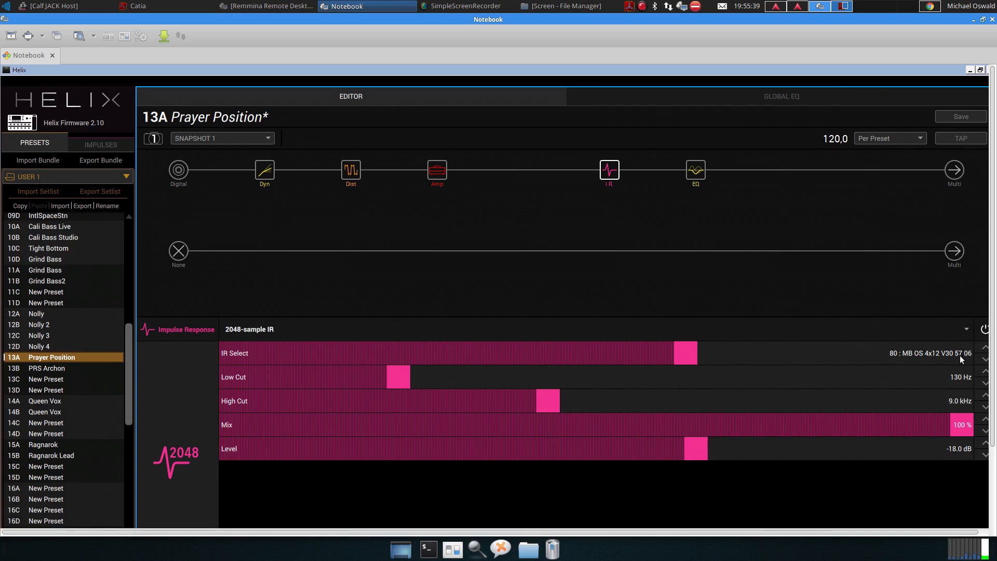
left_click(695, 169)
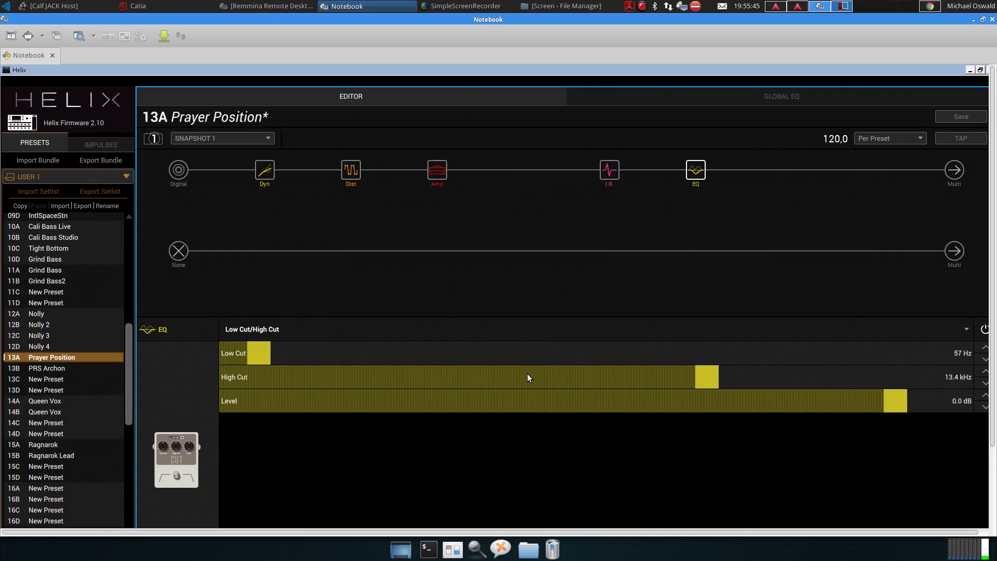
mouse_move(632, 138)
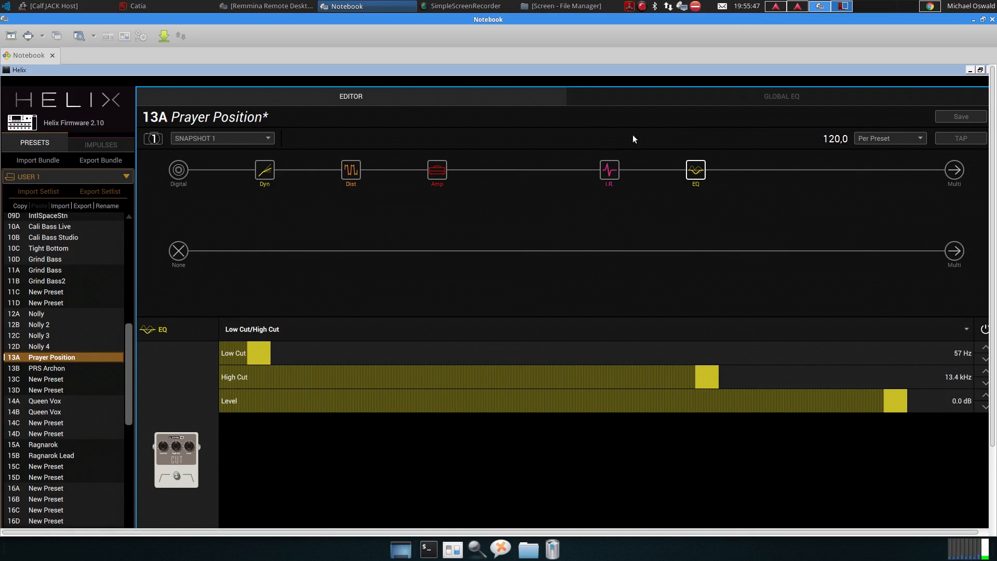
left_click(51, 6)
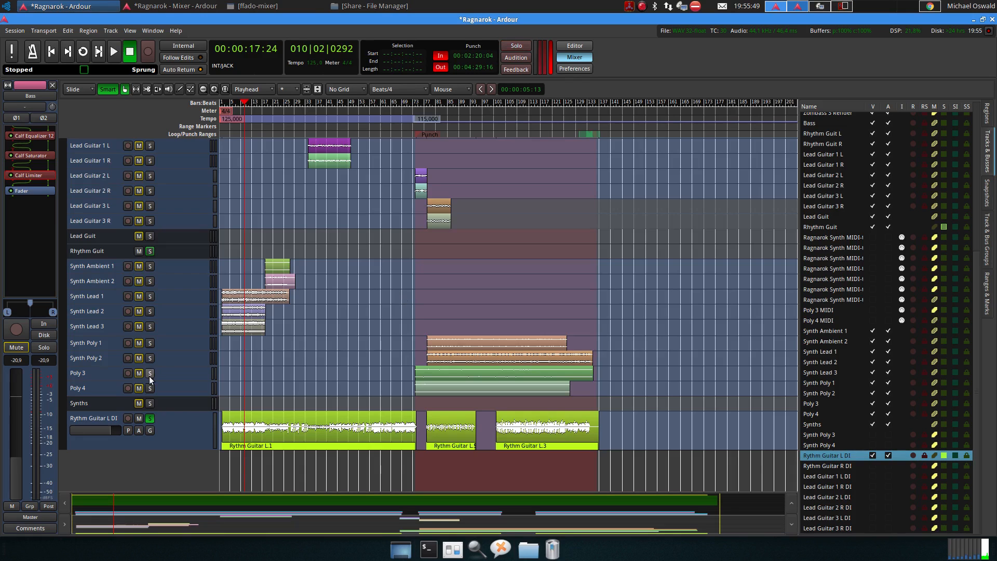
Step: Play the session with the Prayer Position tone and stop near 1:52
left_click(113, 51)
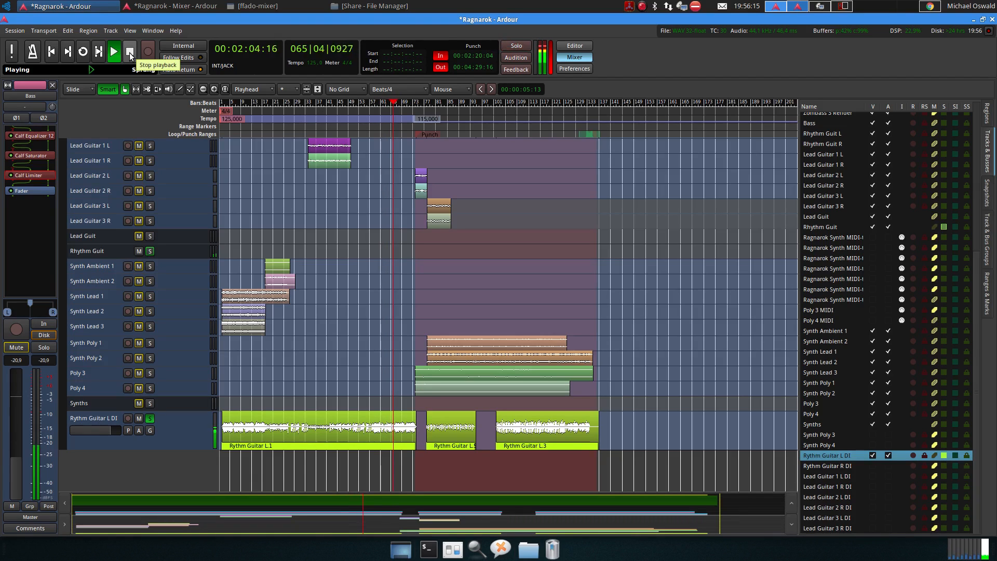
left_click(129, 51)
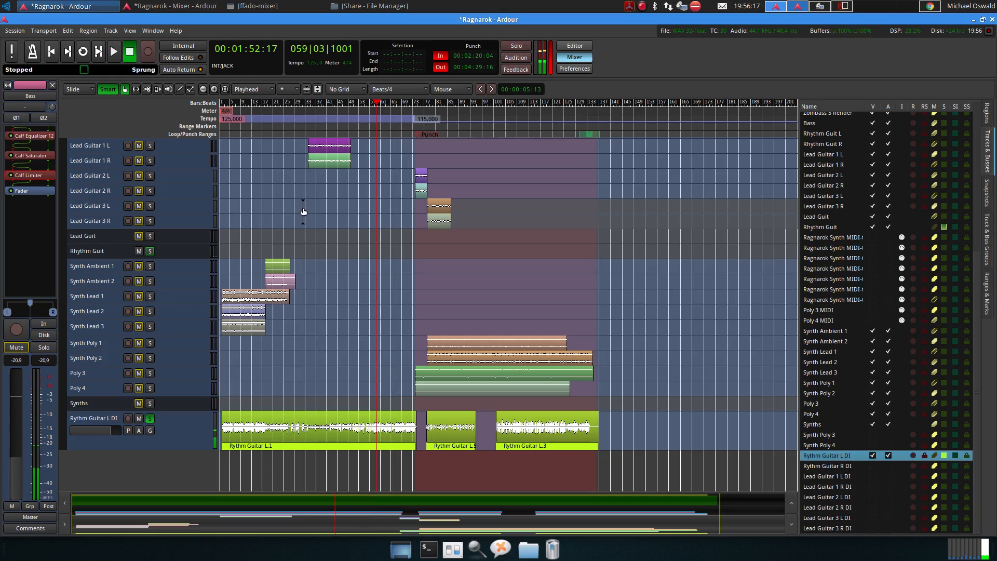
Step: Toggle the track's solo button to audition it in isolation
left_click(516, 45)
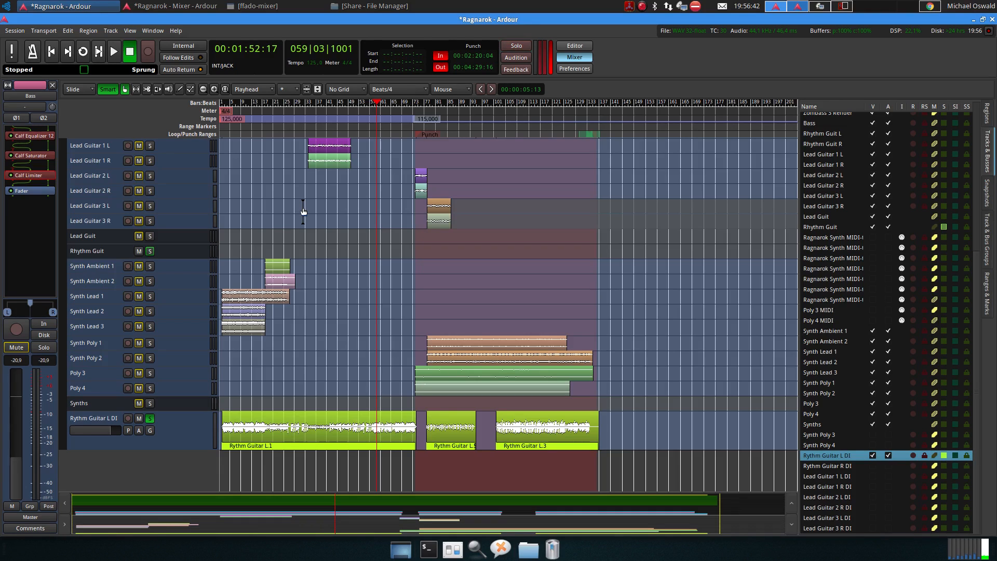
left_click(516, 45)
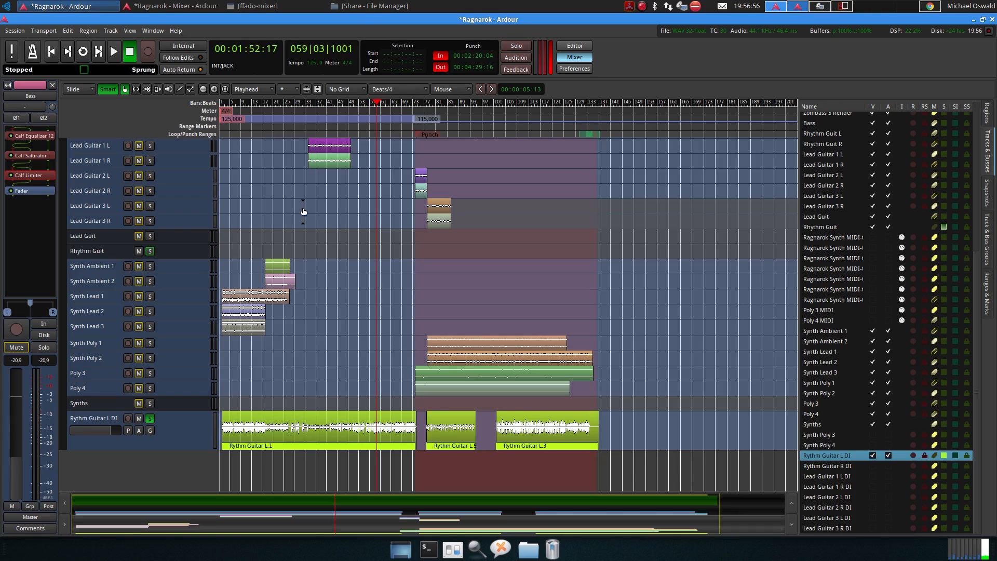
left_click(516, 45)
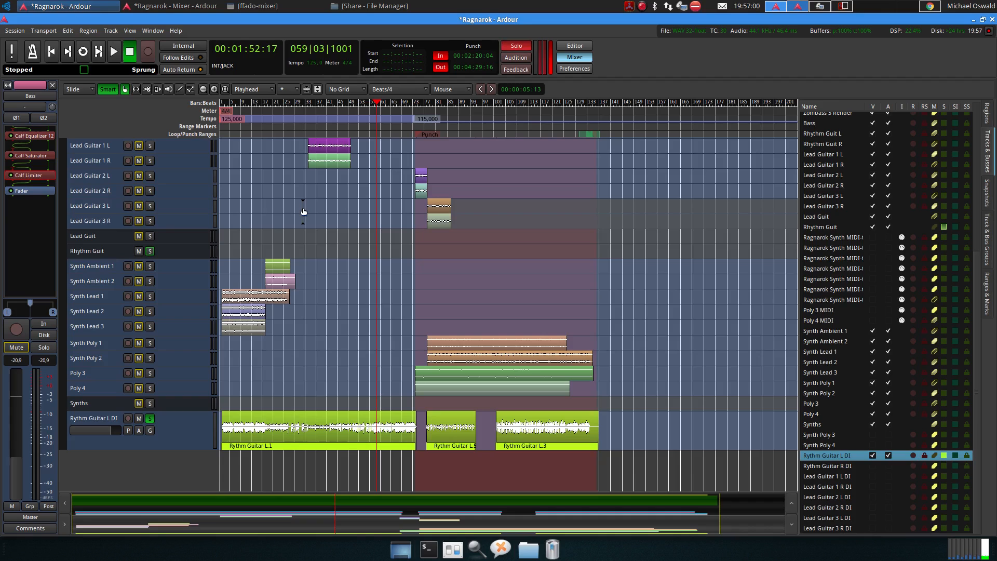
mouse_move(302, 208)
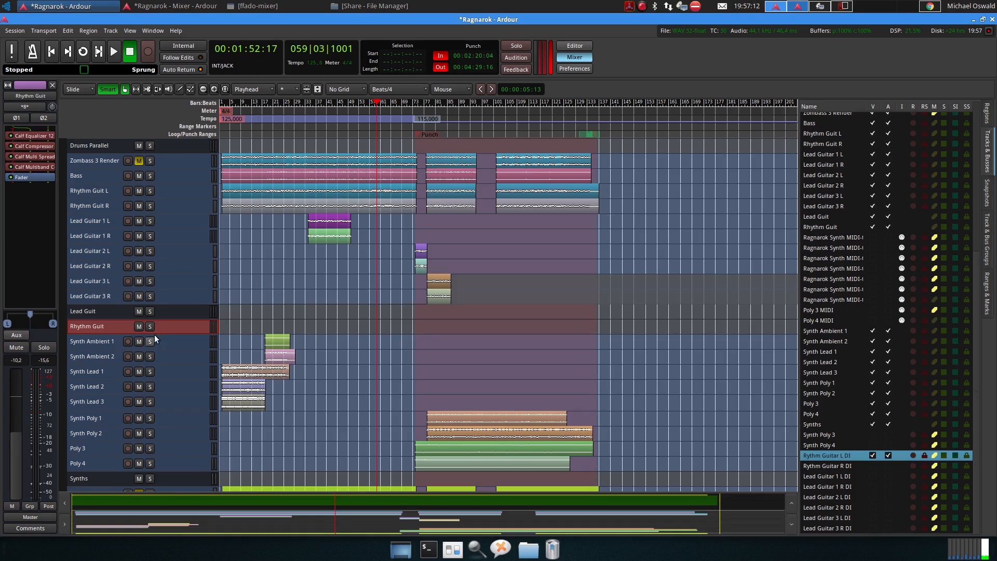
Step: Solo the Rhythm Guit bus and audition it with its Calf Equalizer window showing
left_click(149, 326)
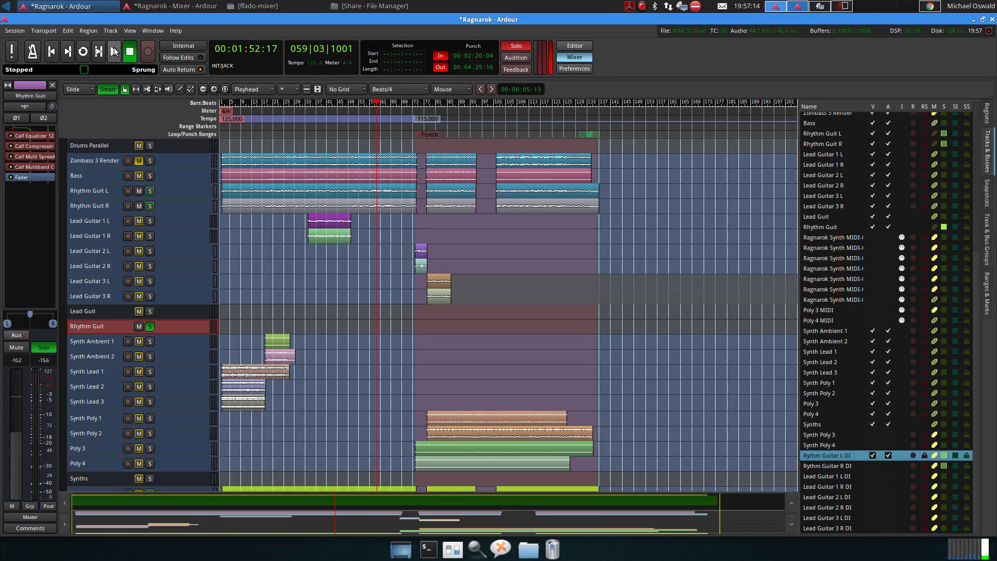
left_click(114, 52)
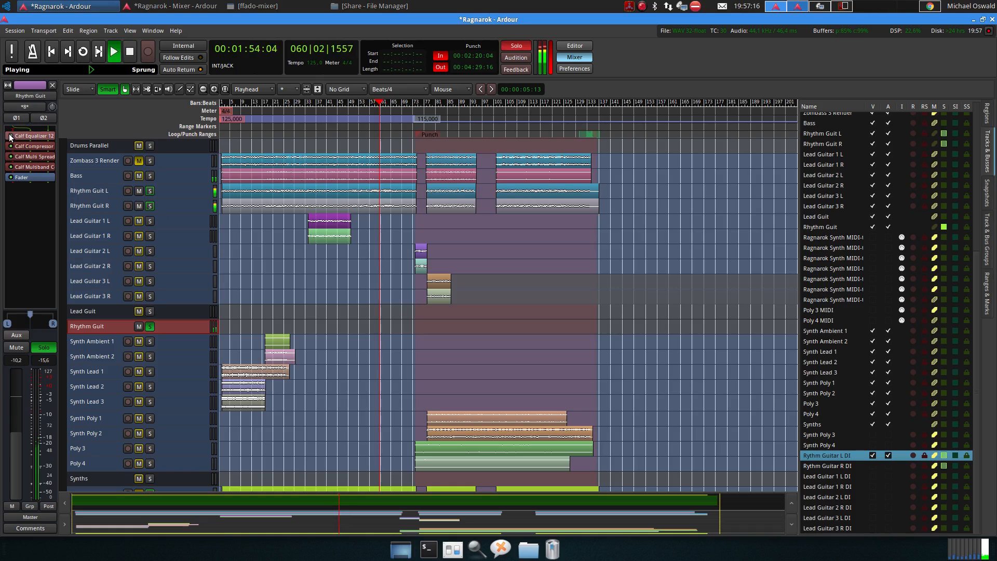
mouse_move(33, 135)
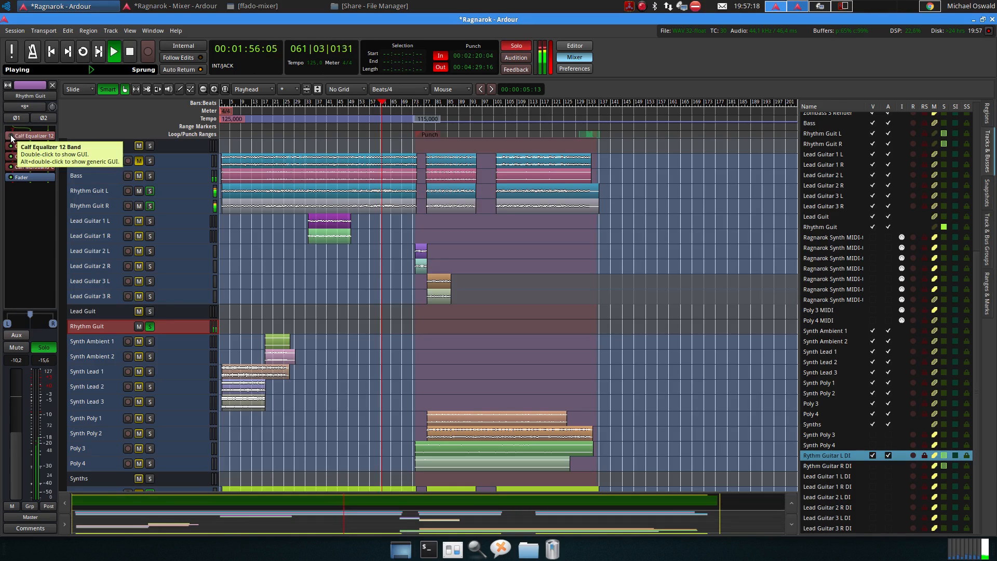
double_click(33, 135)
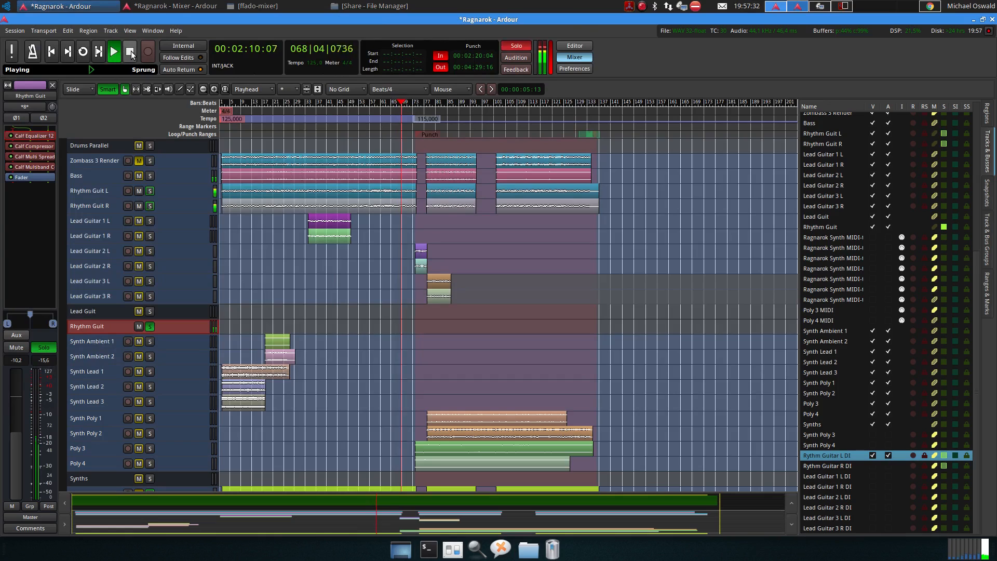
left_click(130, 52)
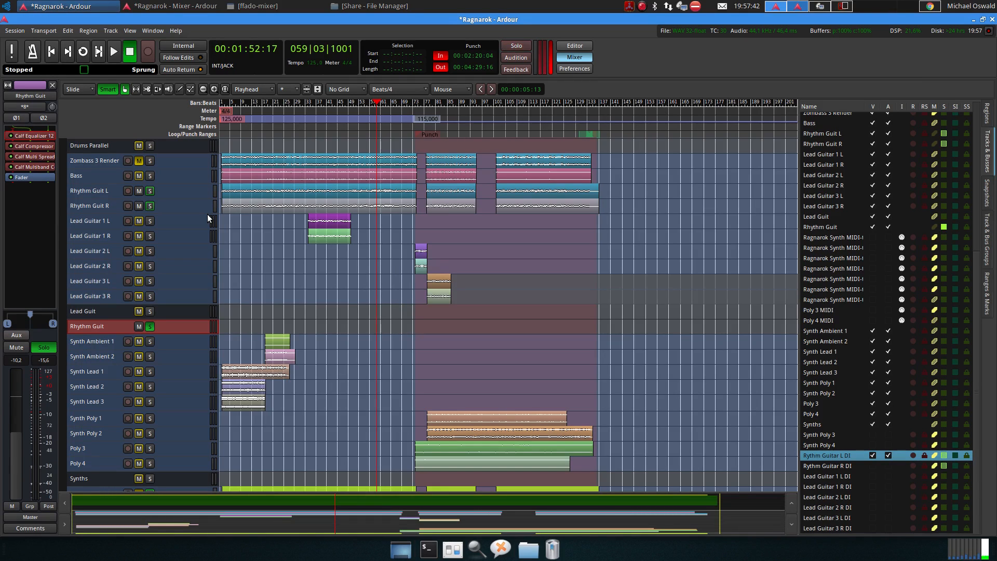
mouse_move(215, 162)
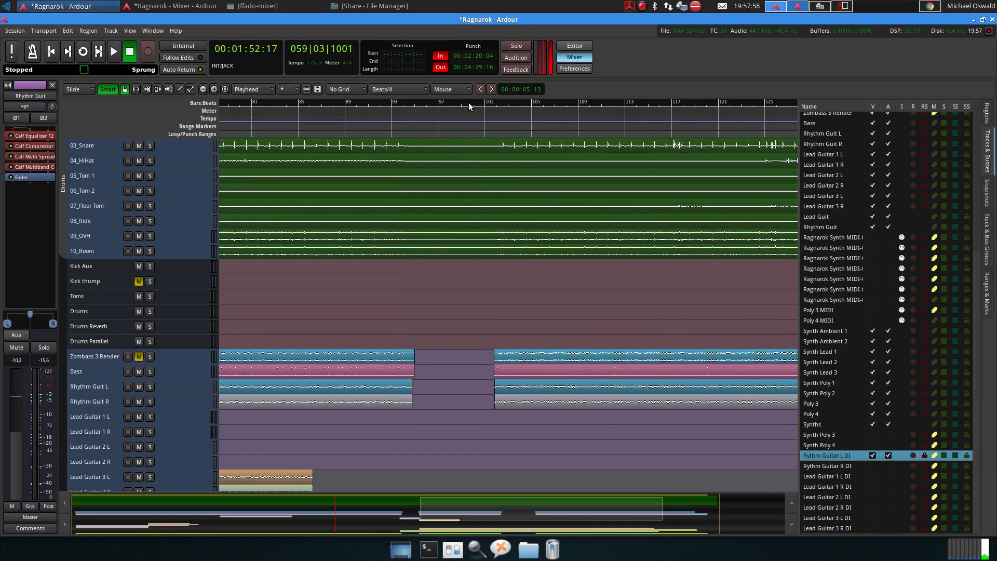
Step: Move the stopped playhead to around bar 100, about 3:14 in
left_click(473, 101)
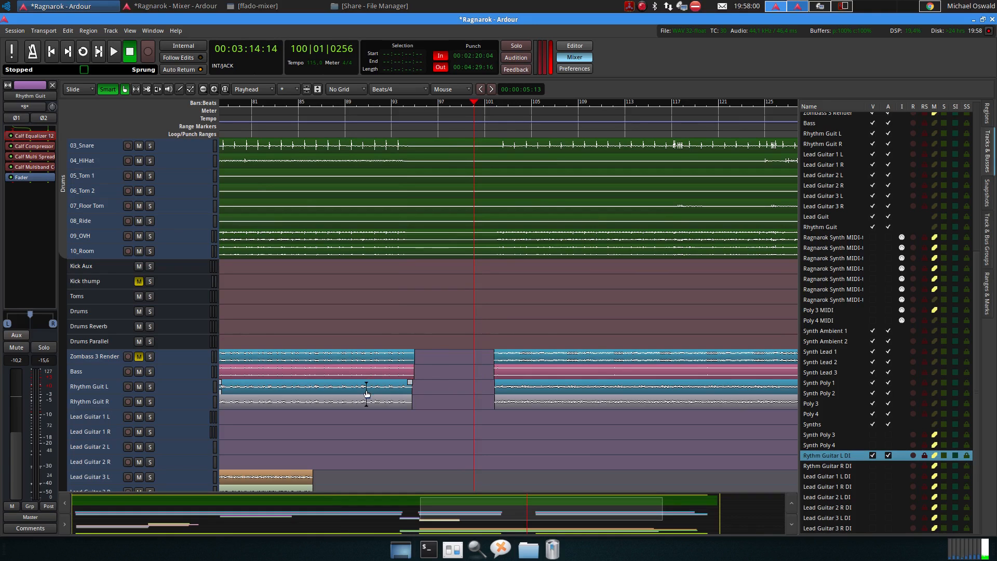